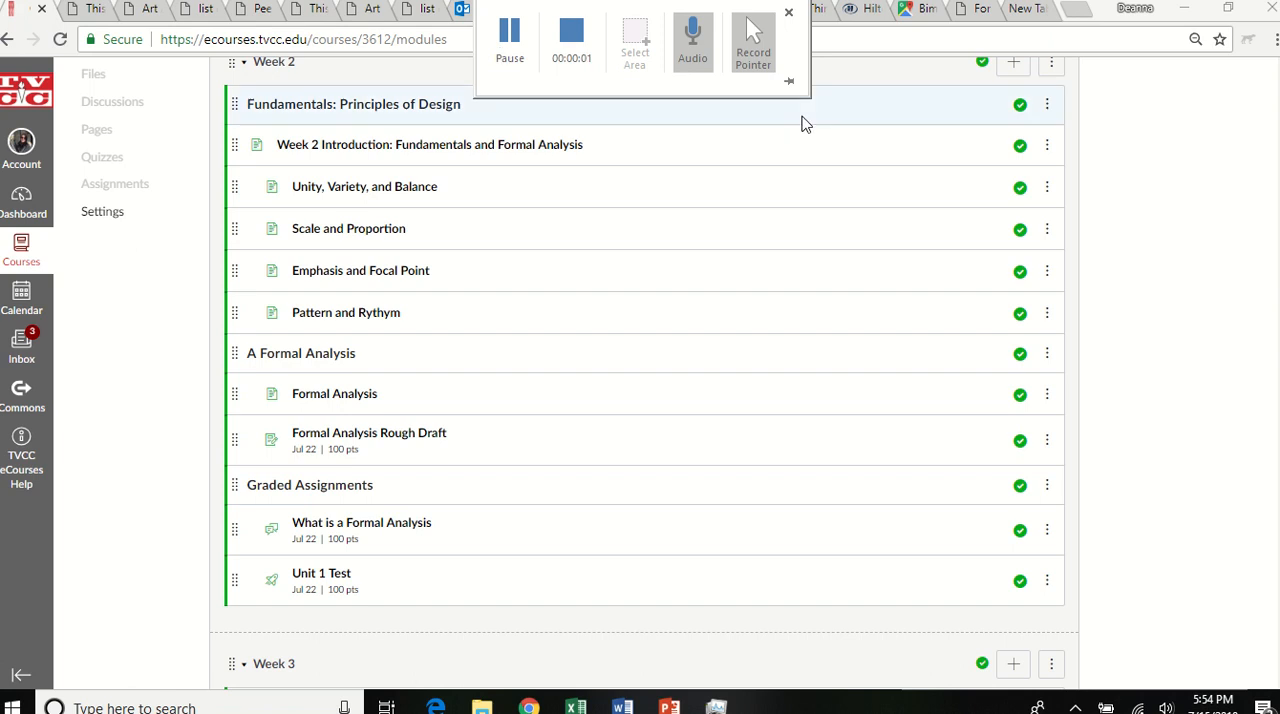
Scroll the course Modules page down to Week 2's Formal Analysis Rough Draft
{"action": "left_click", "coordinate": [788, 12]}
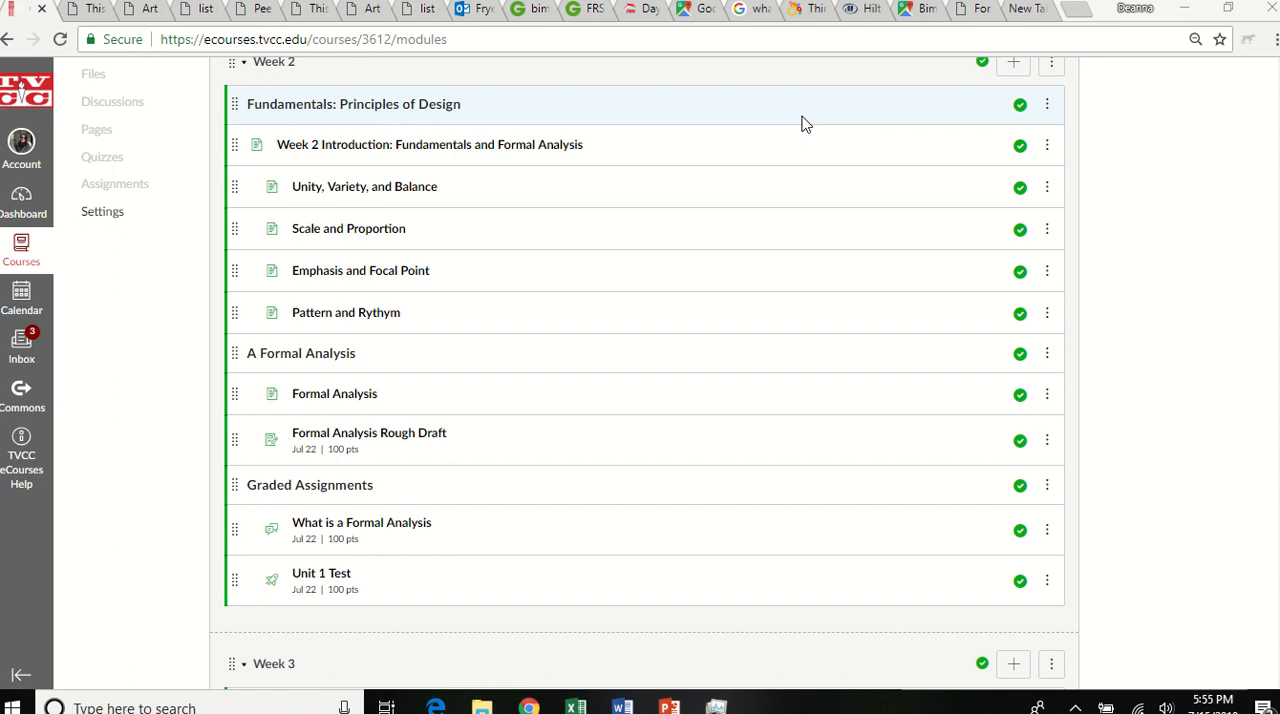
{"action": "mouse_move", "coordinate": [807, 124]}
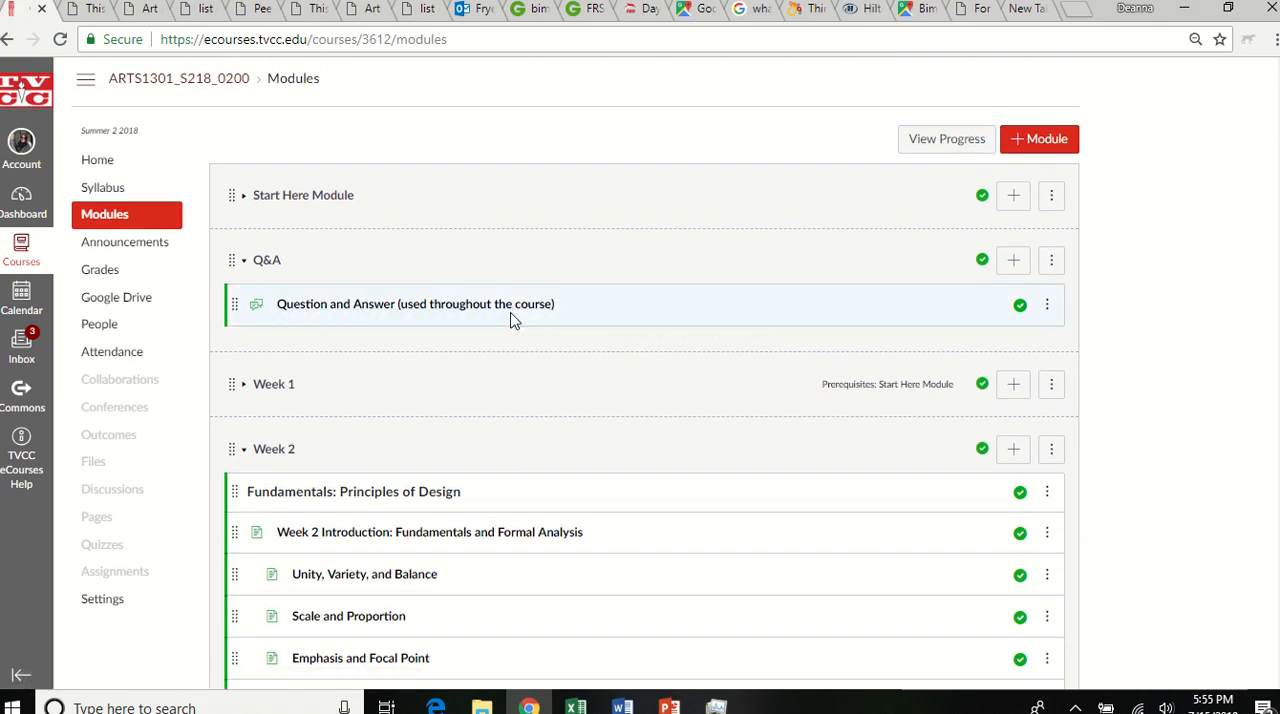
{"action": "mouse_move", "coordinate": [480, 344]}
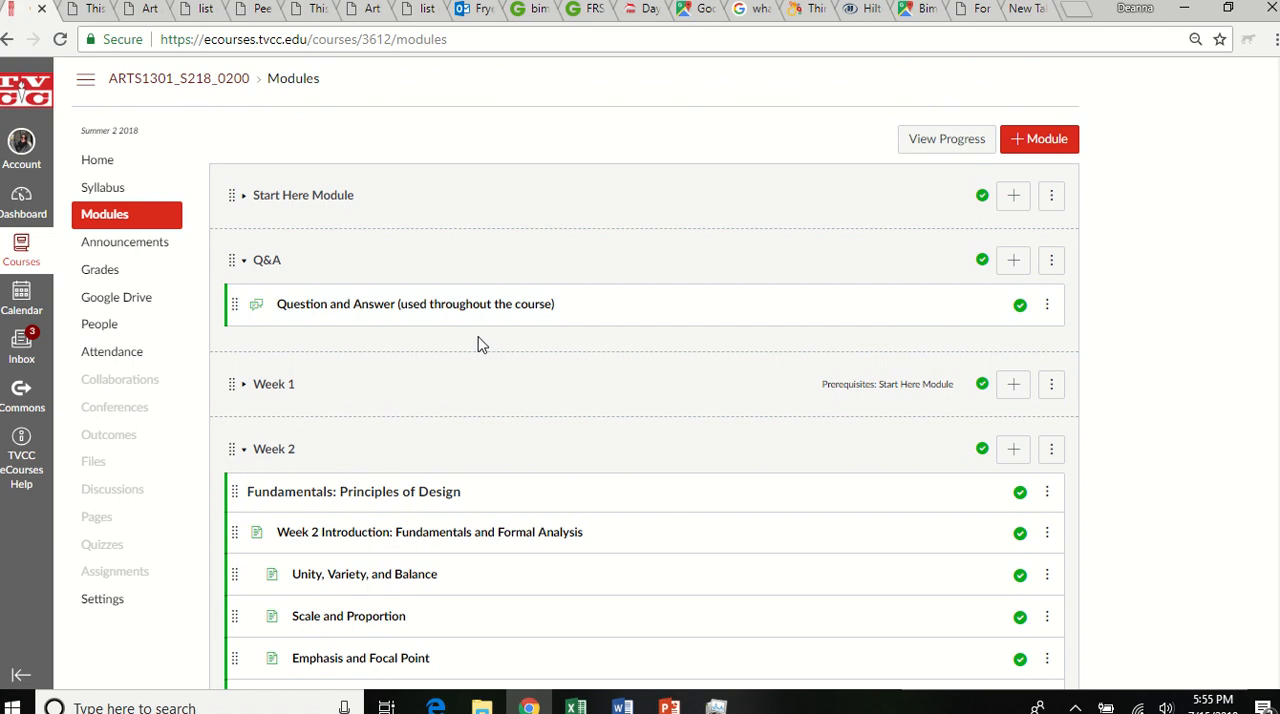
{"action": "mouse_move", "coordinate": [575, 325]}
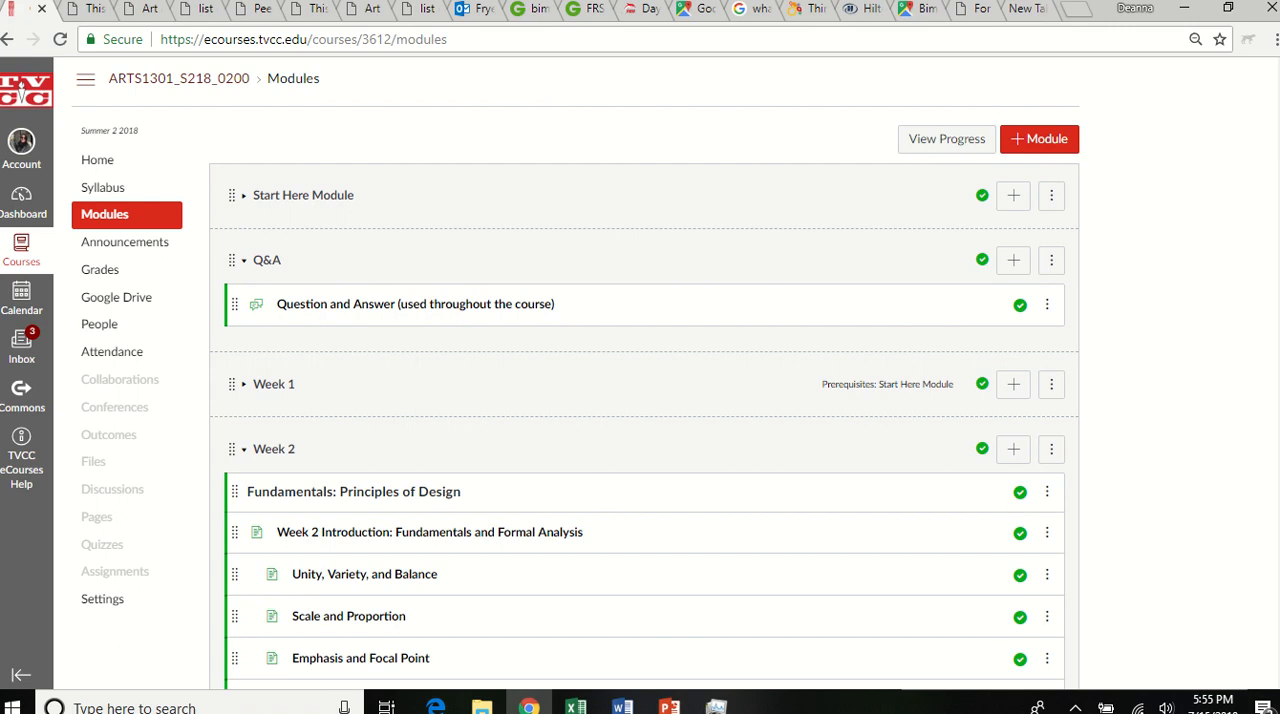
{"action": "scroll", "scroll_direction": "down", "scroll_amount": 3}
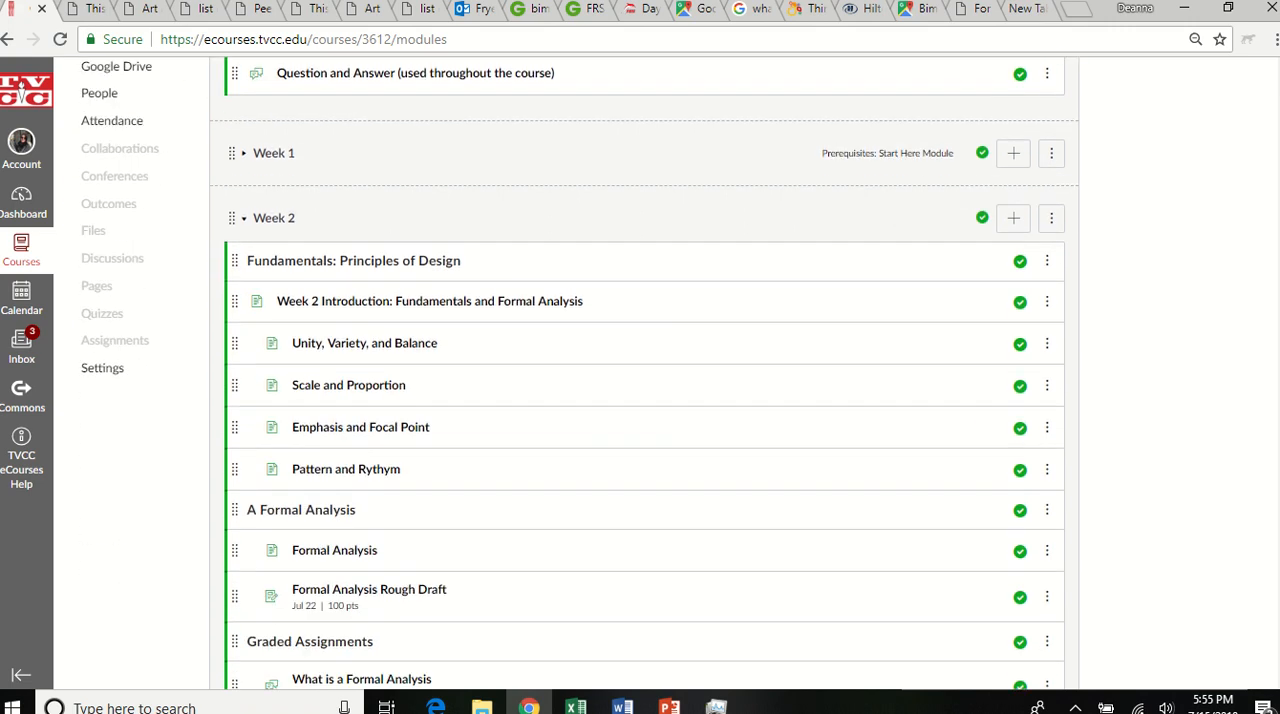
{"action": "scroll", "scroll_direction": "down", "scroll_amount": 3}
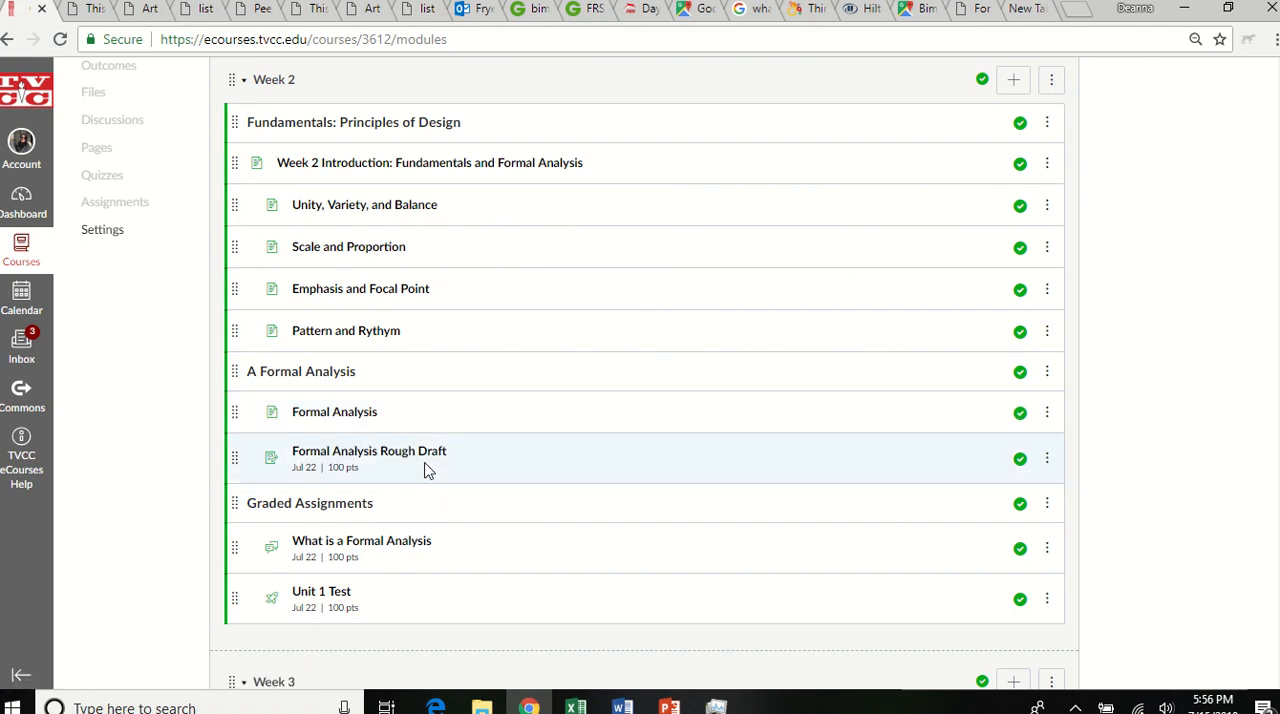
Open Formal Analysis Rough Draft and the downloaded student-artist list PDF
{"action": "left_click", "coordinate": [369, 451]}
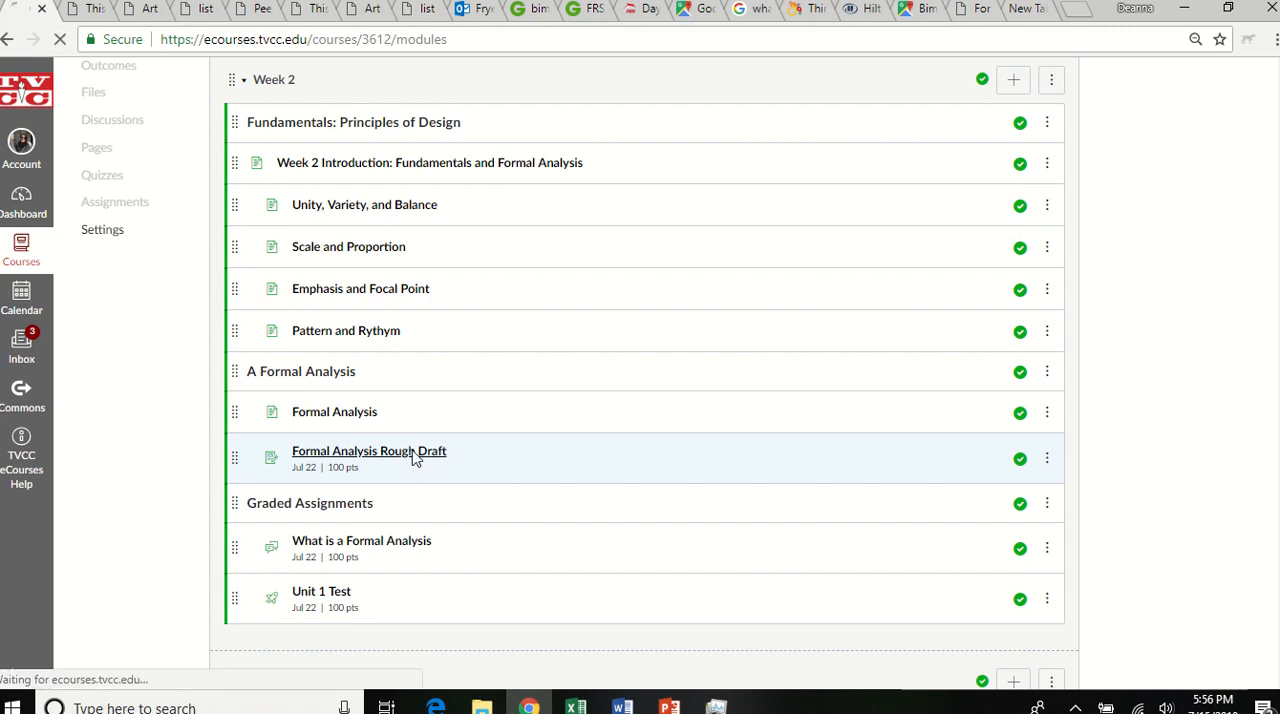
{"action": "left_click", "coordinate": [368, 450]}
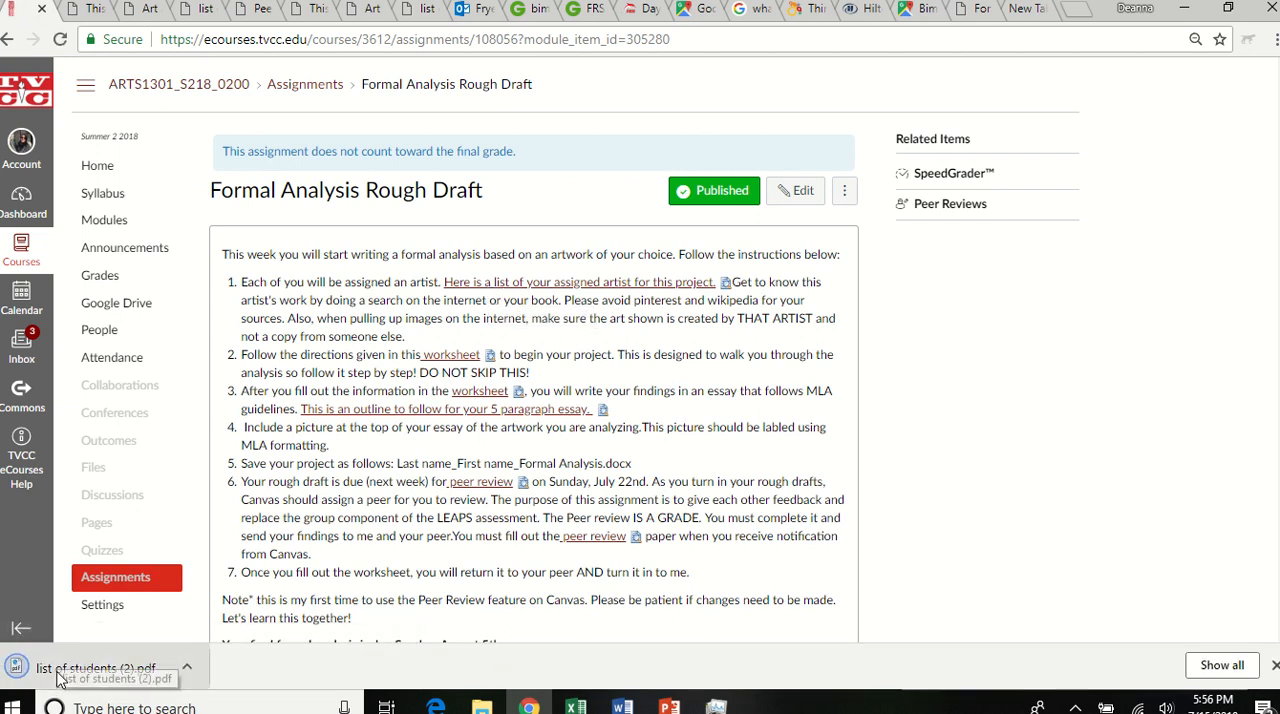
{"action": "left_click", "coordinate": [100, 667]}
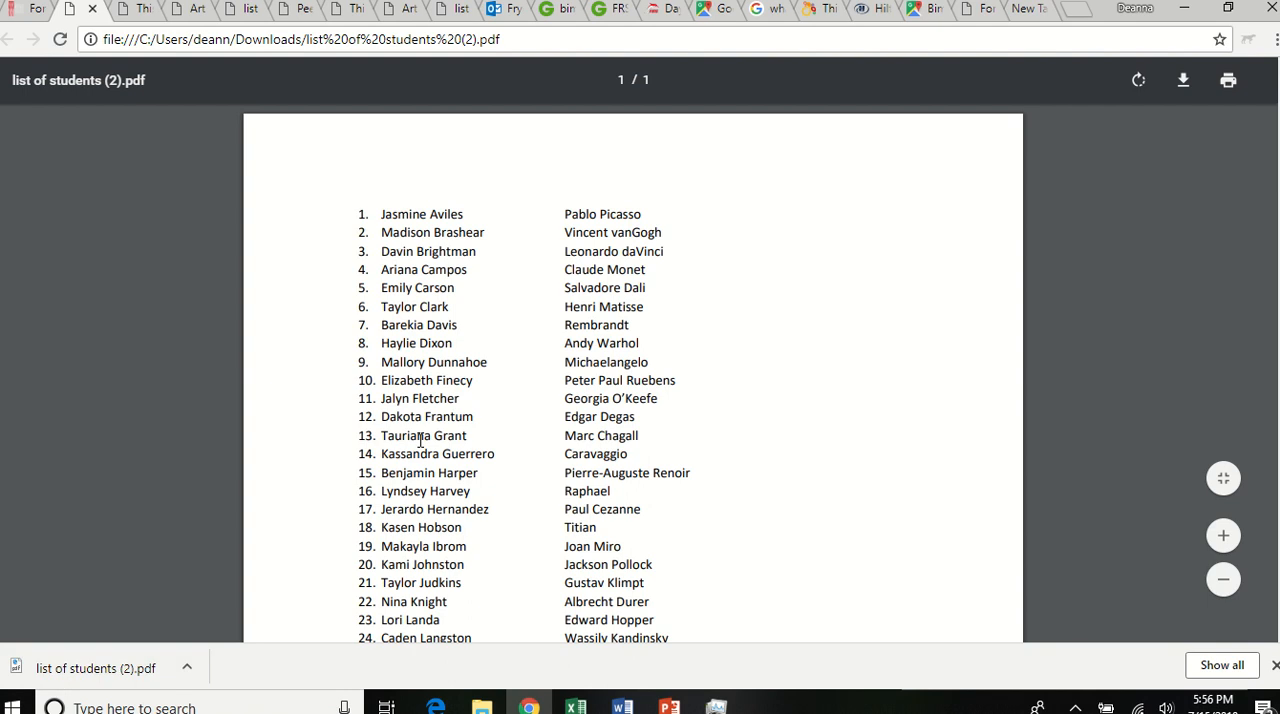
{"action": "mouse_move", "coordinate": [583, 435]}
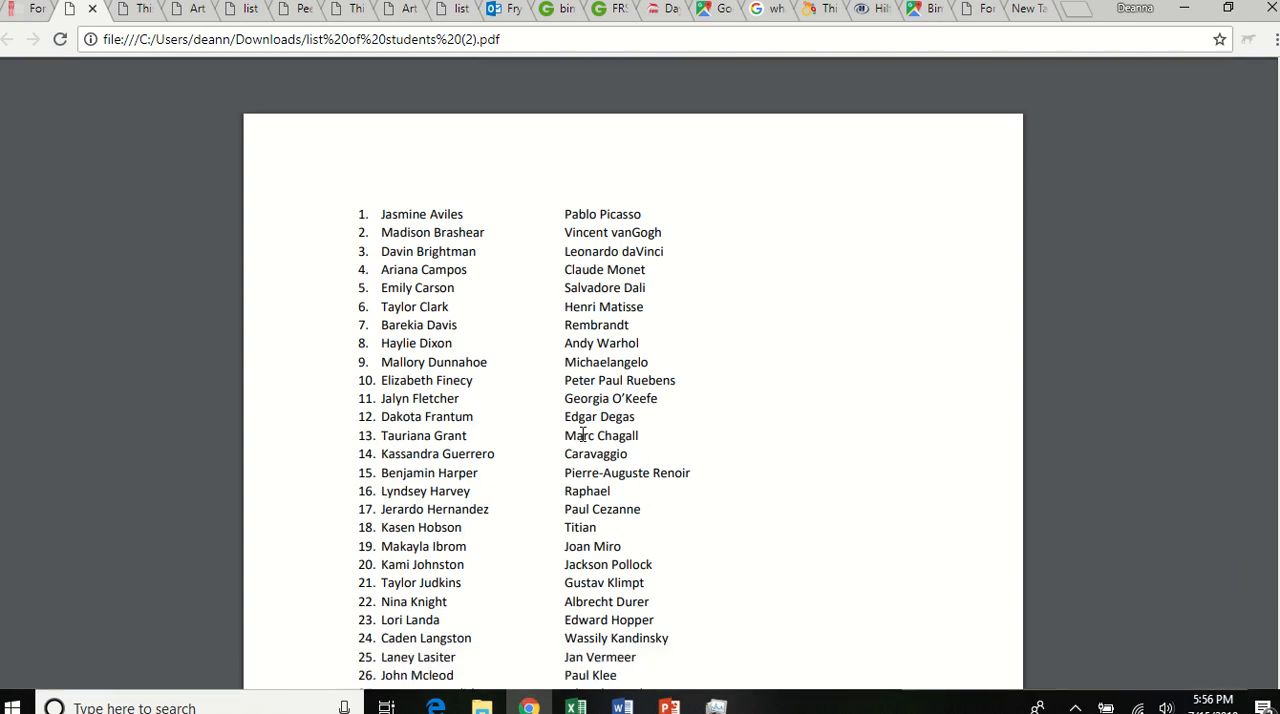
Scroll list of students (2).pdf to its final entry of 42 student-artist pairings
{"action": "scroll", "scroll_direction": "down", "scroll_amount": 3}
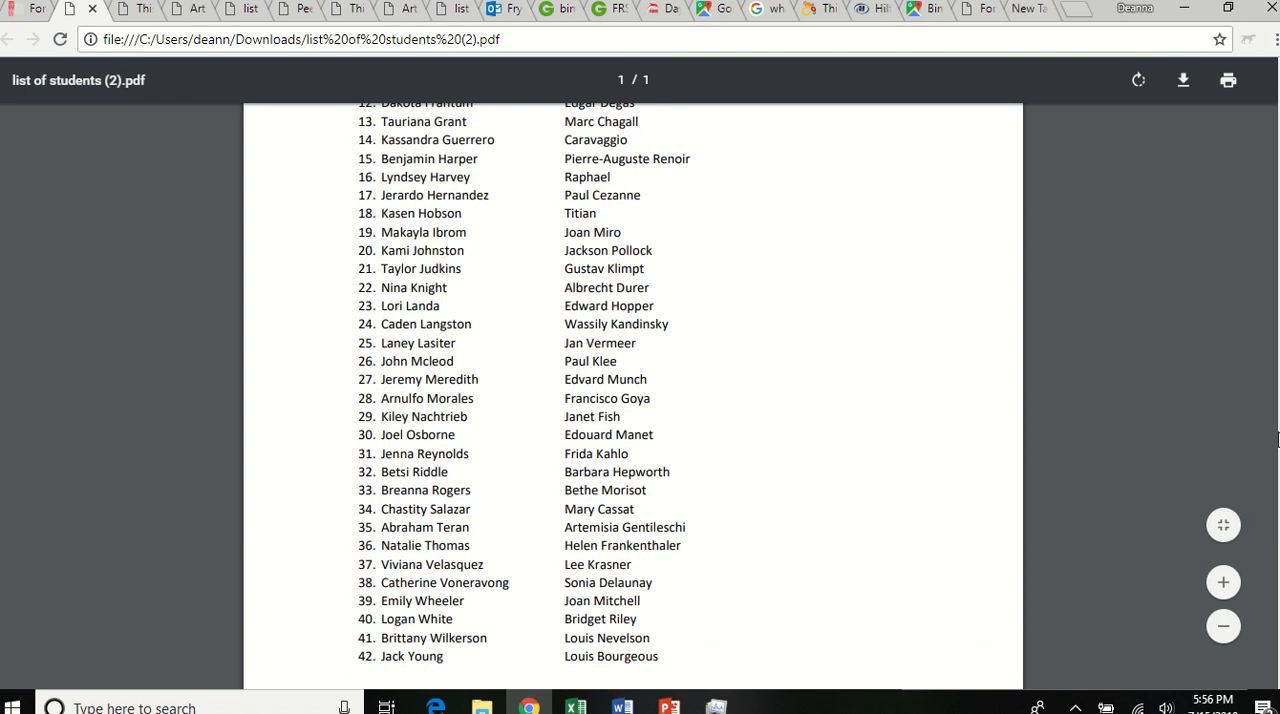
{"action": "scroll", "scroll_direction": "down", "scroll_amount": 3}
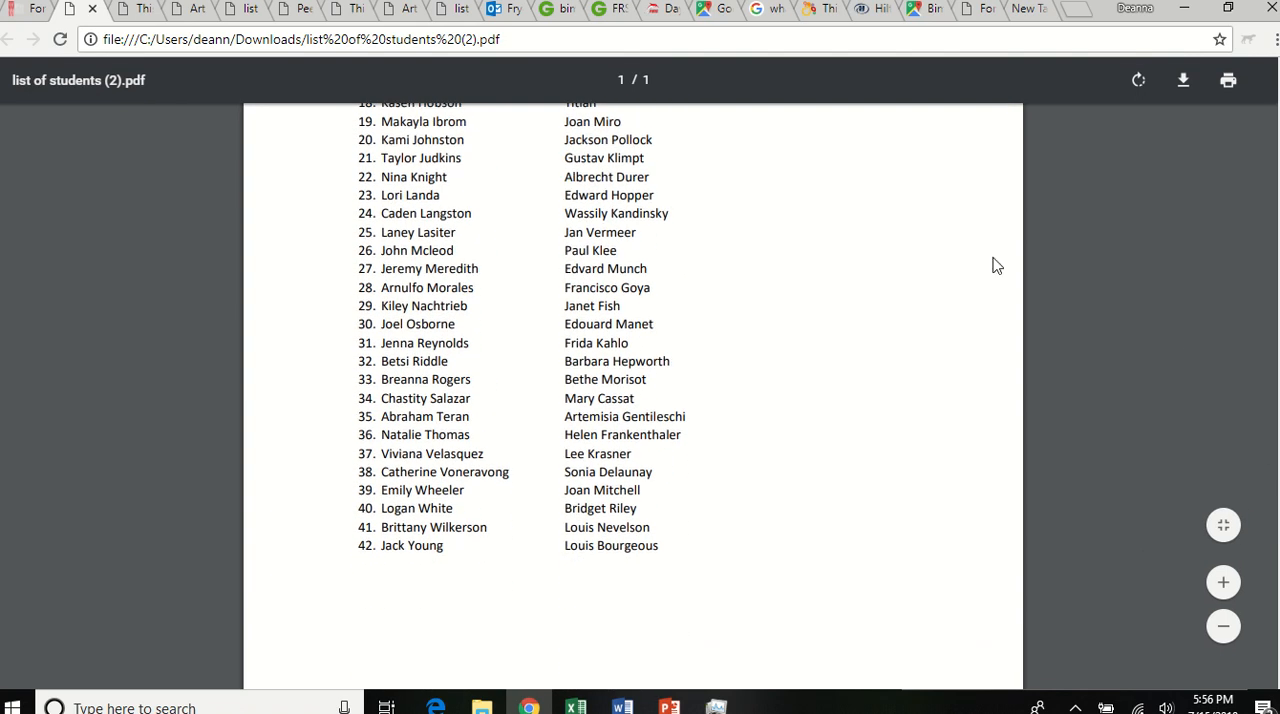
{"action": "mouse_move", "coordinate": [575, 281]}
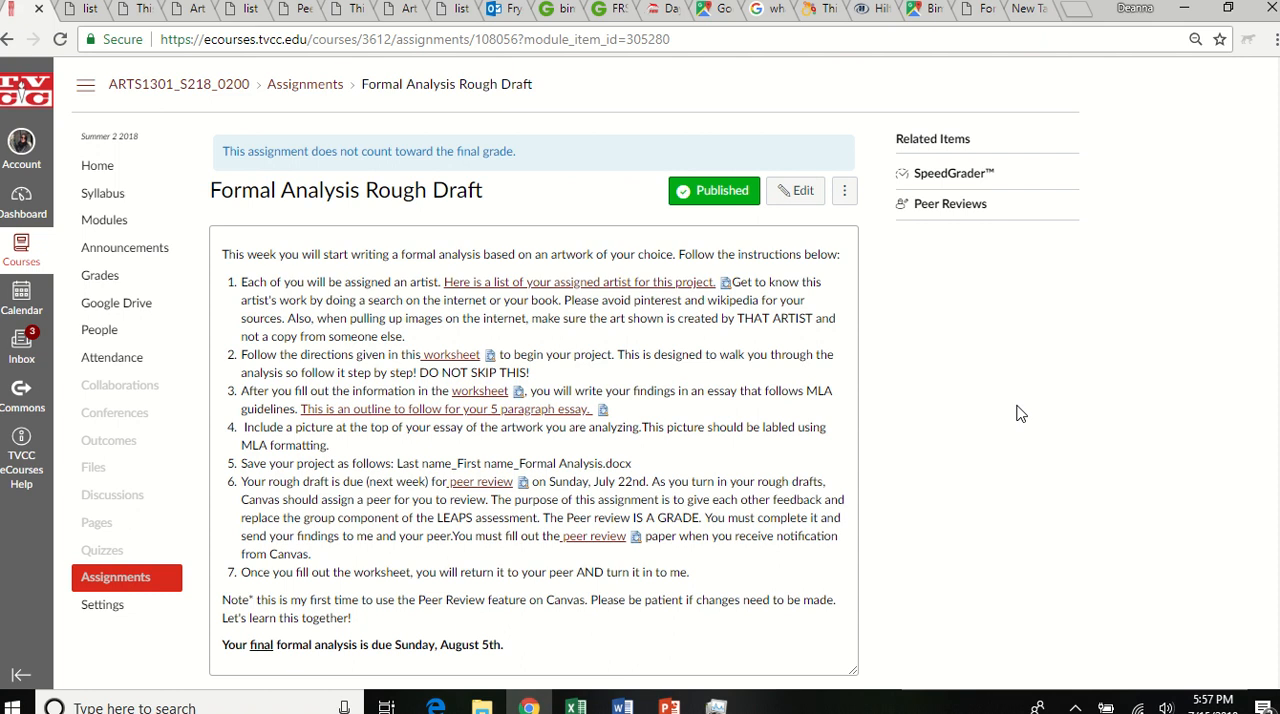
{"action": "mouse_move", "coordinate": [675, 315]}
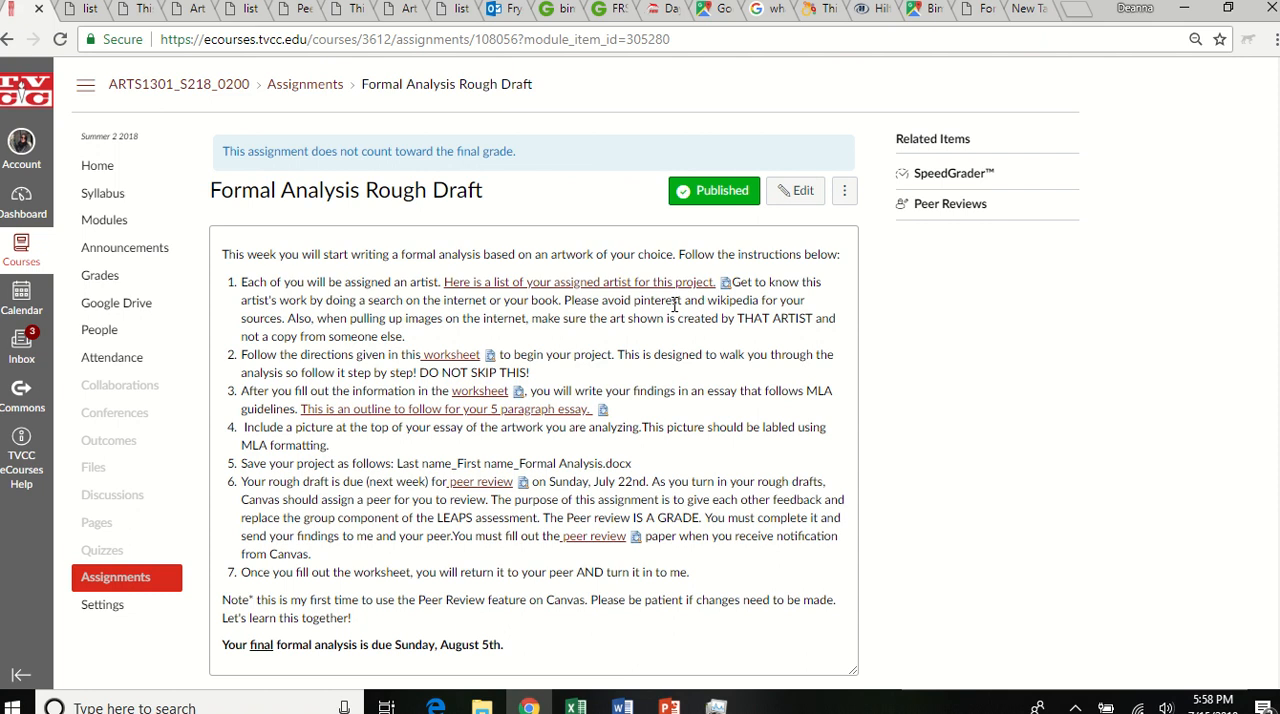
{"action": "mouse_move", "coordinate": [463, 354]}
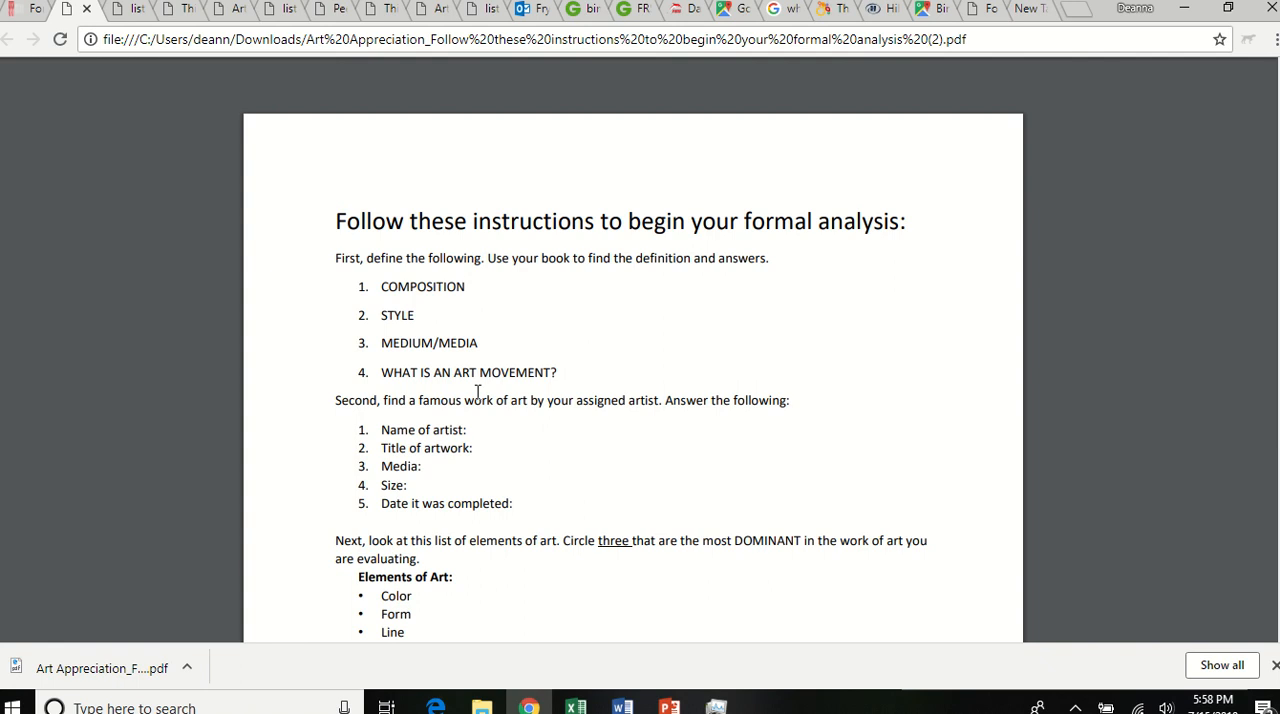
{"action": "mouse_move", "coordinate": [476, 384]}
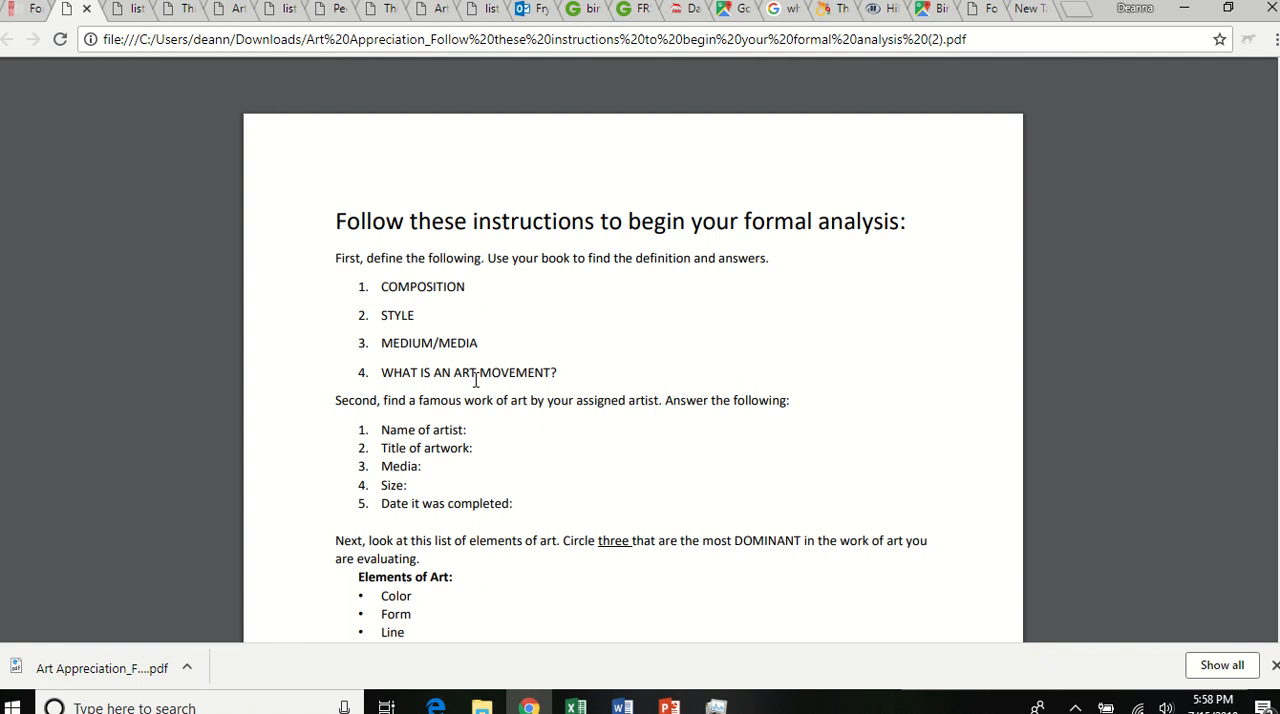
{"action": "scroll", "scroll_direction": "down", "scroll_amount": 3}
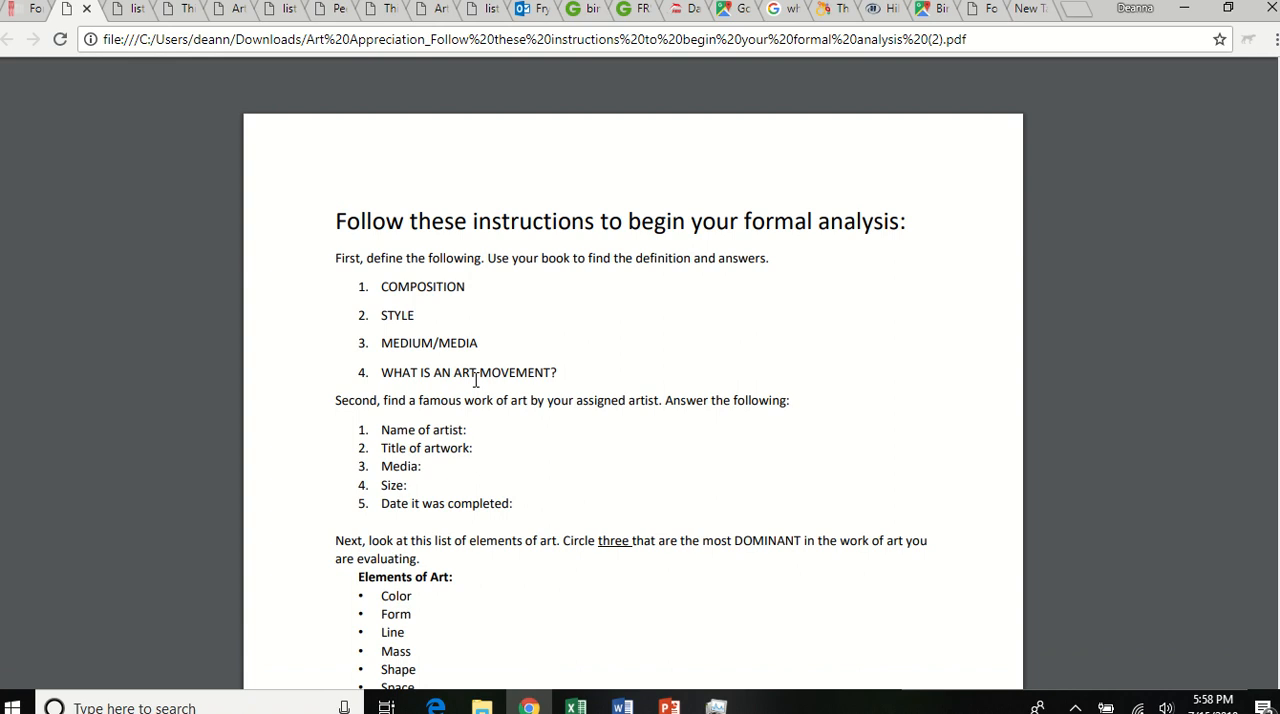
{"action": "mouse_move", "coordinate": [446, 447]}
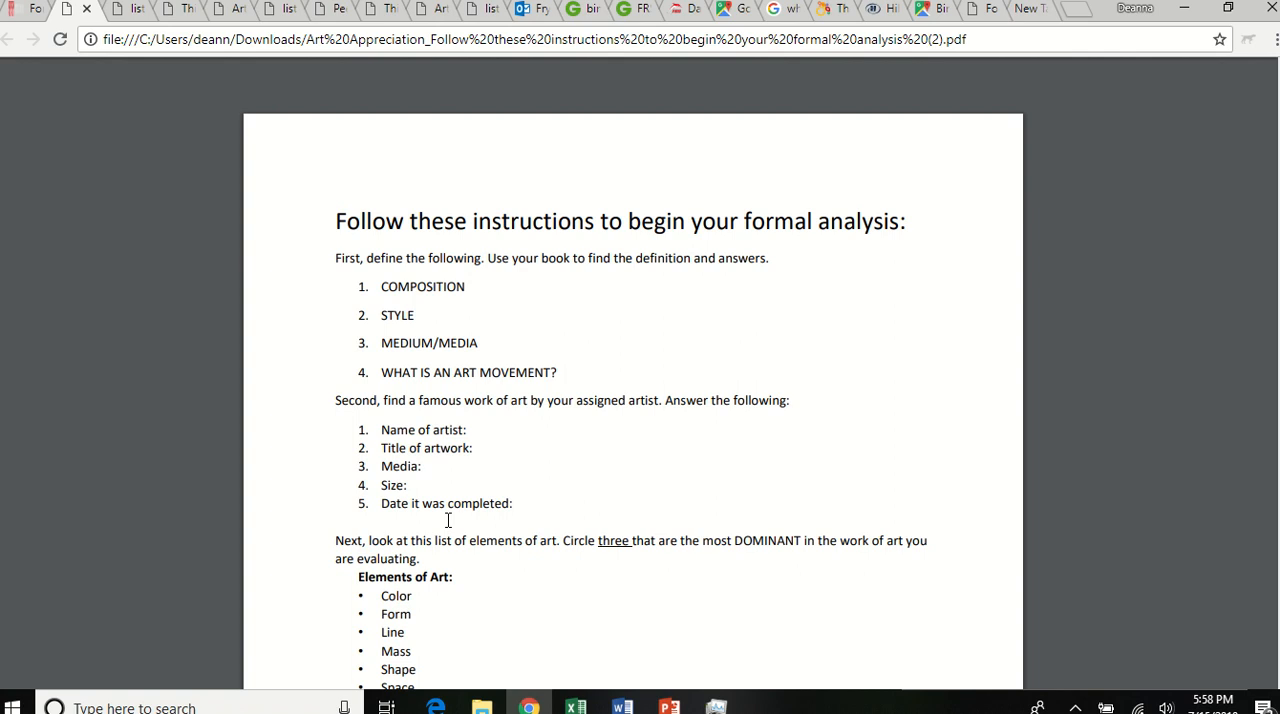
{"action": "mouse_move", "coordinate": [940, 218]}
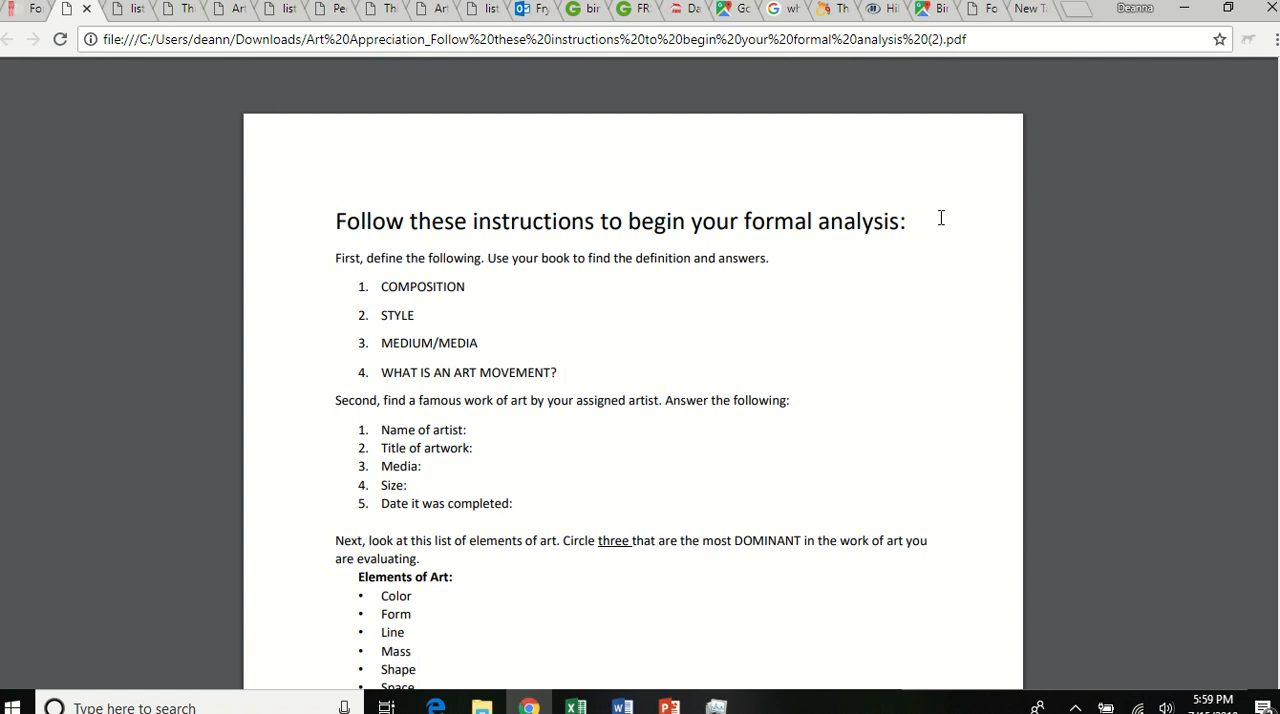
{"action": "scroll", "scroll_direction": "down", "scroll_amount": 3}
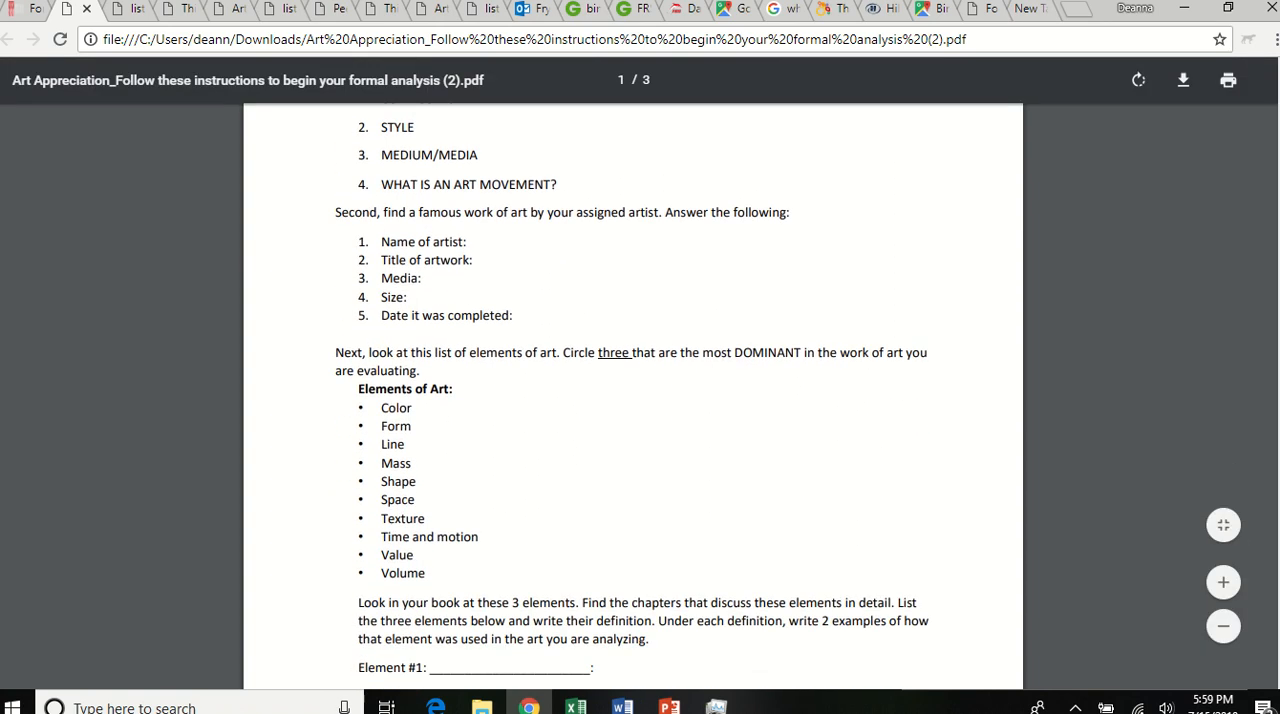
{"action": "scroll", "scroll_direction": "down", "scroll_amount": 3}
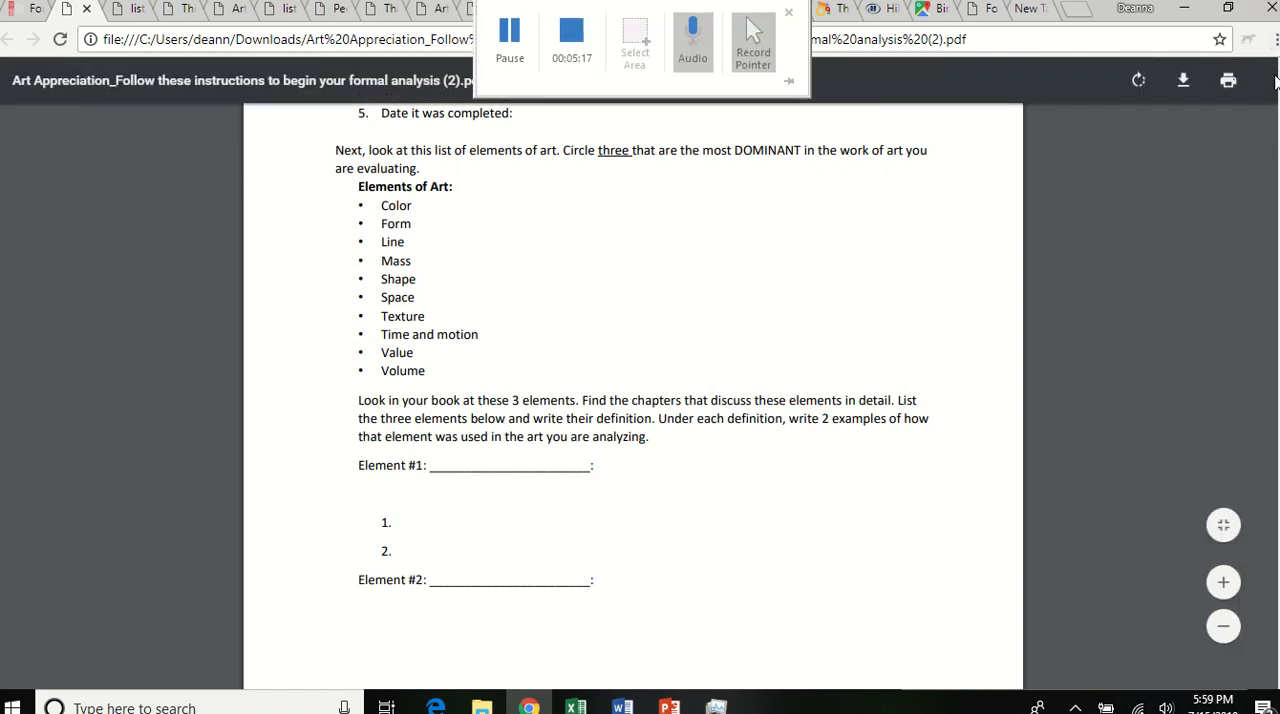
{"action": "scroll", "scroll_direction": "down", "scroll_amount": 3}
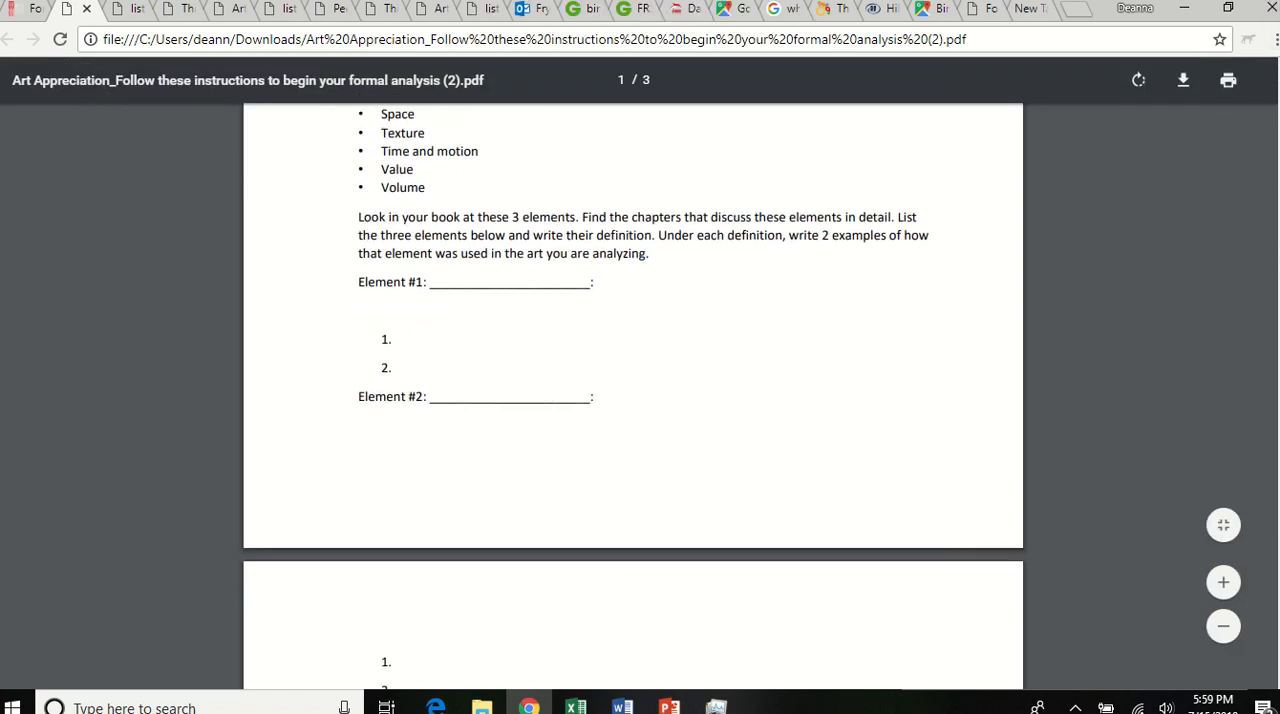
{"action": "scroll", "scroll_direction": "down", "scroll_amount": 3}
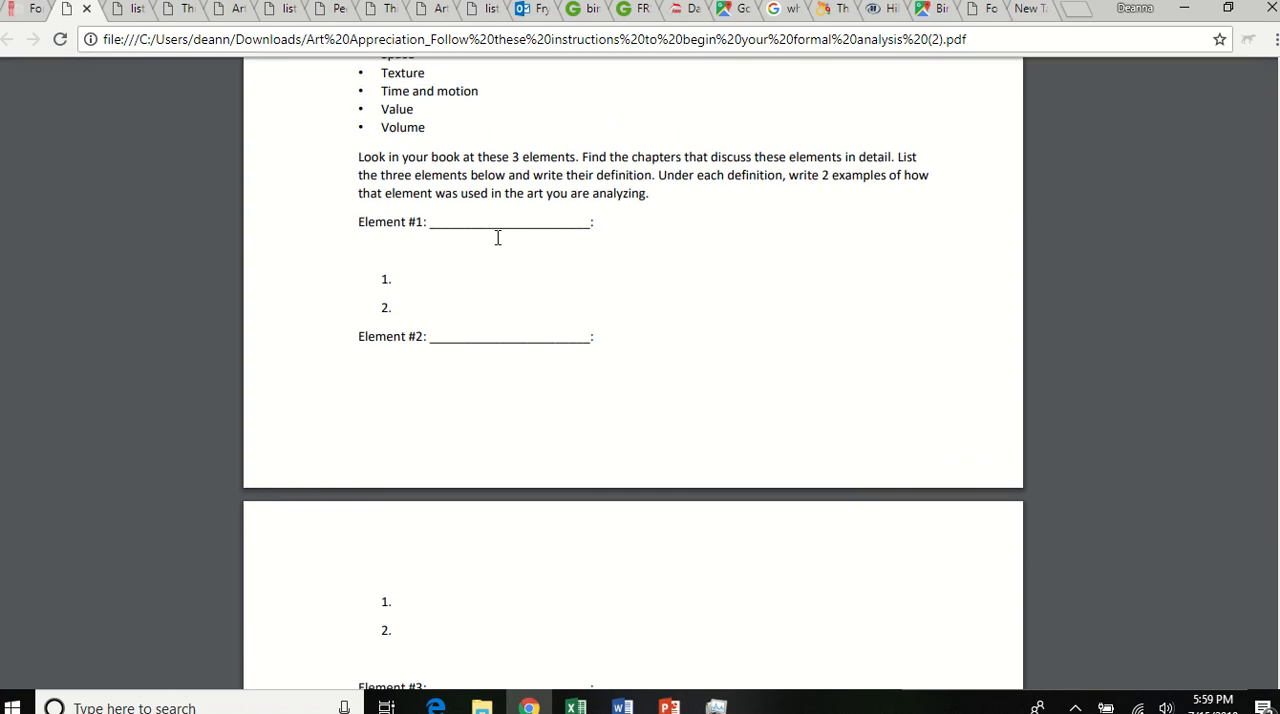
{"action": "mouse_move", "coordinate": [452, 222]}
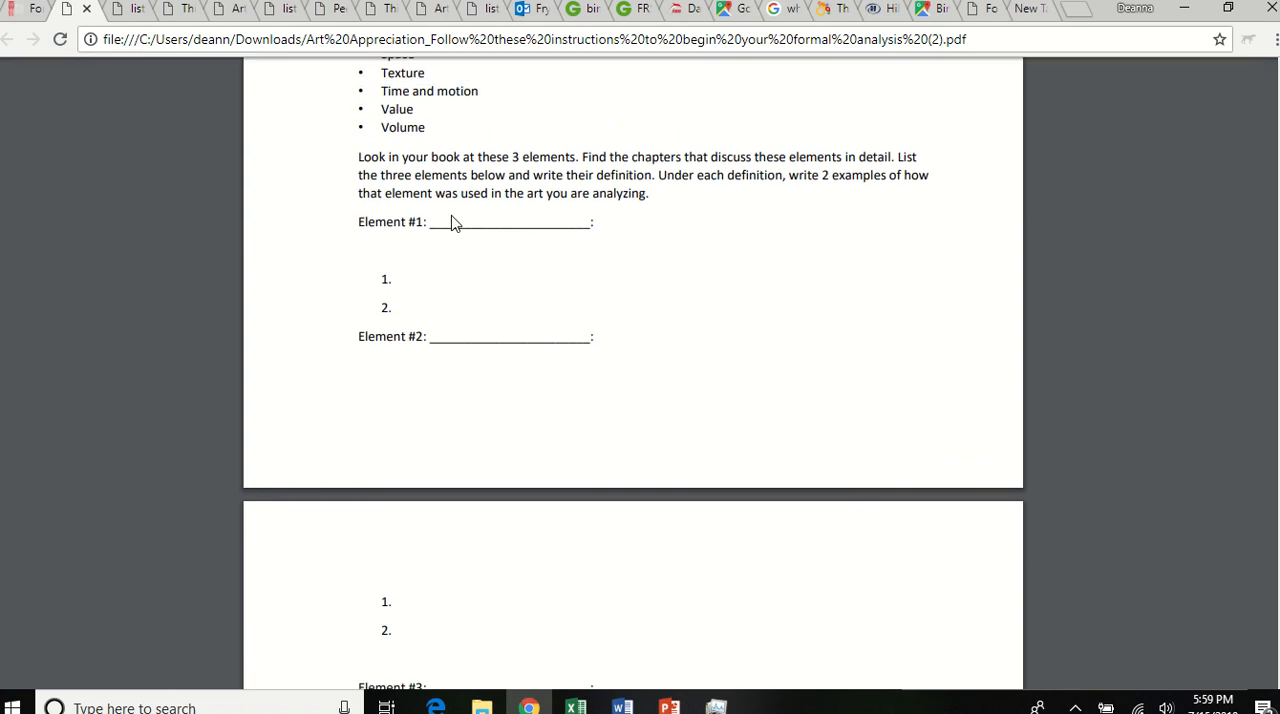
{"action": "mouse_move", "coordinate": [508, 226]}
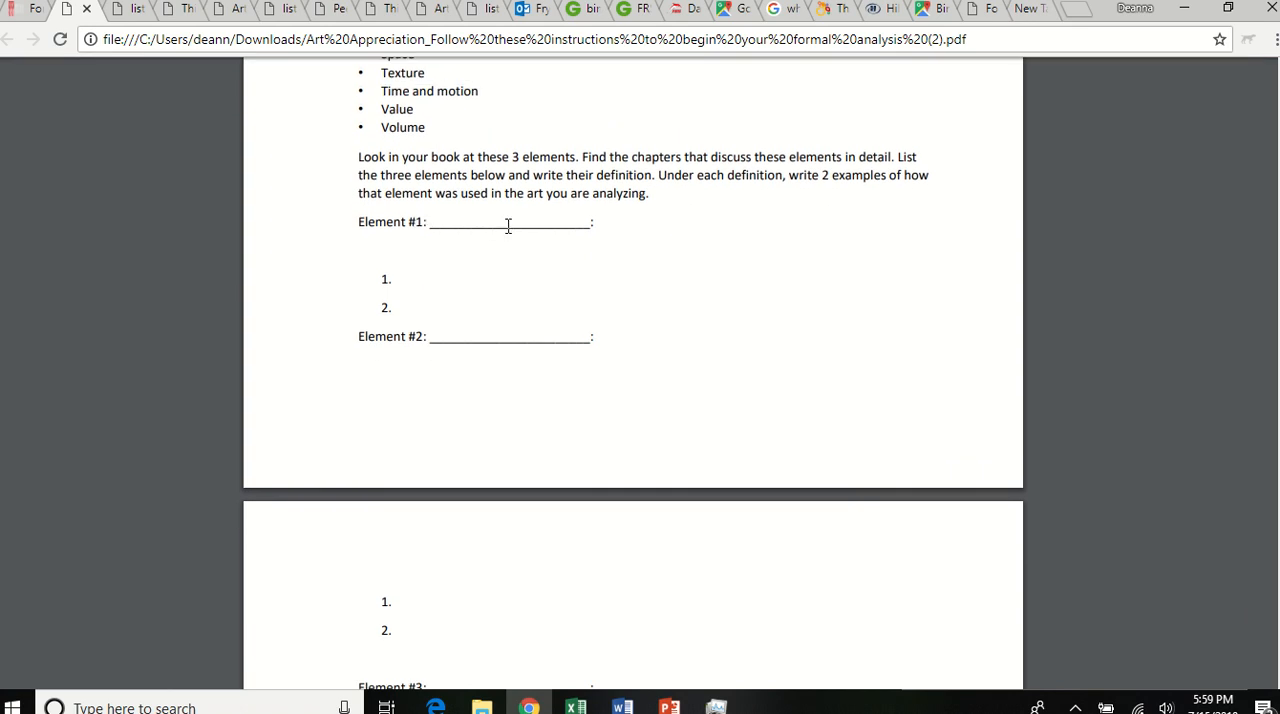
{"action": "mouse_move", "coordinate": [379, 254]}
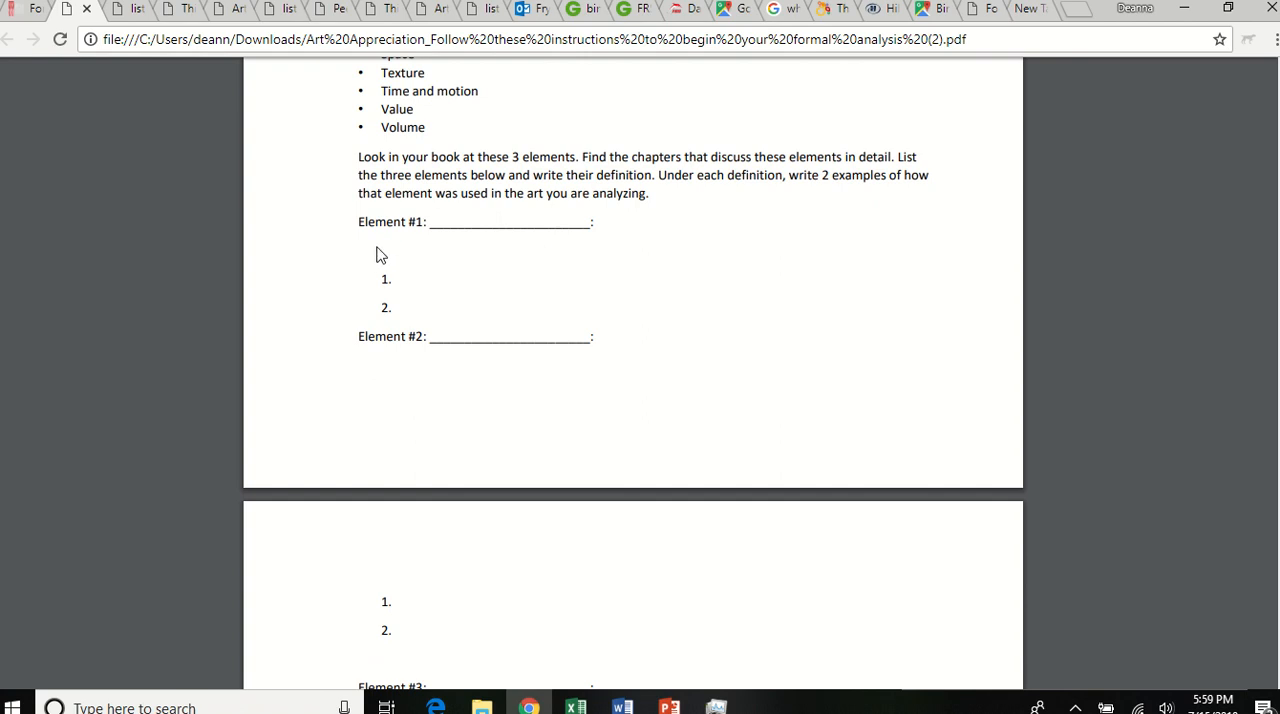
{"action": "mouse_move", "coordinate": [697, 257]}
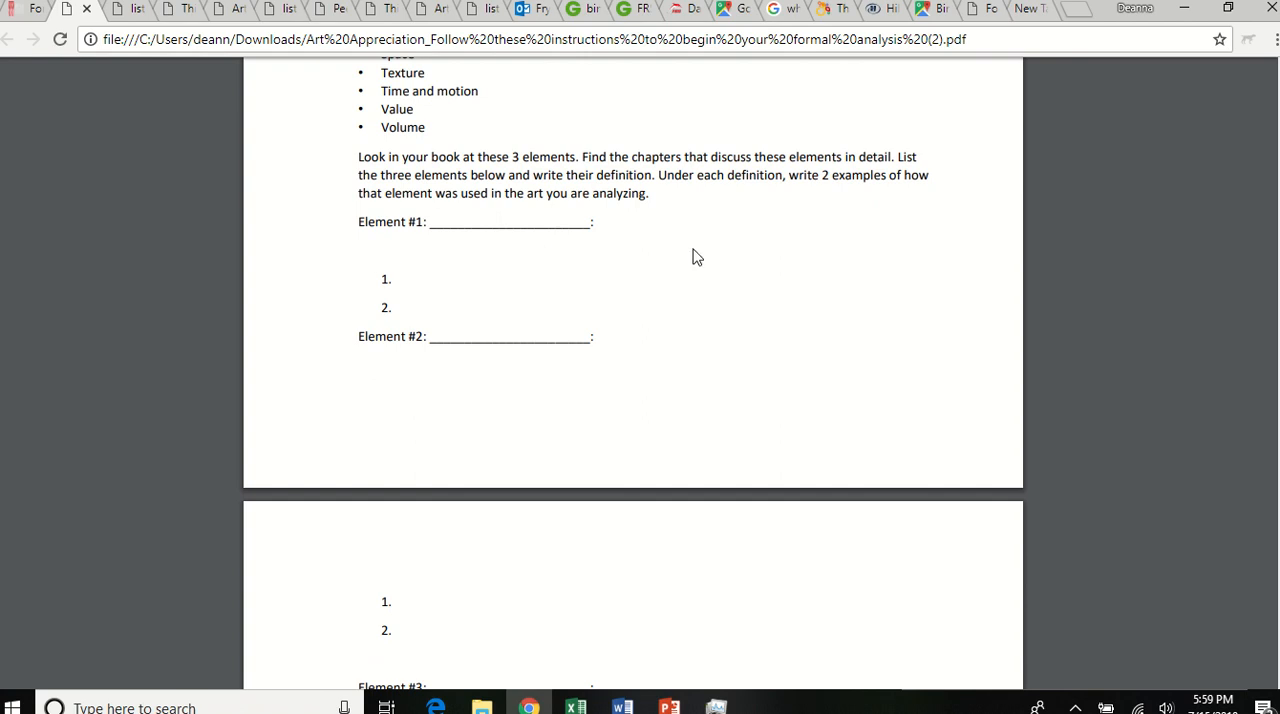
{"action": "mouse_move", "coordinate": [435, 273]}
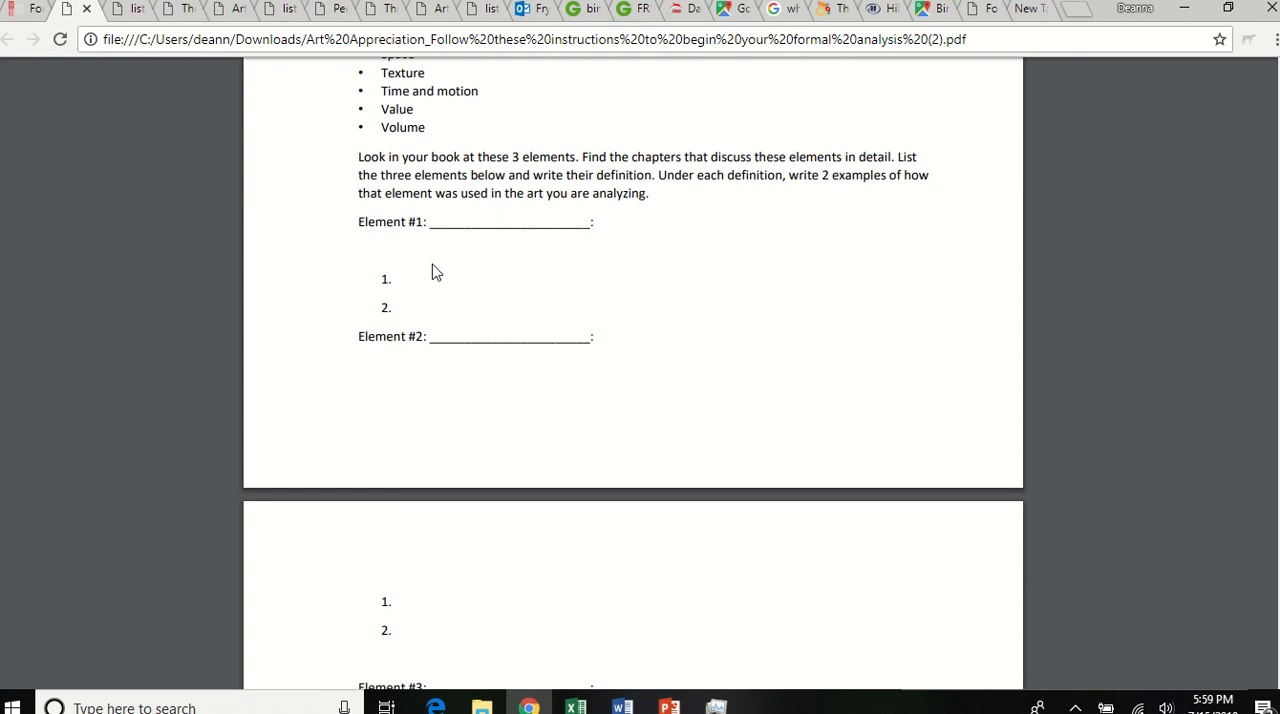
{"action": "mouse_move", "coordinate": [410, 278]}
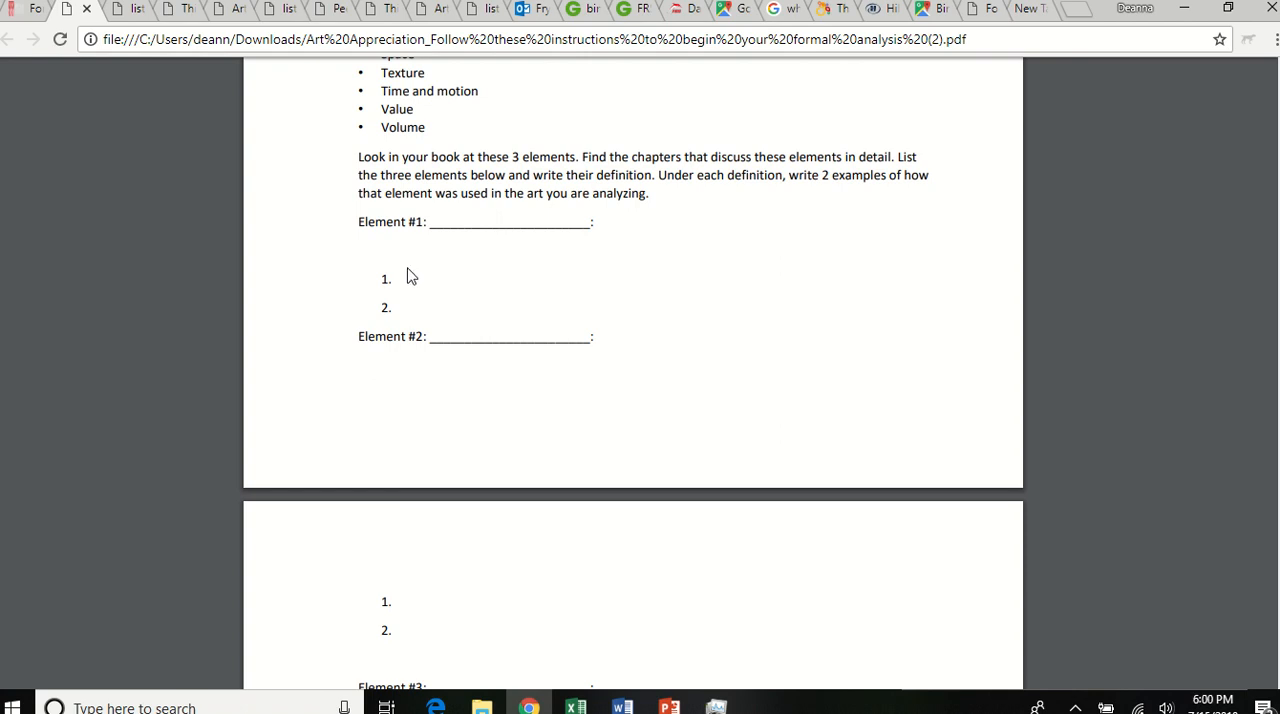
{"action": "mouse_move", "coordinate": [419, 303]}
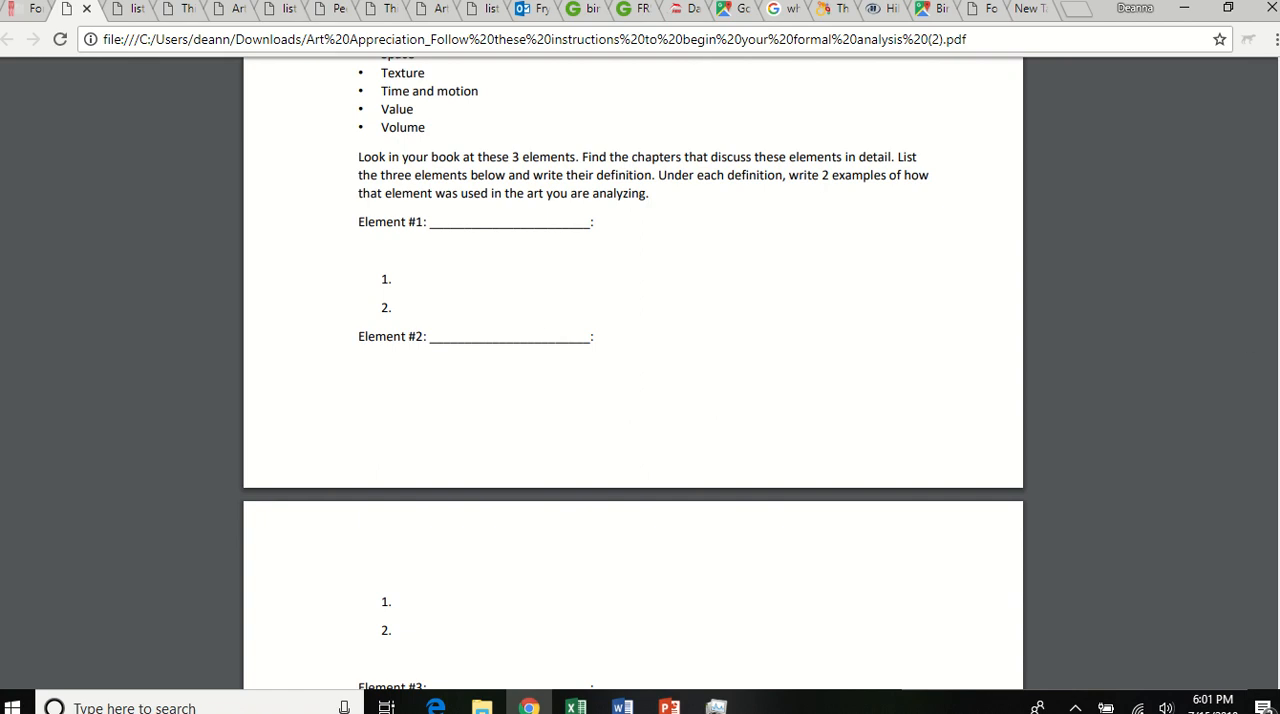
{"action": "mouse_move", "coordinate": [1078, 391]}
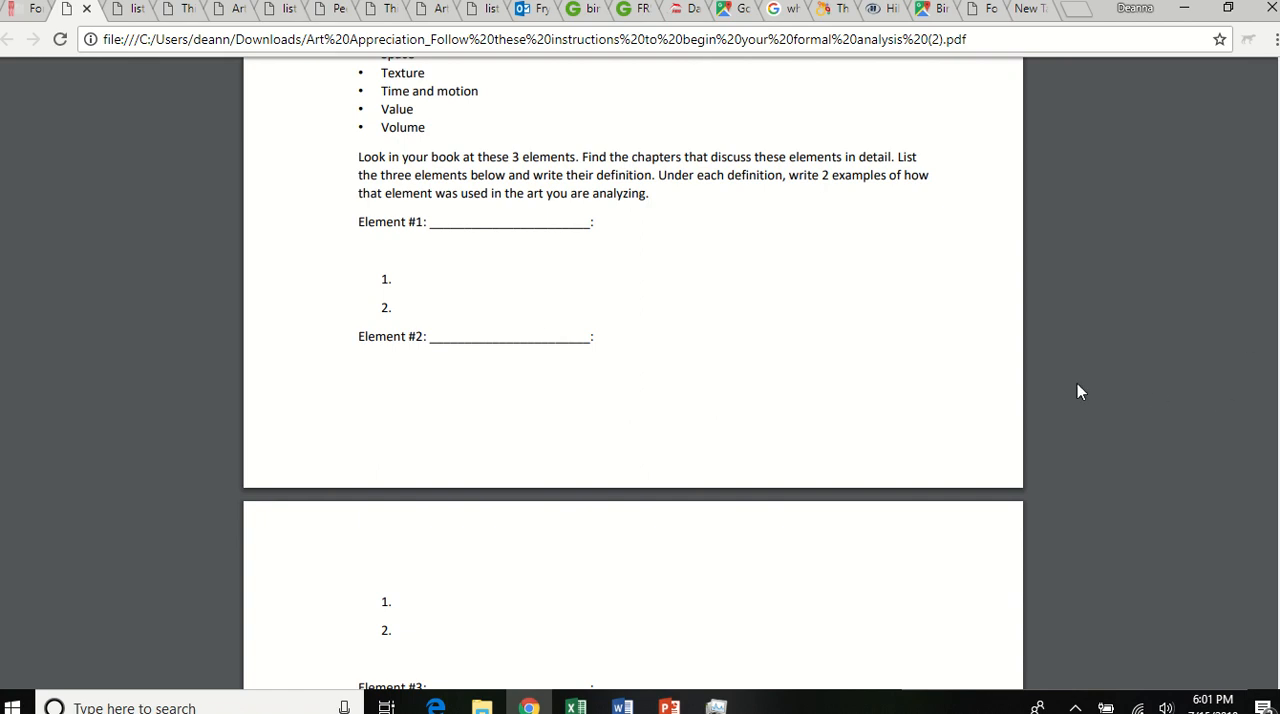
{"action": "mouse_move", "coordinate": [480, 411]}
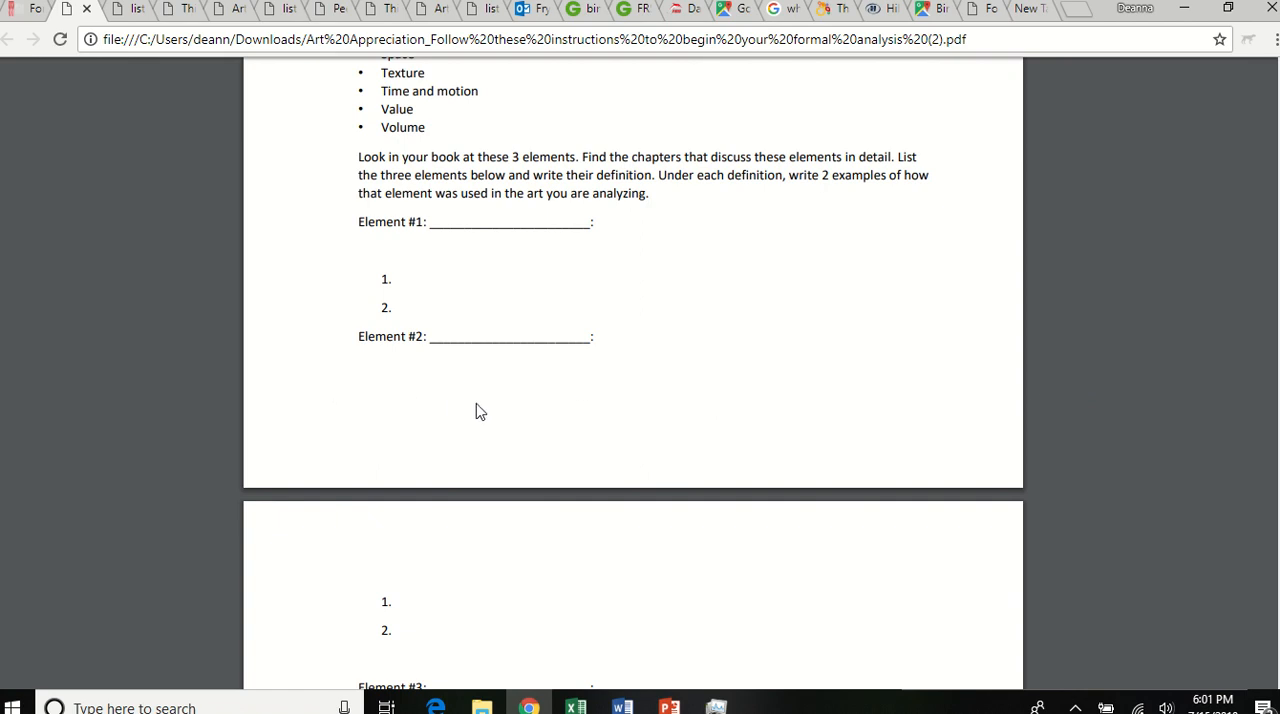
{"action": "mouse_move", "coordinate": [408, 611]}
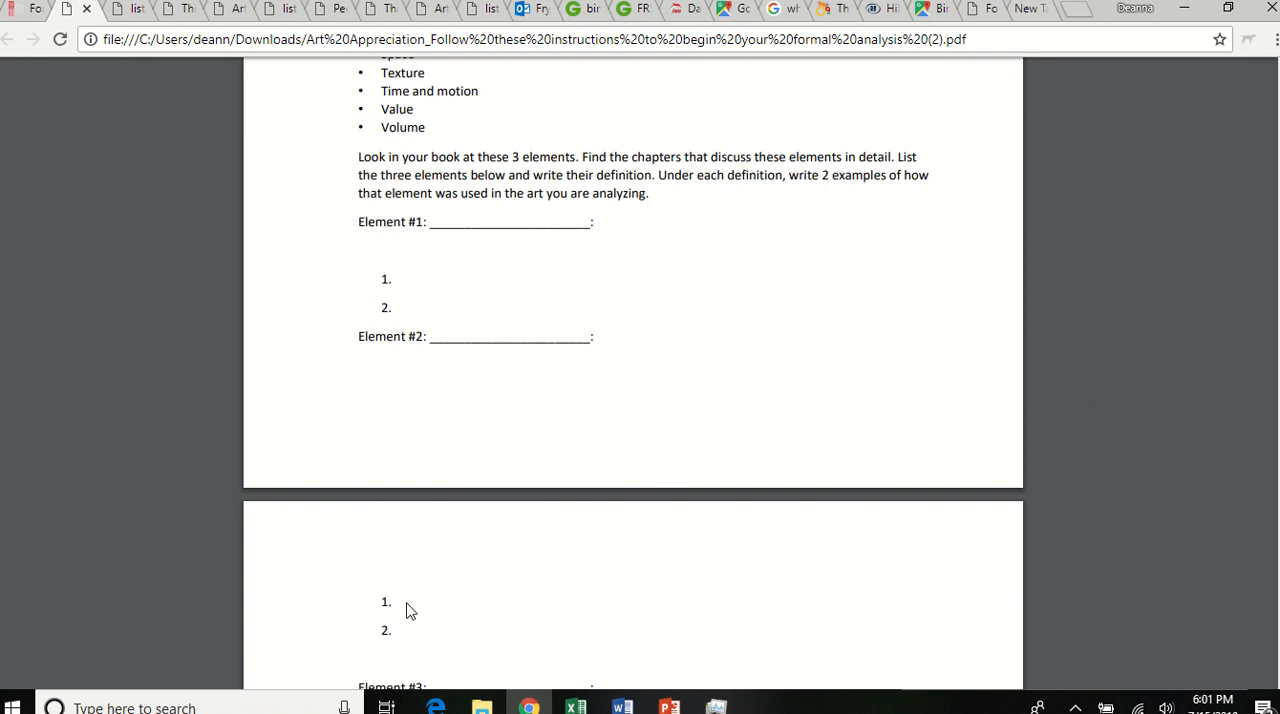
{"action": "mouse_move", "coordinate": [503, 636]}
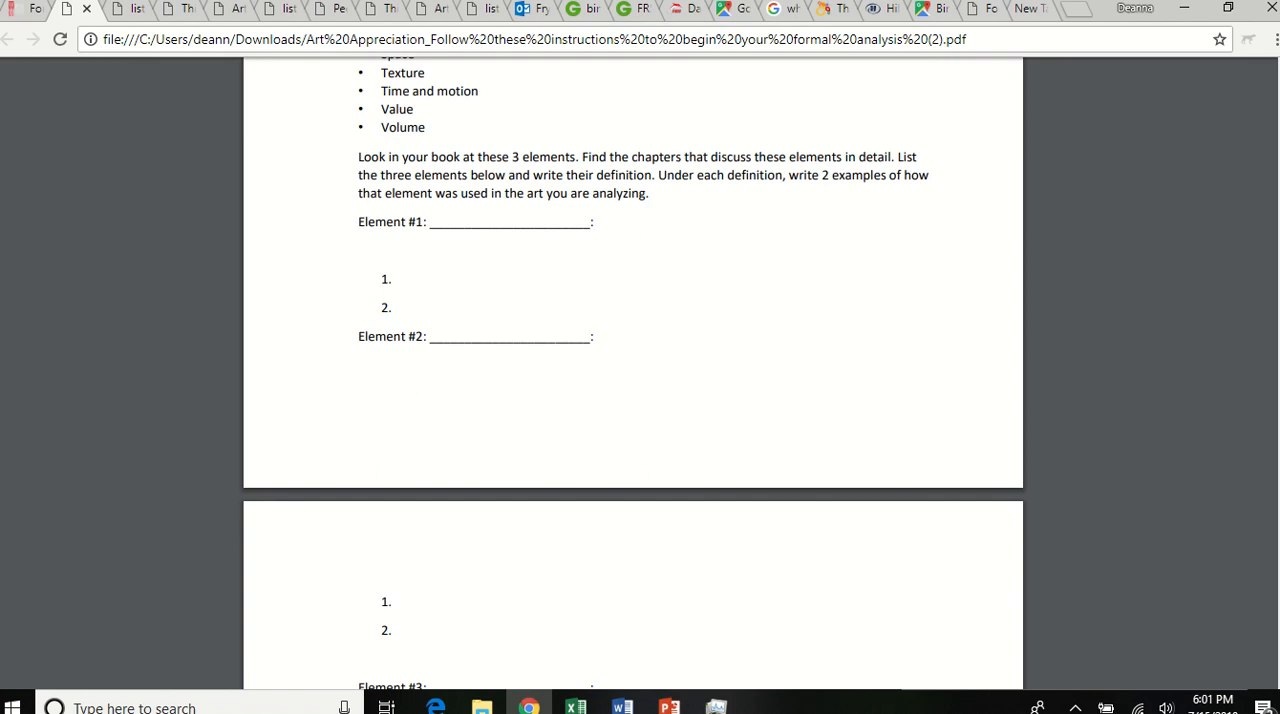
Scroll the worksheet to Element #3 and the Principles of design list
{"action": "scroll", "scroll_direction": "down", "scroll_amount": 3}
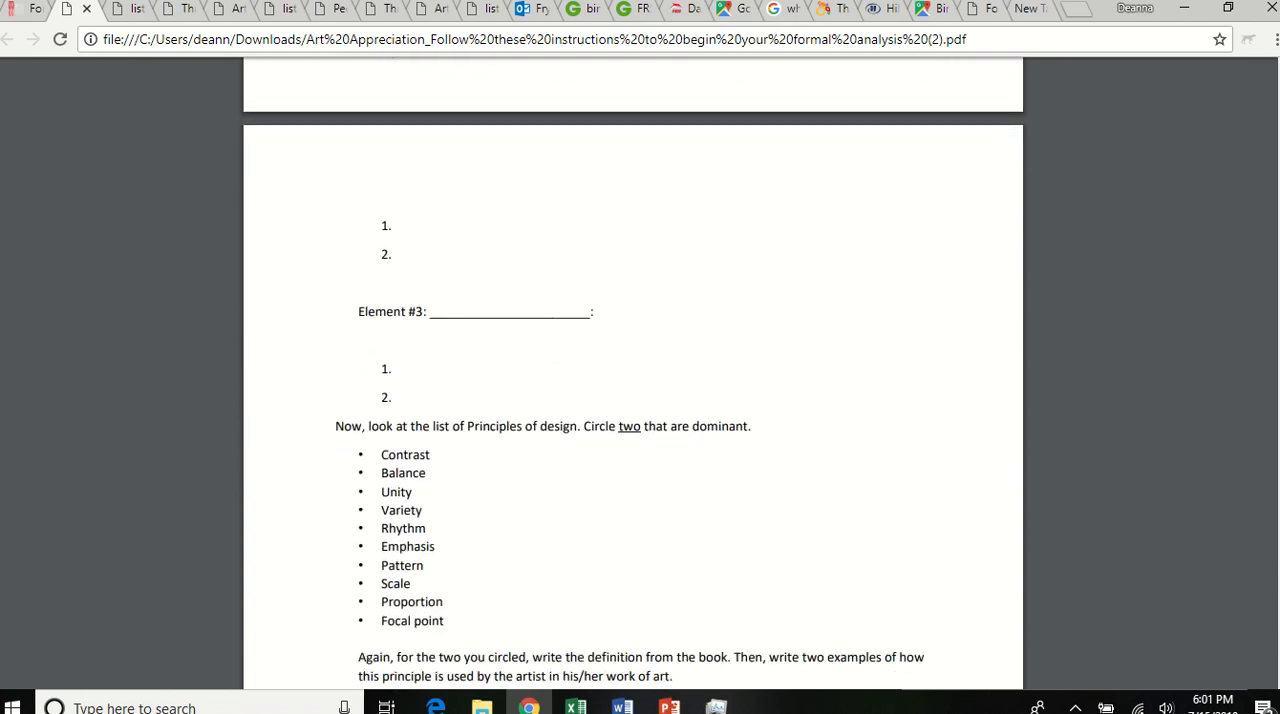
{"action": "mouse_move", "coordinate": [448, 354]}
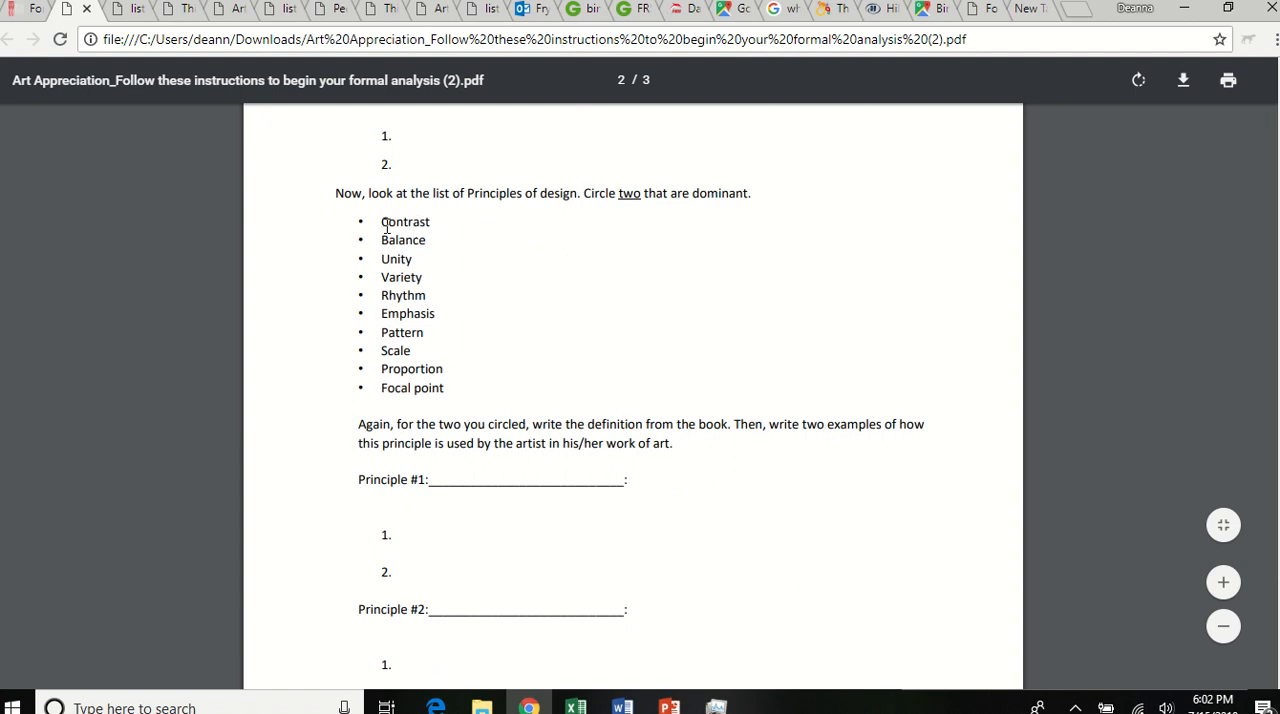
{"action": "mouse_move", "coordinate": [413, 366]}
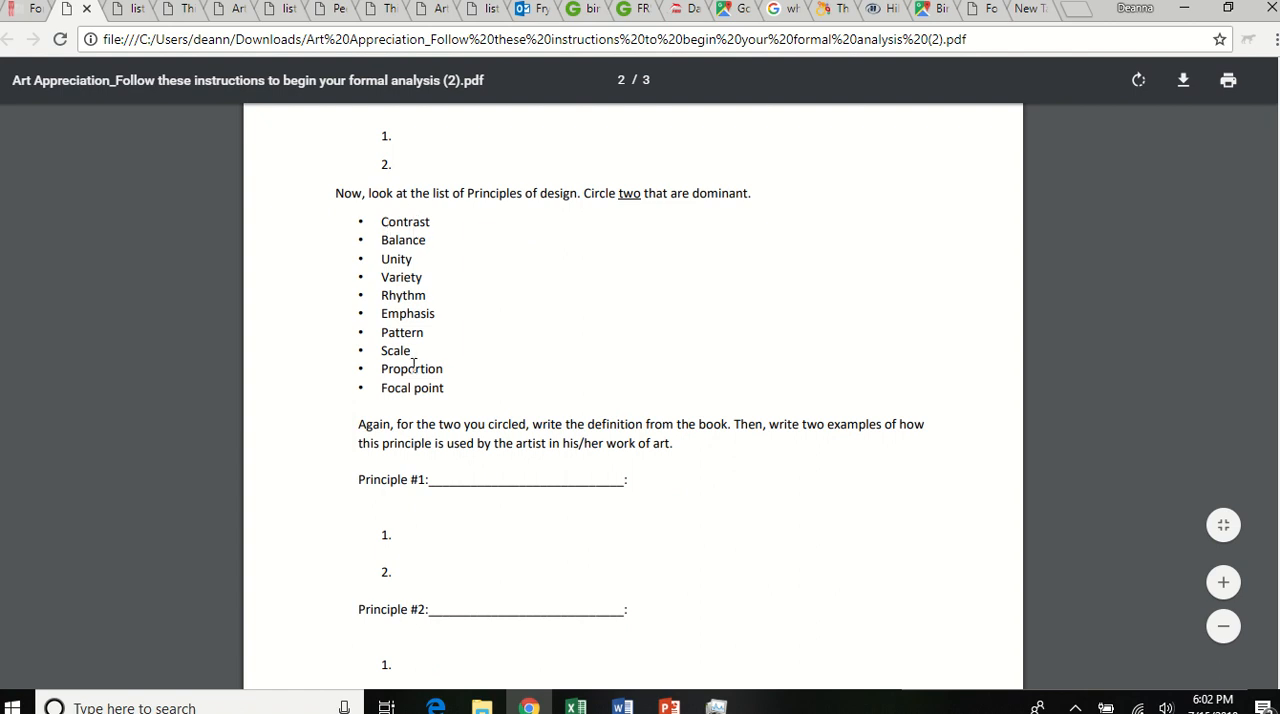
{"action": "mouse_move", "coordinate": [394, 207]}
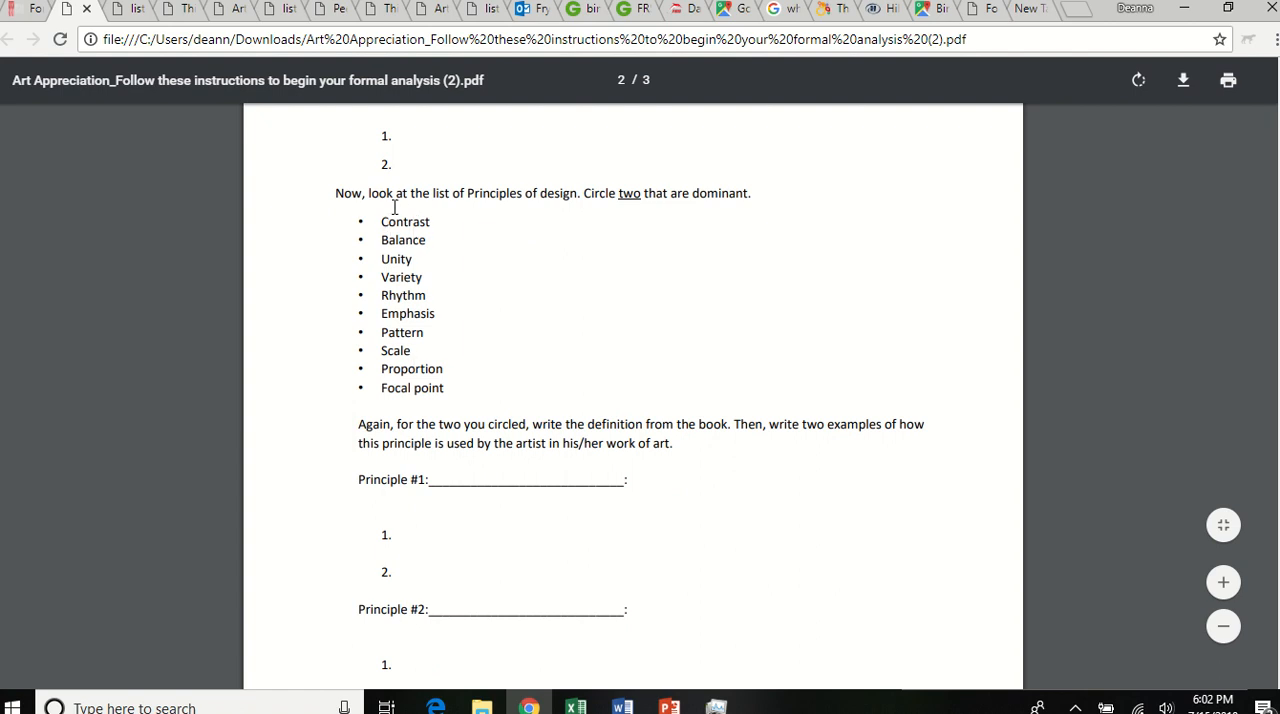
{"action": "mouse_move", "coordinate": [406, 331]}
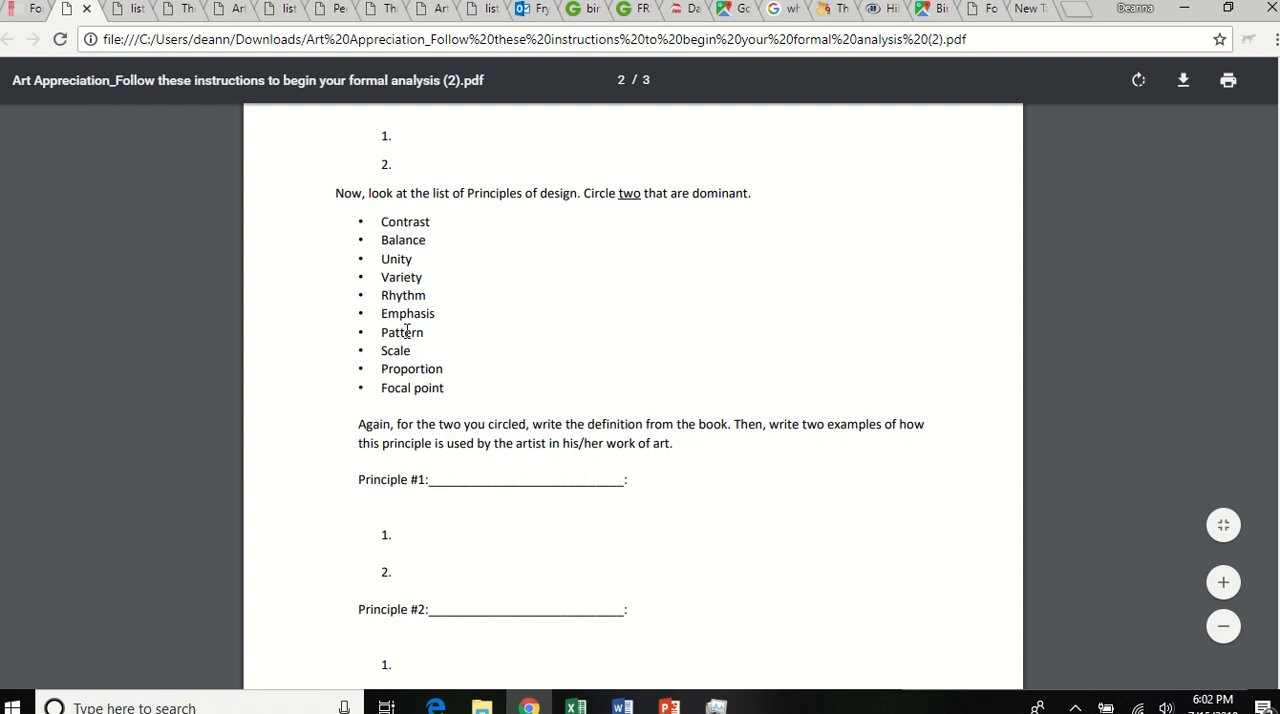
Scroll past the Principle #1 and #2 blanks to page 3's closing questions
{"action": "scroll", "scroll_direction": "down", "scroll_amount": 3}
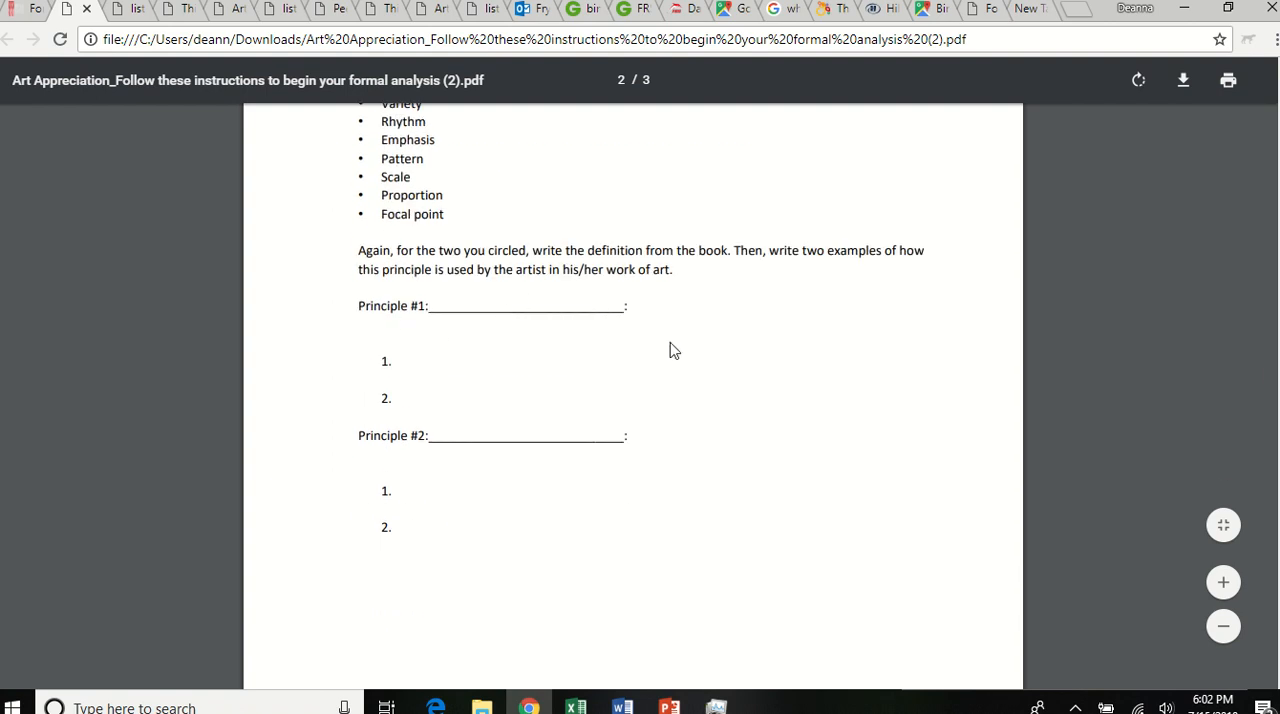
{"action": "mouse_move", "coordinate": [420, 393]}
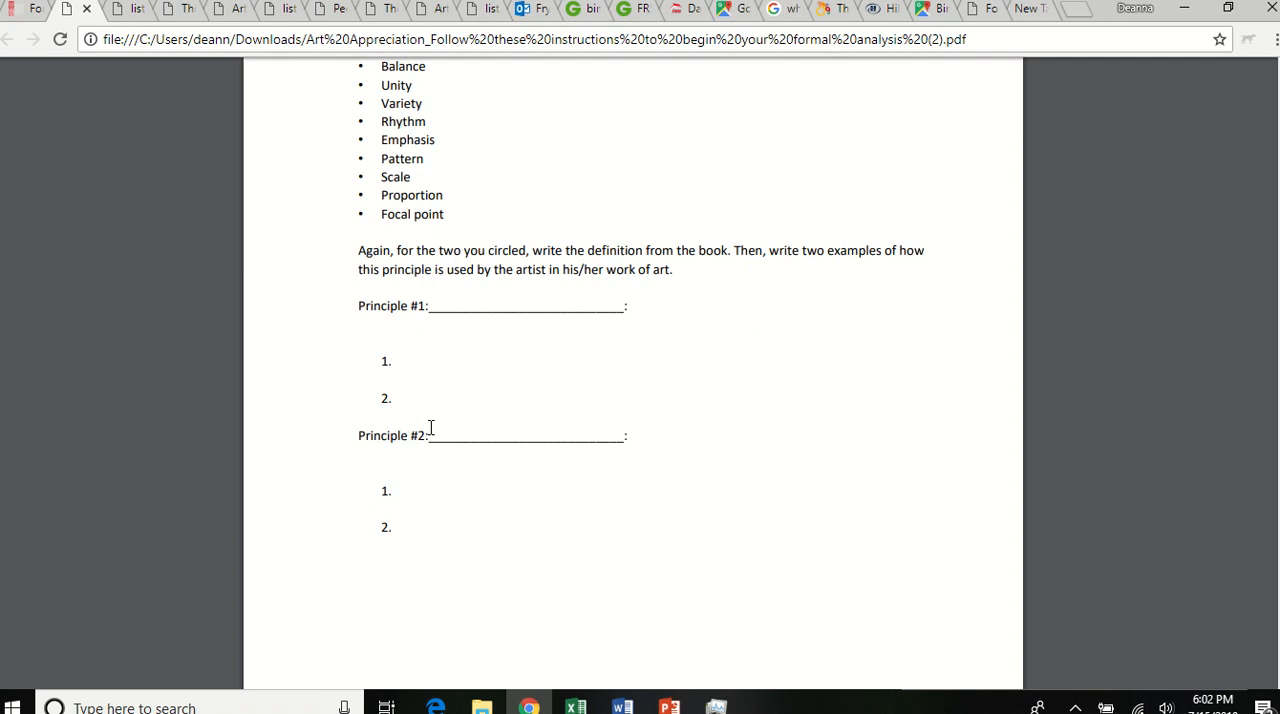
{"action": "mouse_move", "coordinate": [547, 428]}
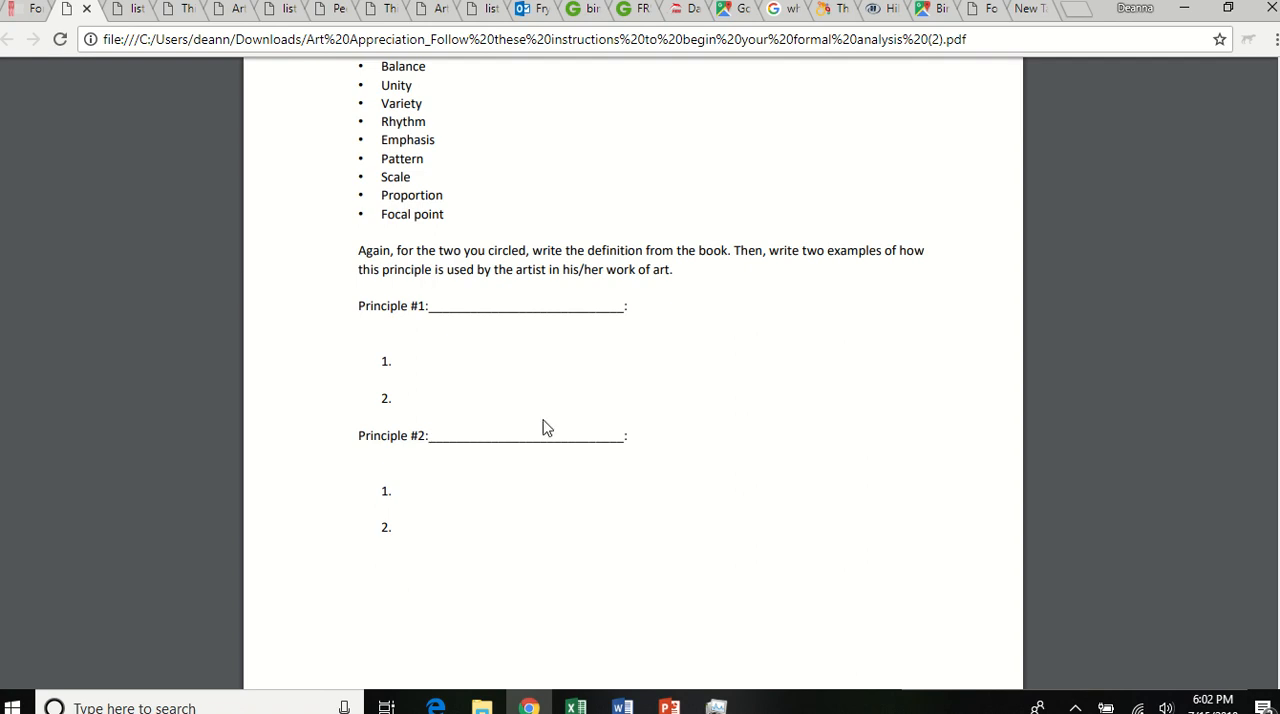
{"action": "mouse_move", "coordinate": [491, 503]}
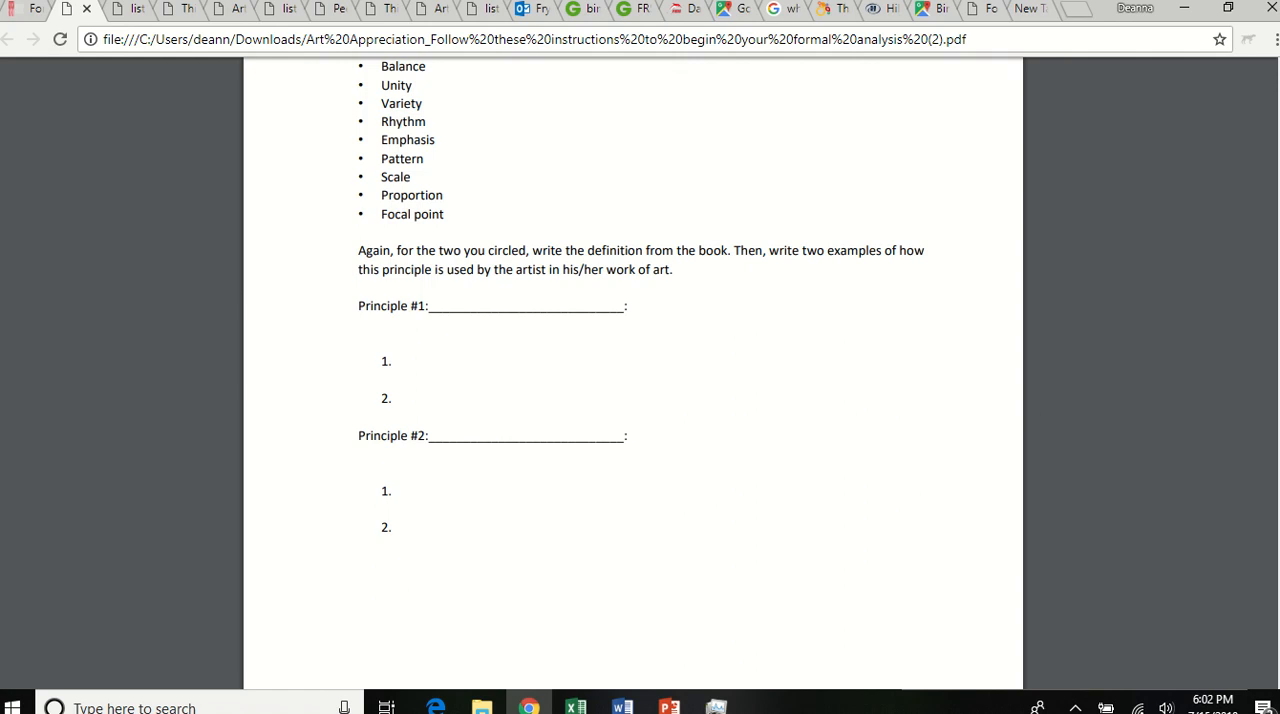
{"action": "scroll", "scroll_direction": "down", "scroll_amount": 3}
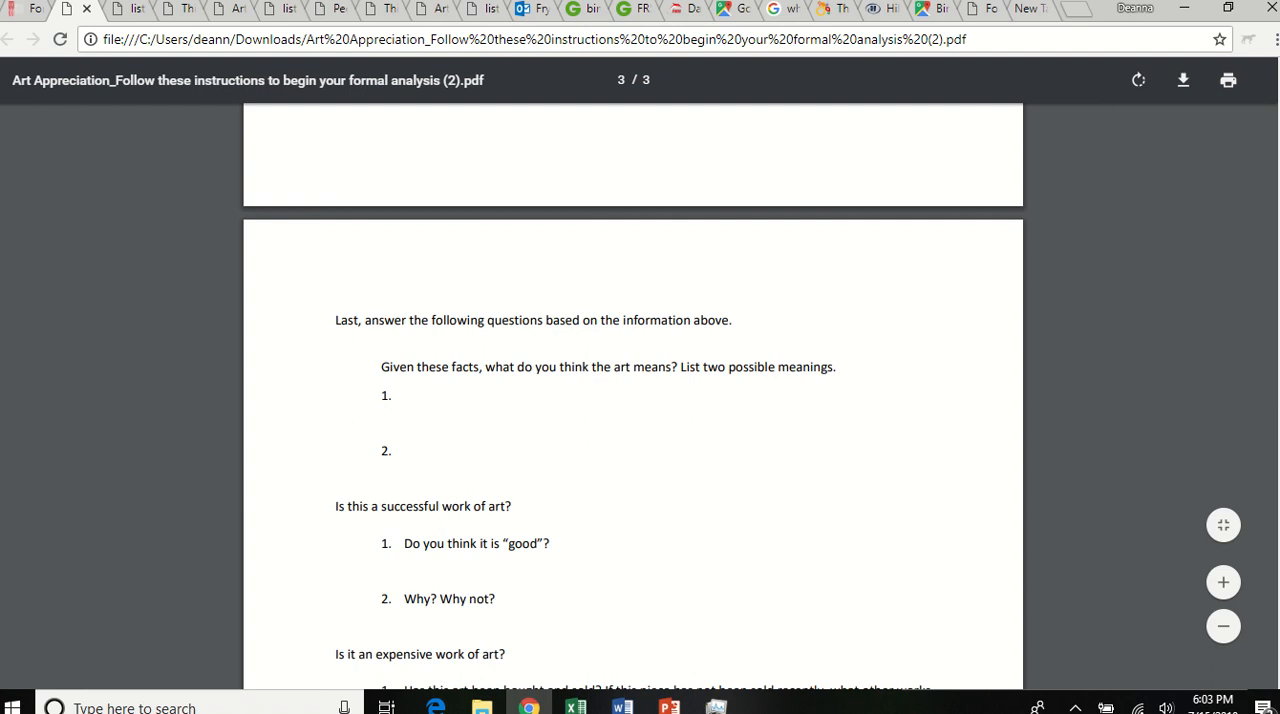
Scroll page 3 to the questions on the artwork's cost, sales and location
{"action": "scroll", "scroll_direction": "down", "scroll_amount": 3}
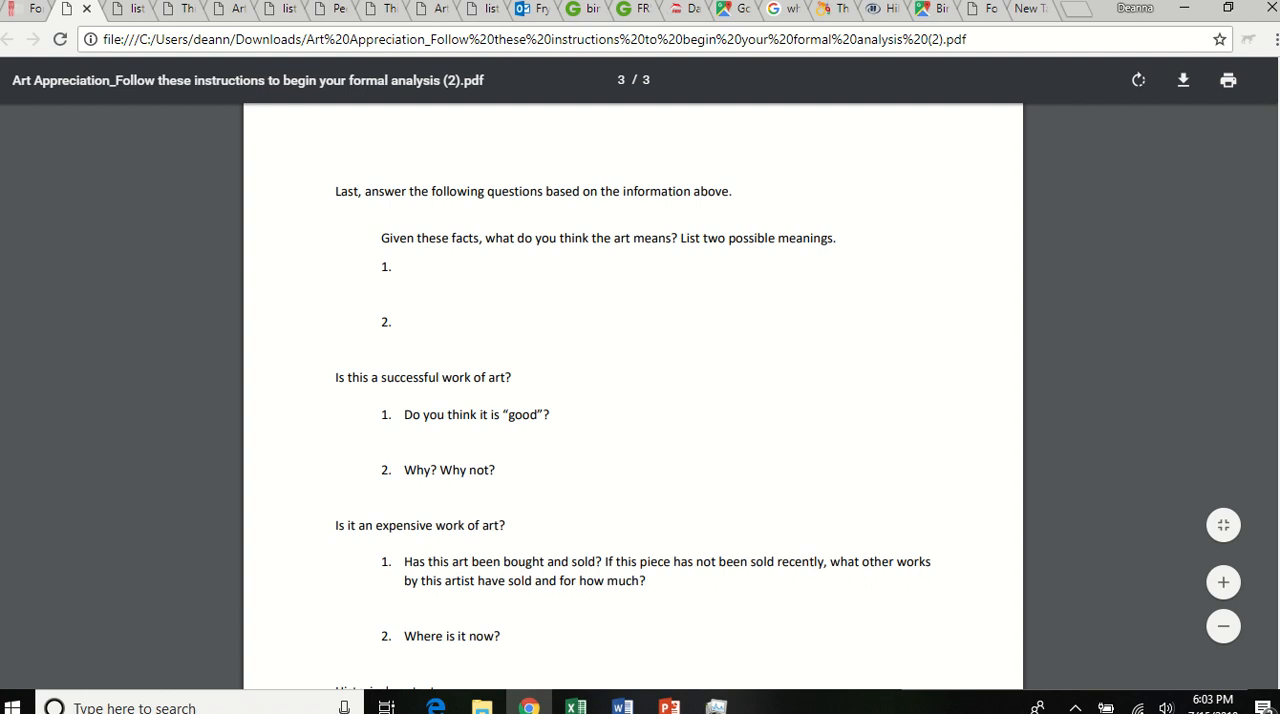
{"action": "mouse_move", "coordinate": [429, 401]}
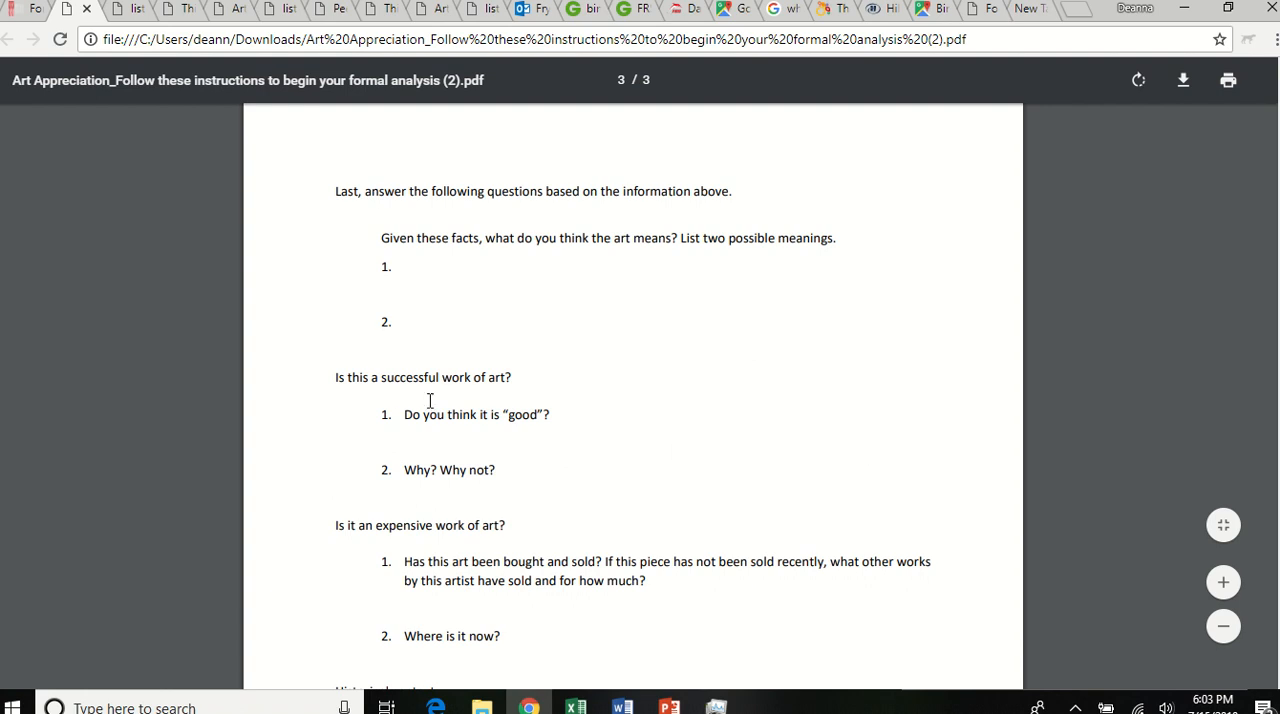
{"action": "mouse_move", "coordinate": [479, 410]}
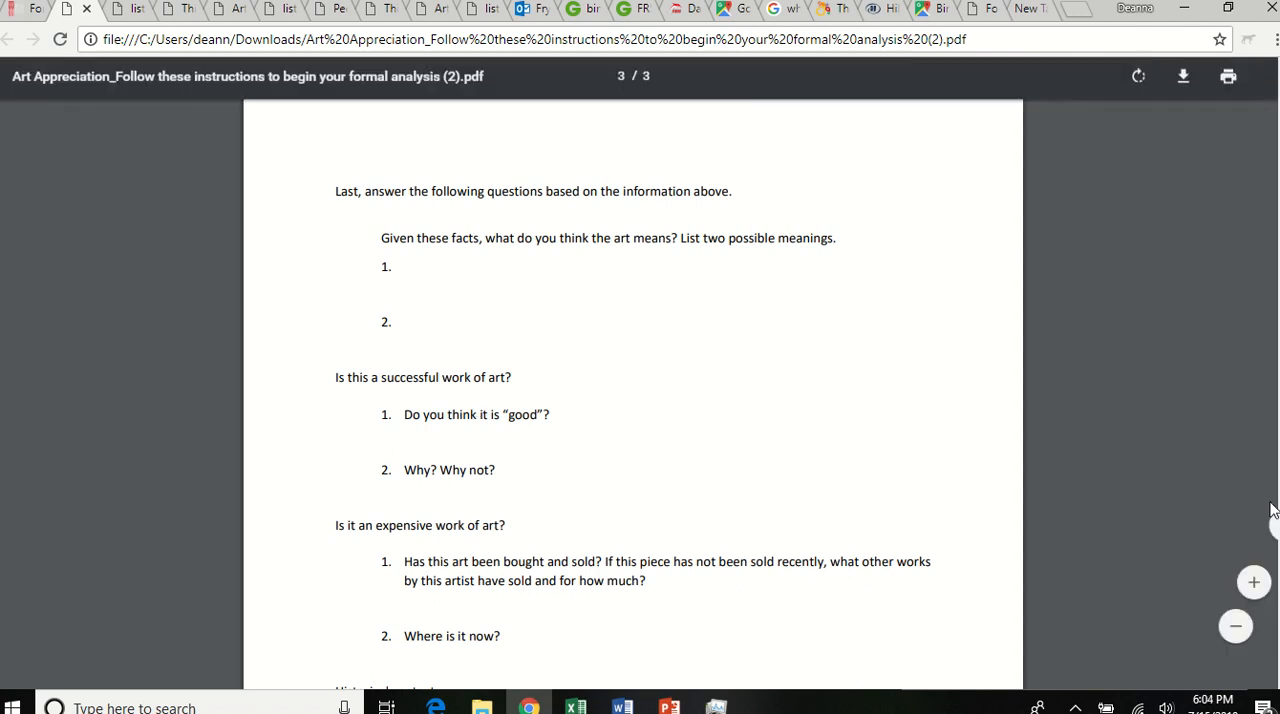
Scroll past the historical-context questions, then return to the Canvas assignment tab
{"action": "scroll", "scroll_direction": "down", "scroll_amount": 3}
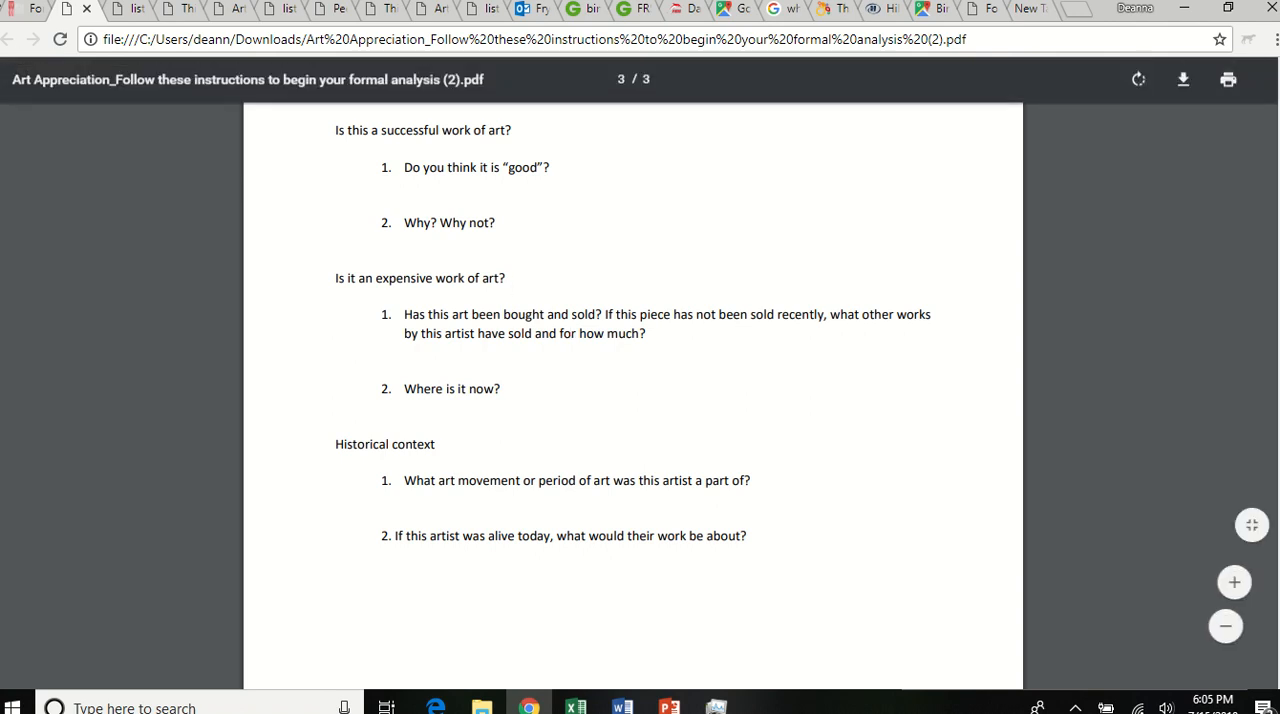
{"action": "mouse_move", "coordinate": [35, 8]}
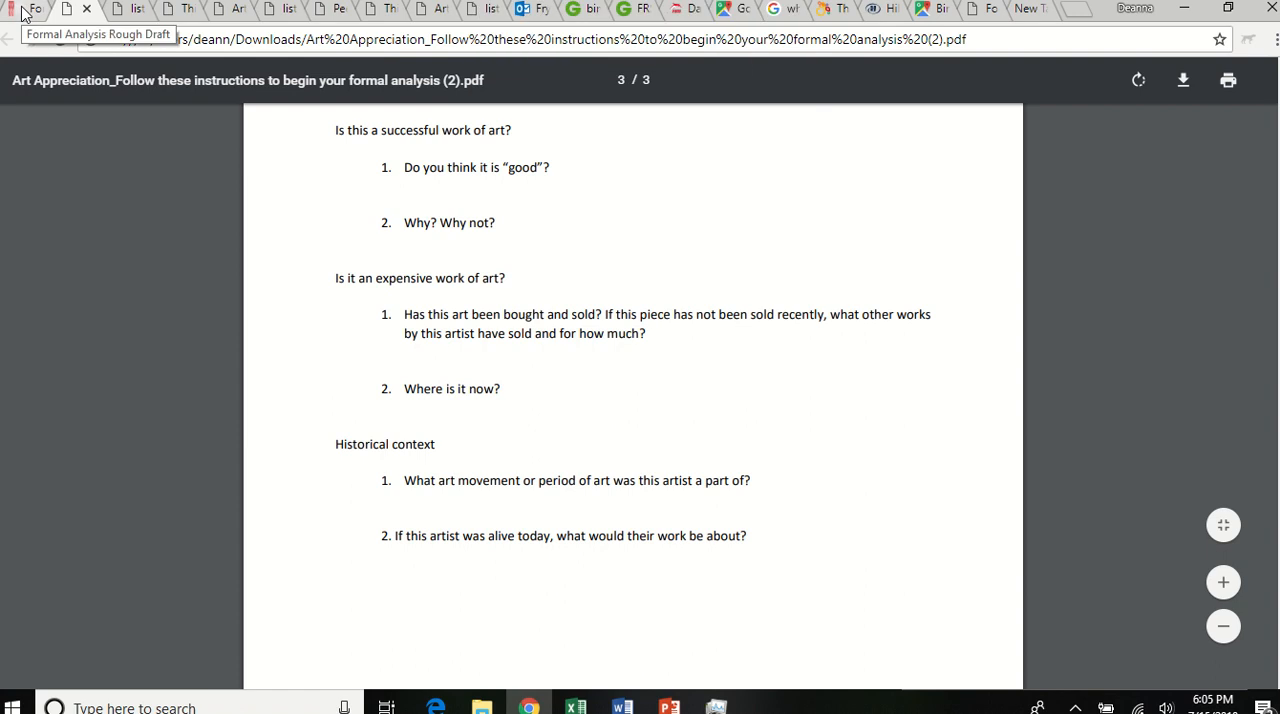
{"action": "left_click", "coordinate": [33, 9]}
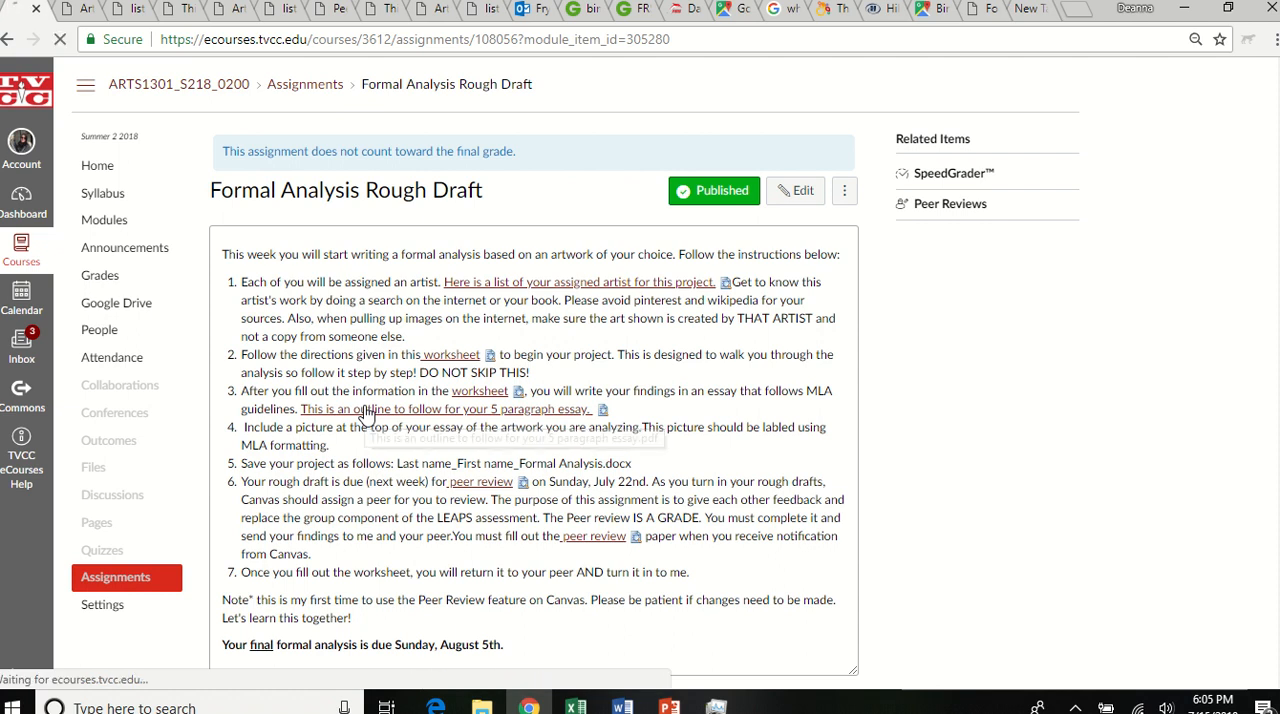
{"action": "left_click", "coordinate": [440, 408]}
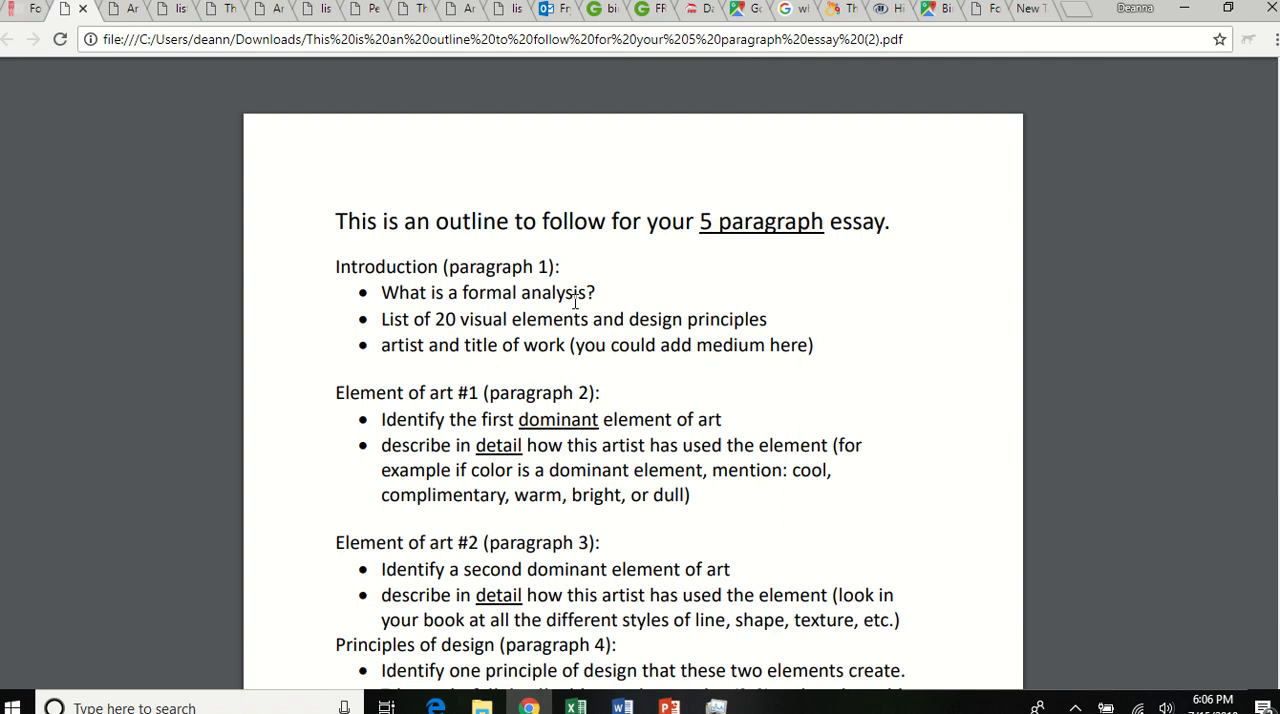
{"action": "mouse_move", "coordinate": [431, 318]}
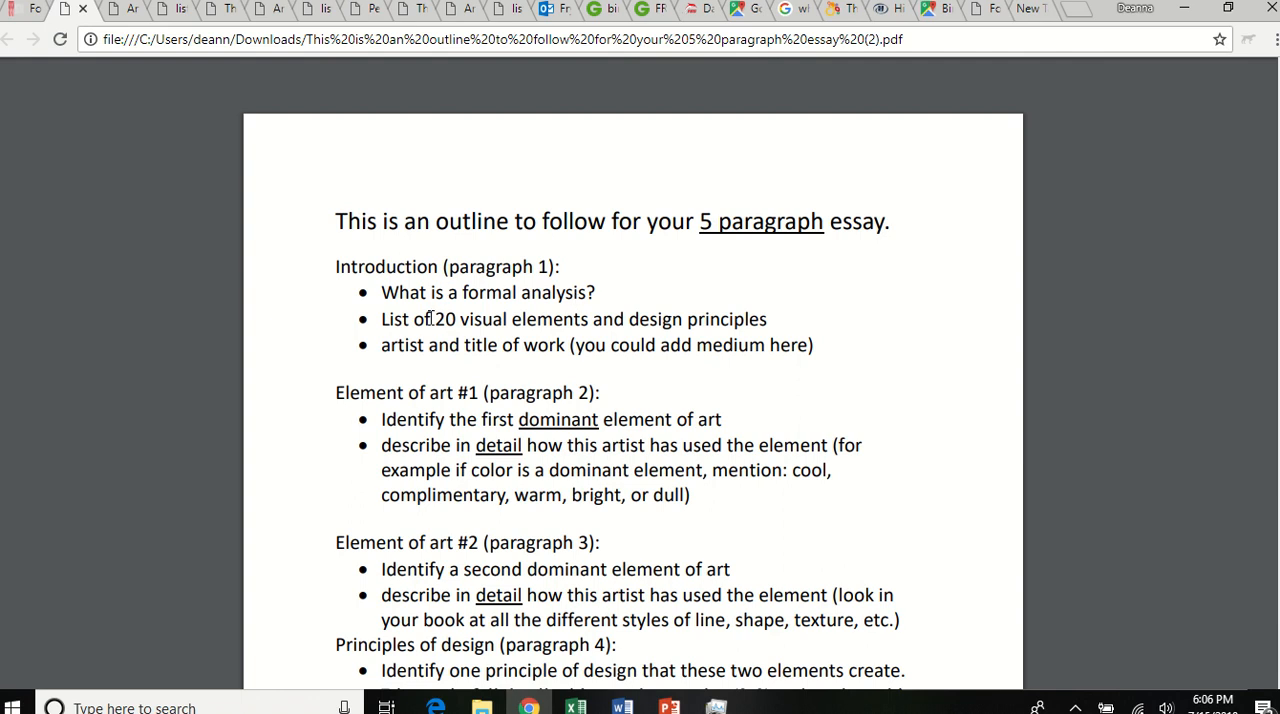
{"action": "mouse_move", "coordinate": [390, 344]}
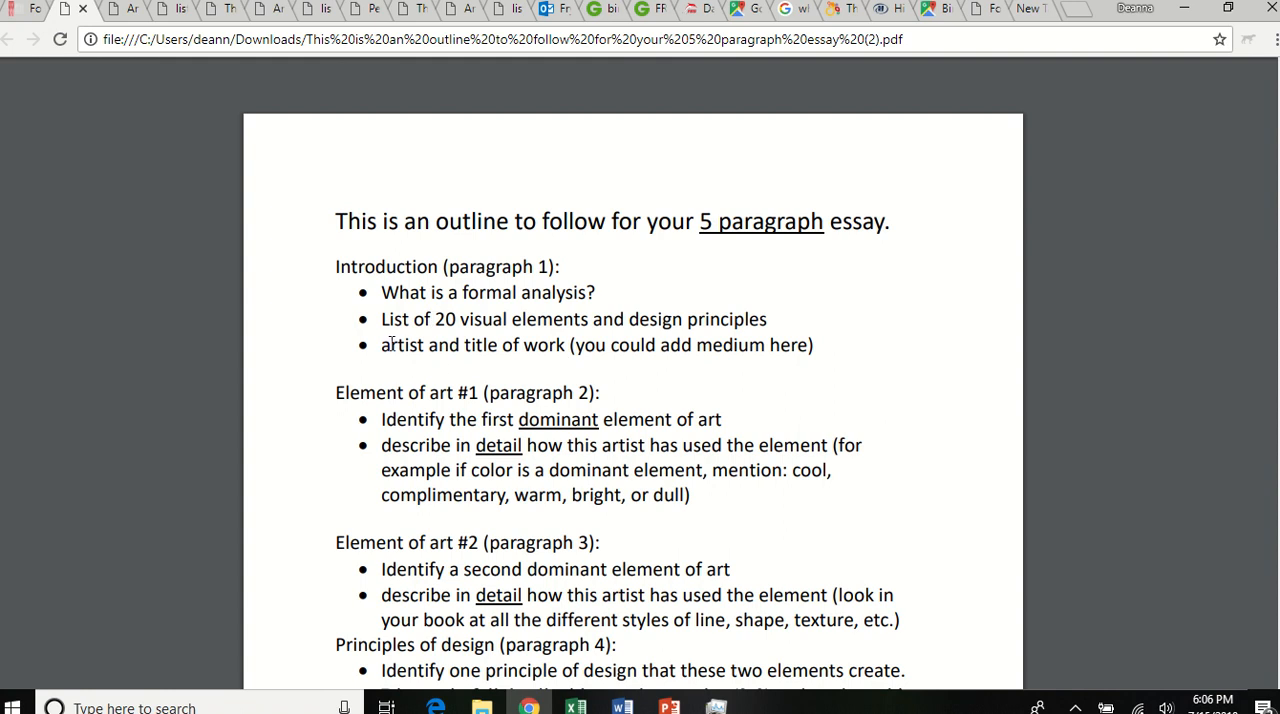
{"action": "mouse_move", "coordinate": [728, 362]}
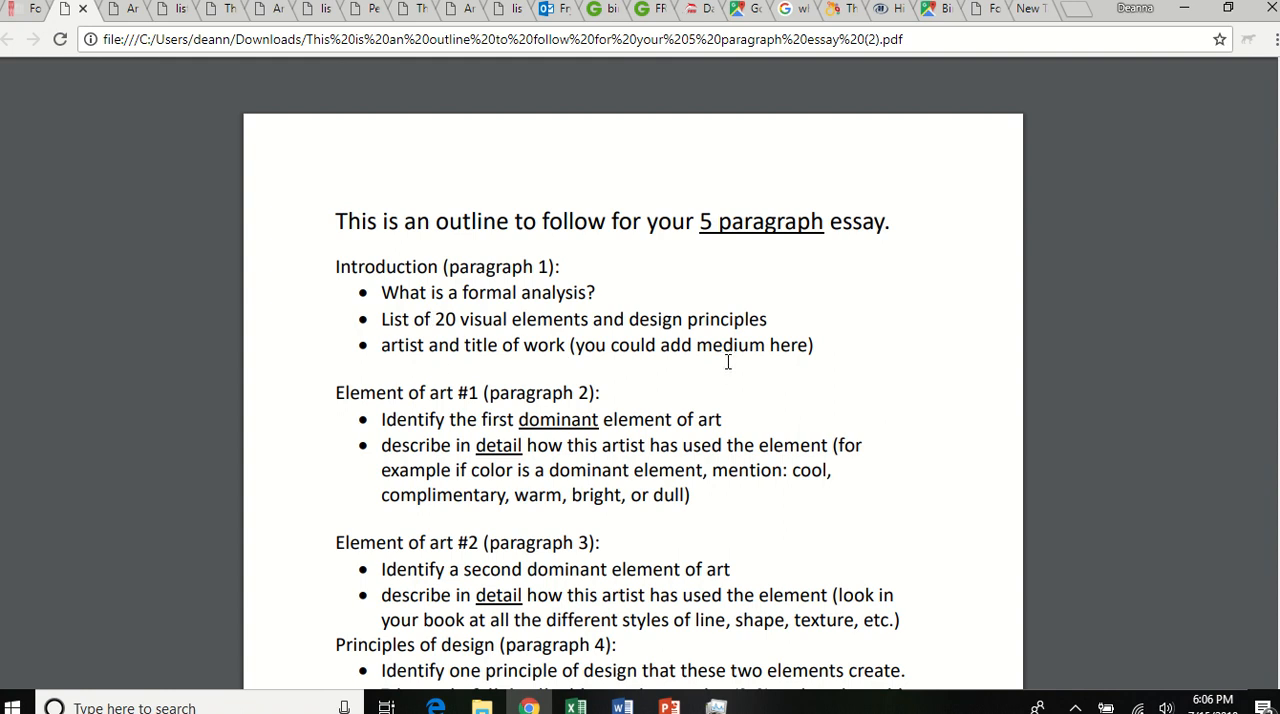
{"action": "mouse_move", "coordinate": [725, 356]}
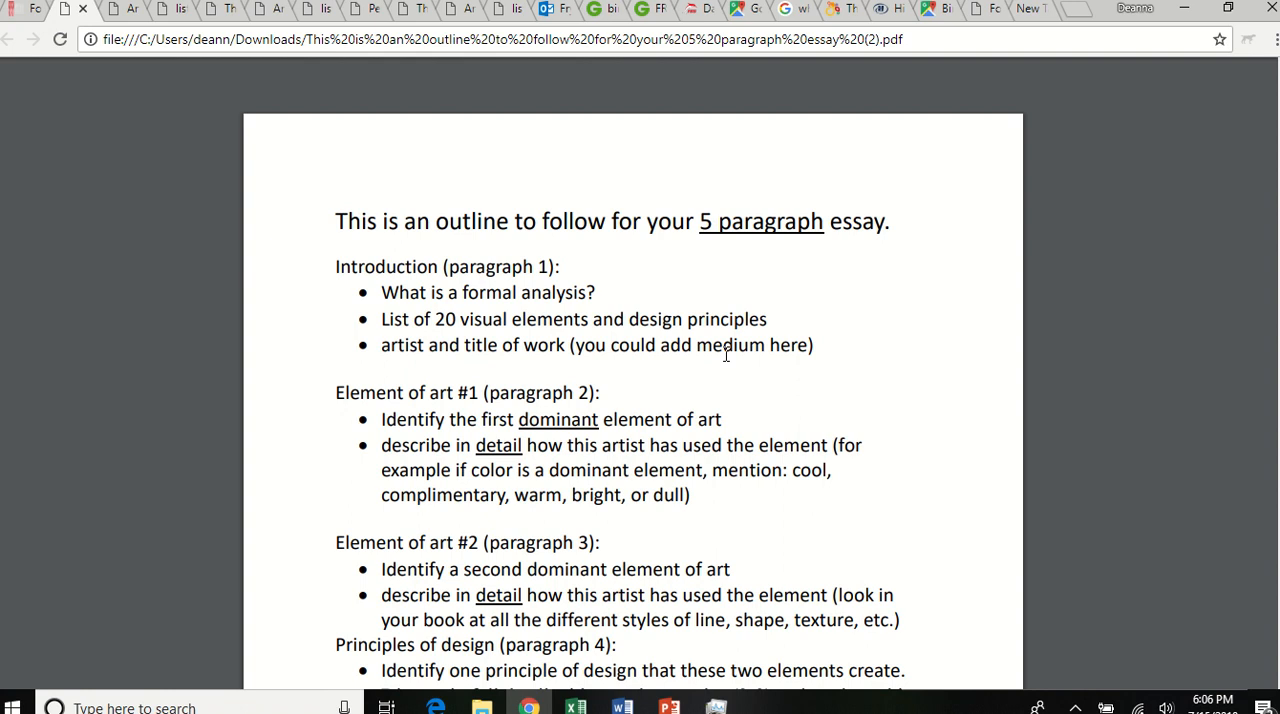
{"action": "mouse_move", "coordinate": [456, 401]}
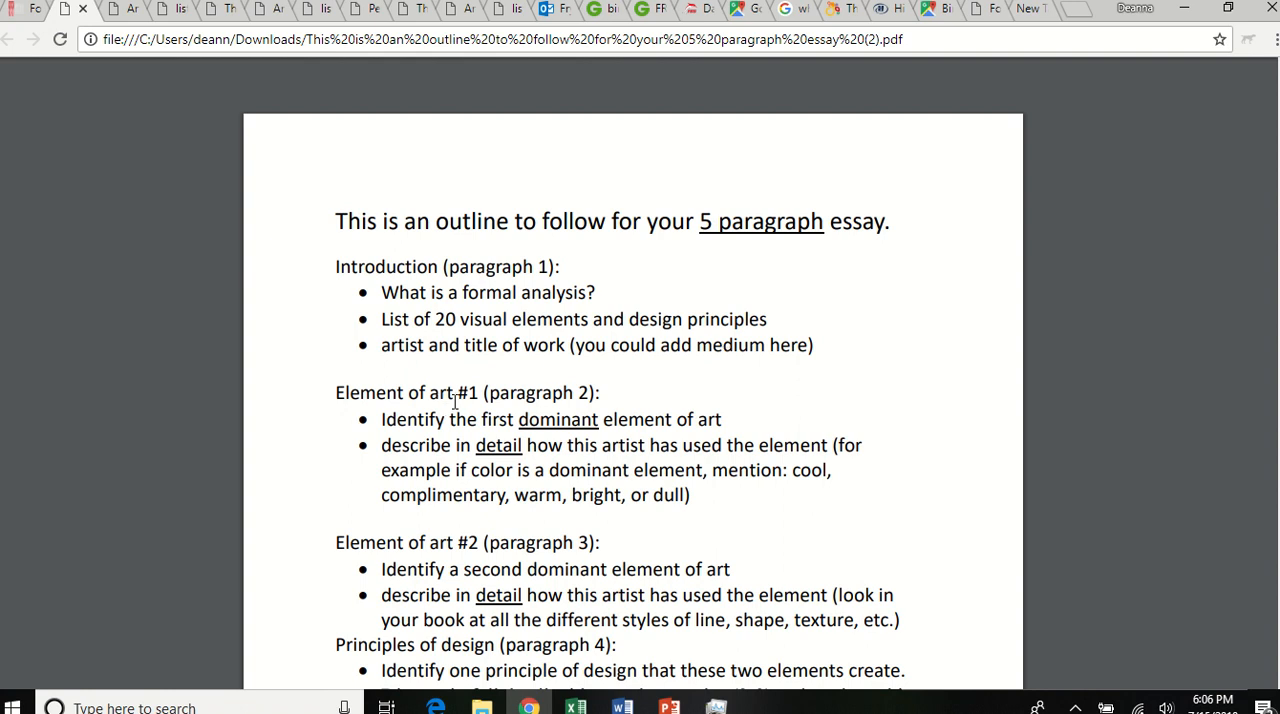
{"action": "mouse_move", "coordinate": [415, 401]}
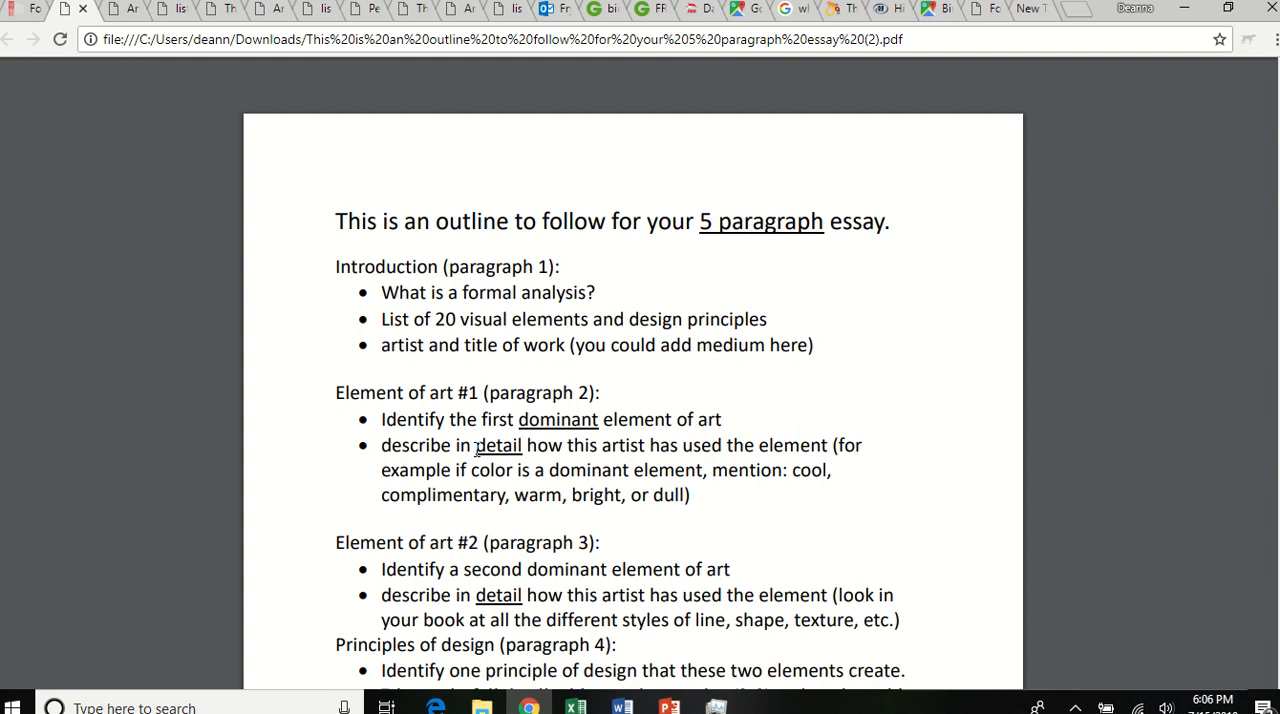
{"action": "mouse_move", "coordinate": [437, 533]}
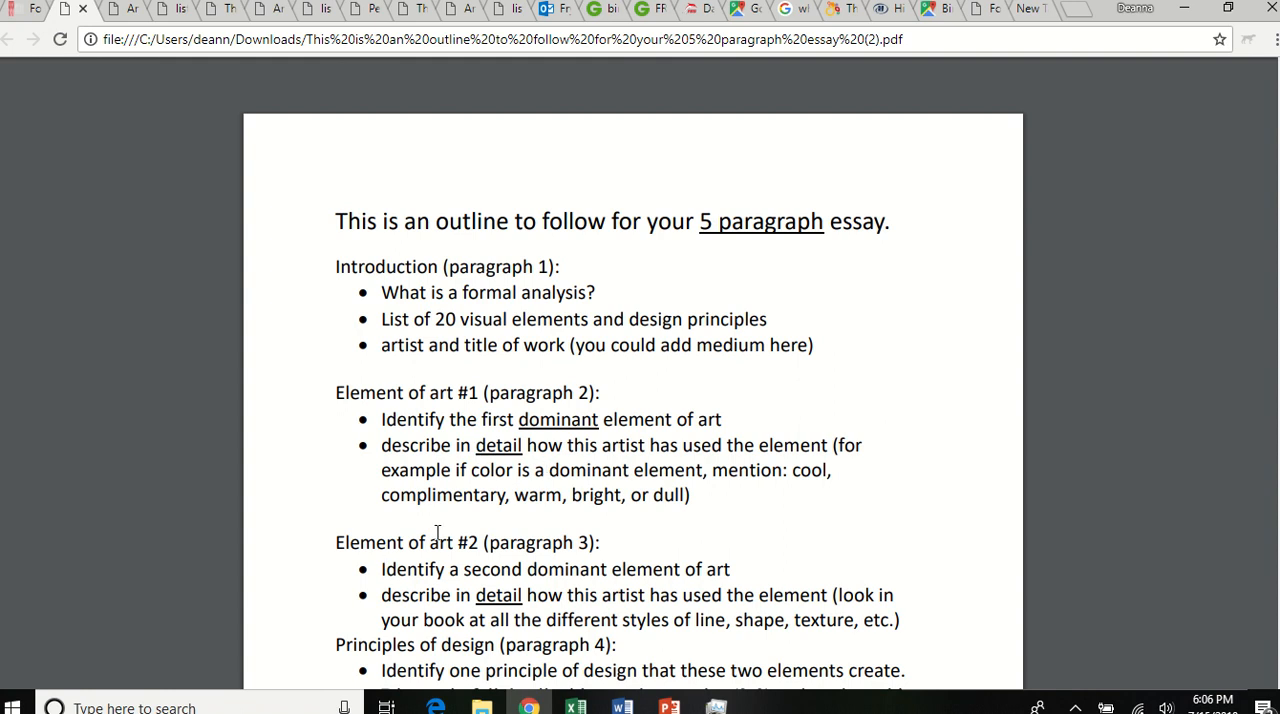
{"action": "mouse_move", "coordinate": [446, 552]}
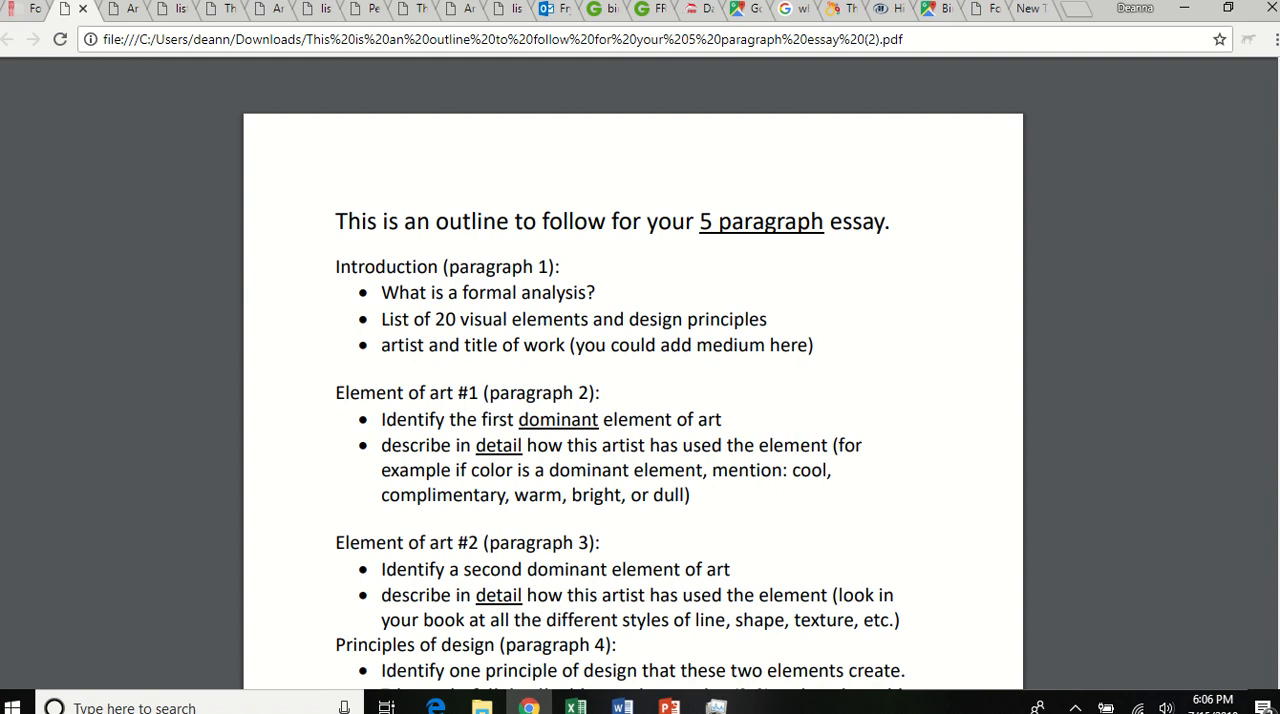
Scroll the essay outline to Principles of design (paragraph 4)
{"action": "scroll", "scroll_direction": "down", "scroll_amount": 3}
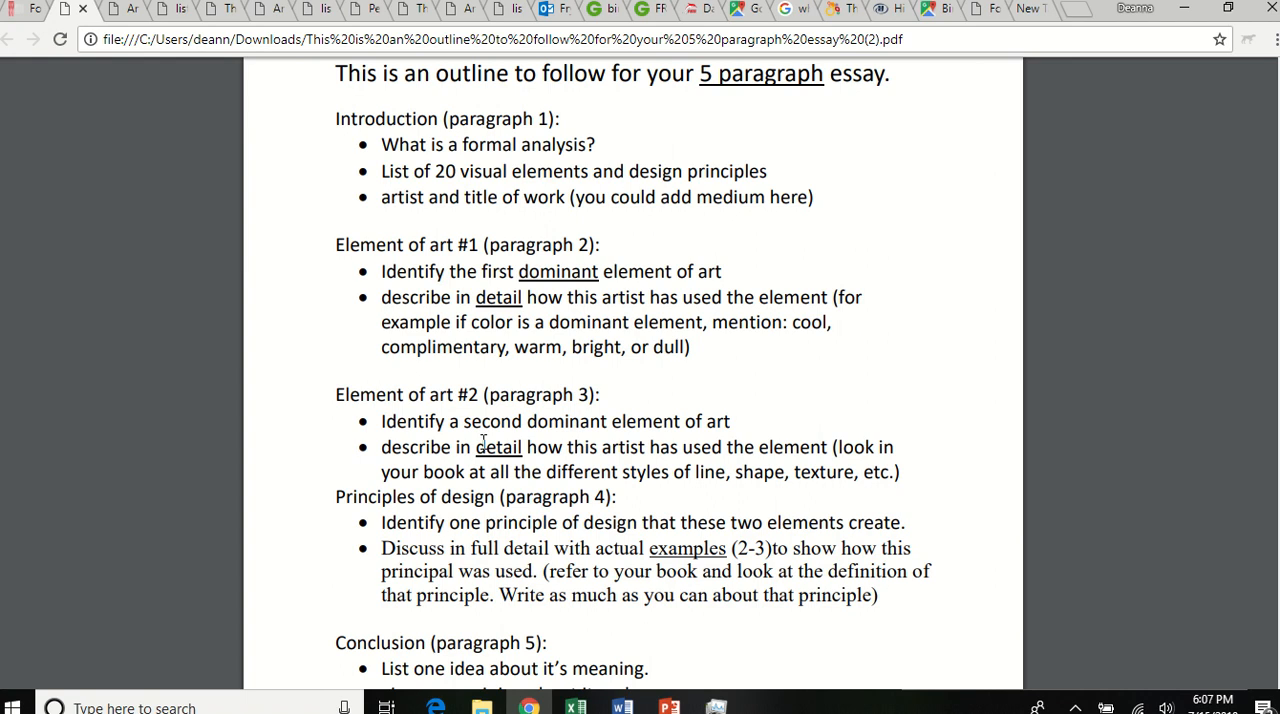
{"action": "mouse_move", "coordinate": [208, 549]}
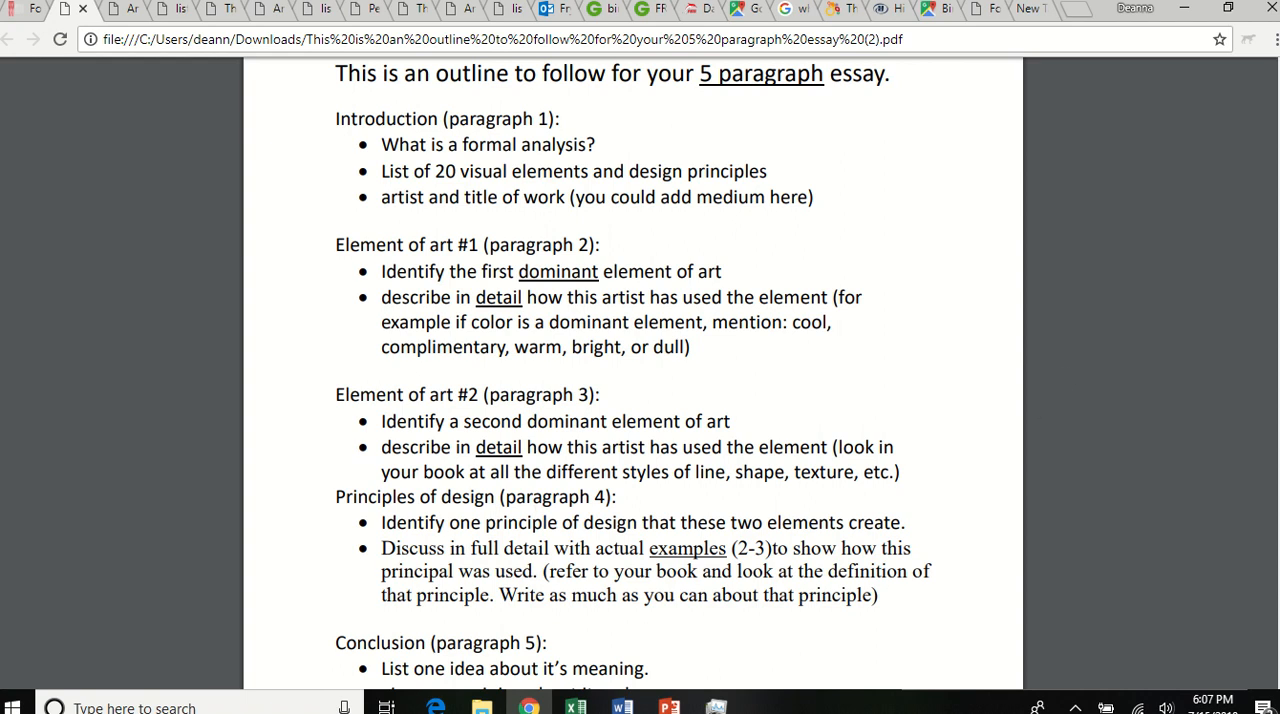
Scroll to the Conclusion (paragraph 5) bullets ending the essay outline
{"action": "scroll", "scroll_direction": "down", "scroll_amount": 3}
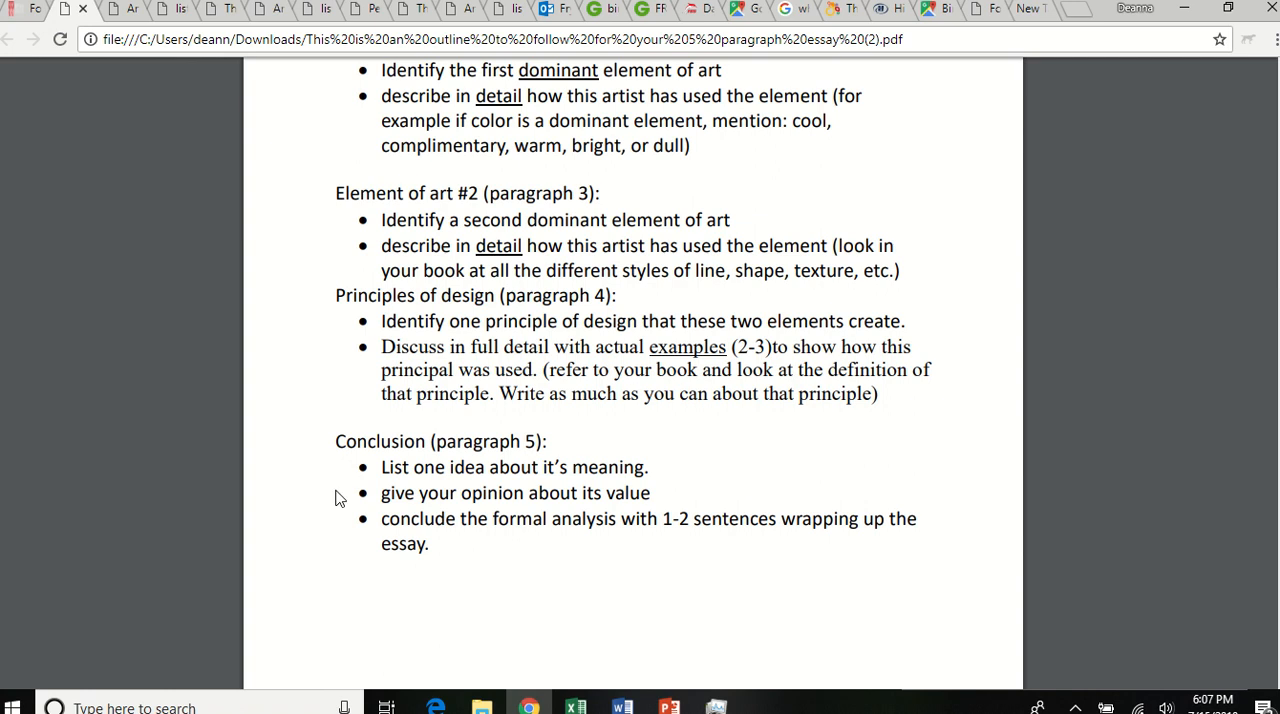
{"action": "mouse_move", "coordinate": [669, 471]}
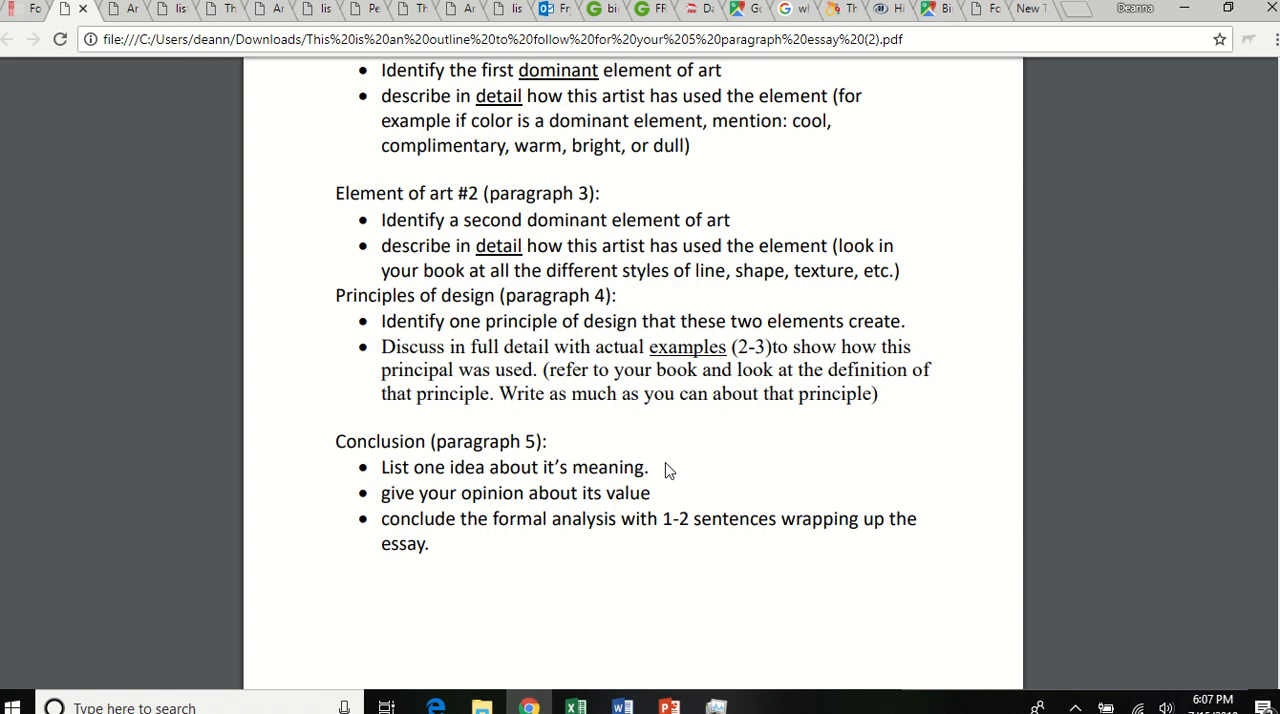
{"action": "mouse_move", "coordinate": [578, 537]}
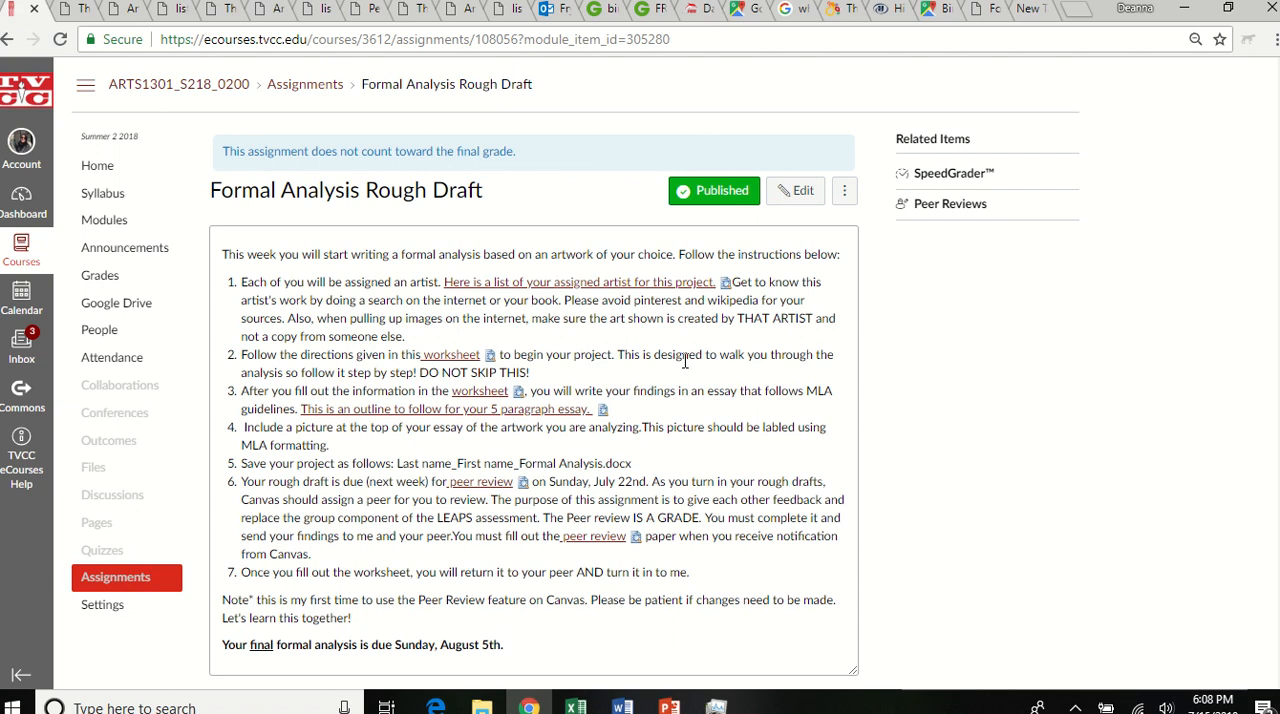
{"action": "mouse_move", "coordinate": [257, 503]}
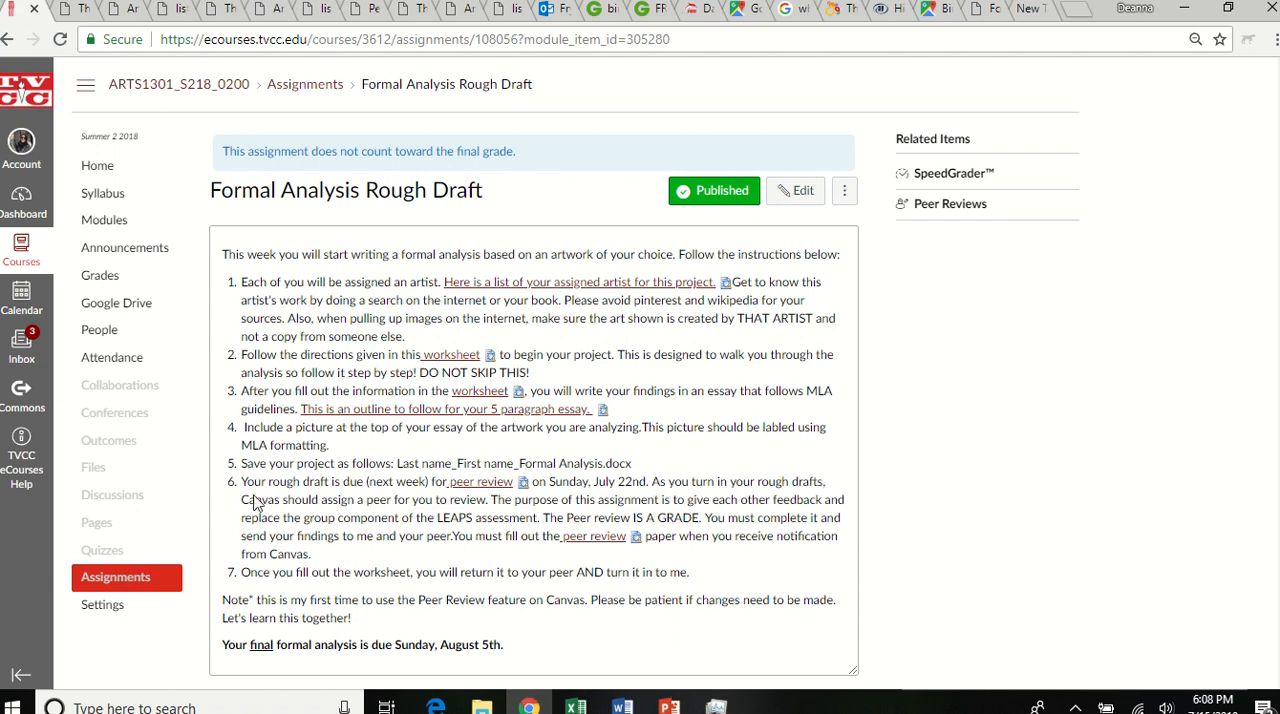
{"action": "mouse_move", "coordinate": [481, 487]}
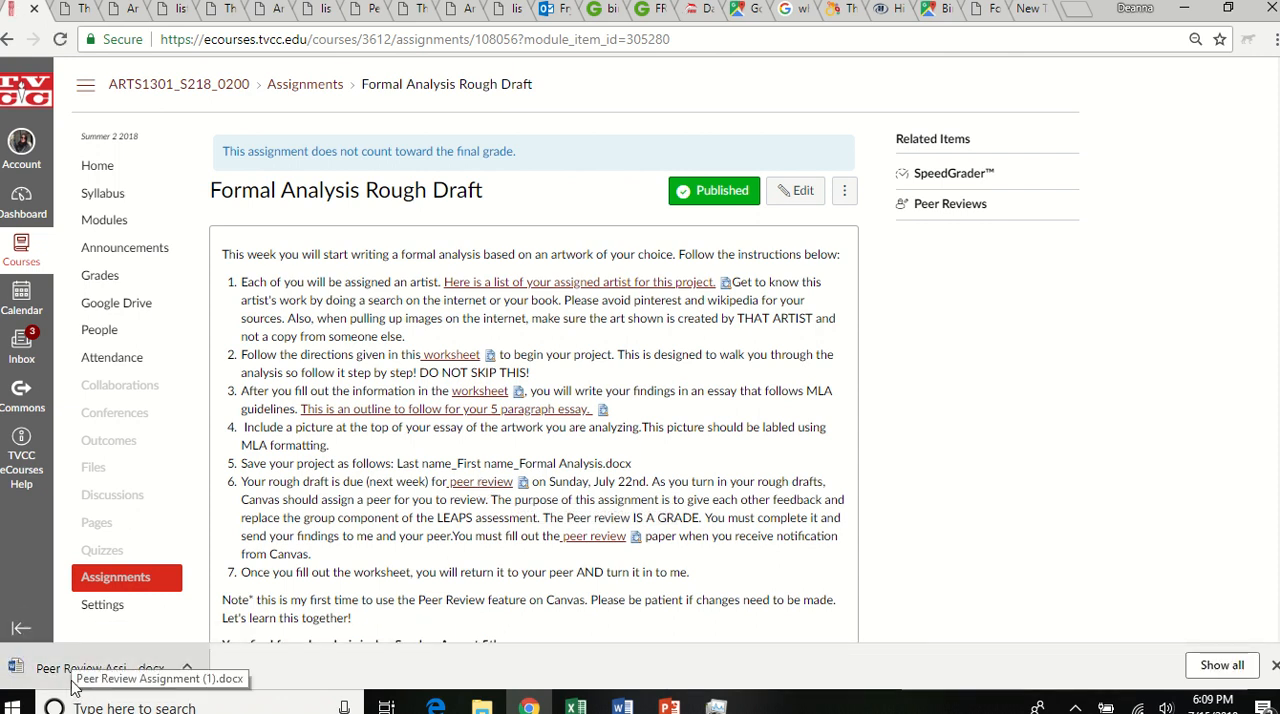
Open the downloaded Peer Review Assignment (1).docx in Word
{"action": "left_click", "coordinate": [95, 667]}
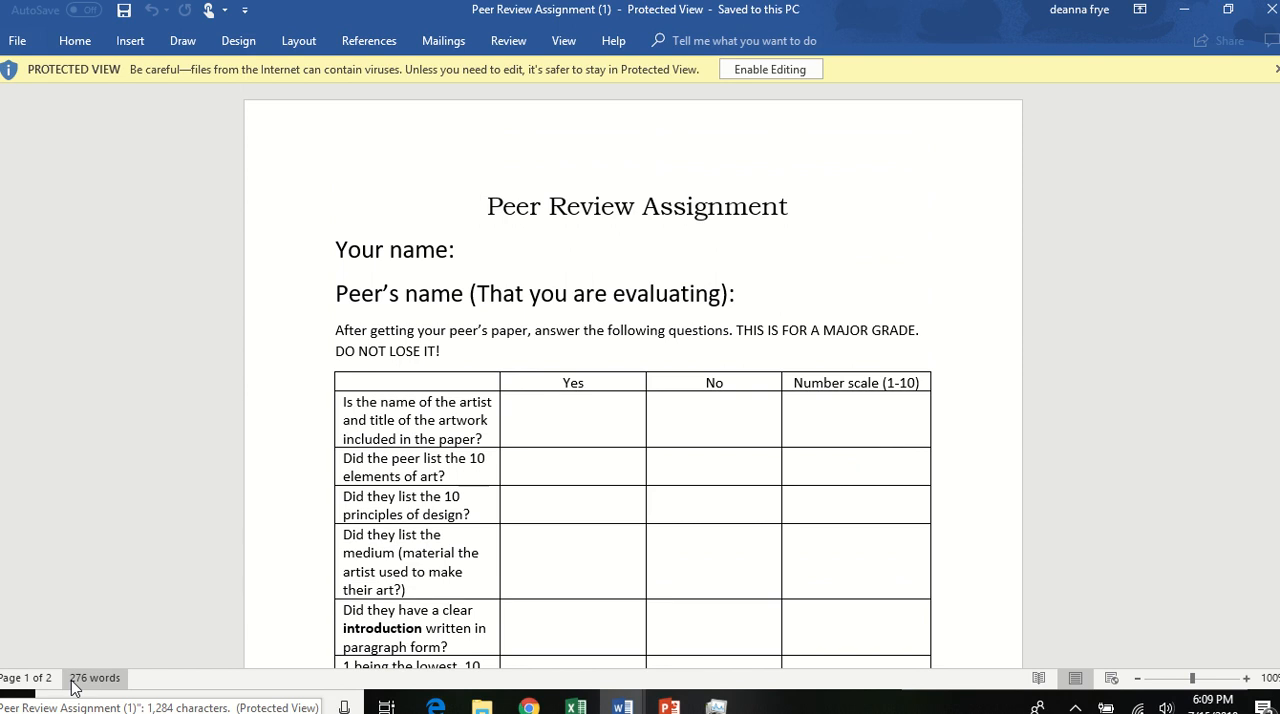
Scroll the peer review form to the 1-10 scale questions on how much detail peers wrote
{"action": "left_click", "coordinate": [478, 205]}
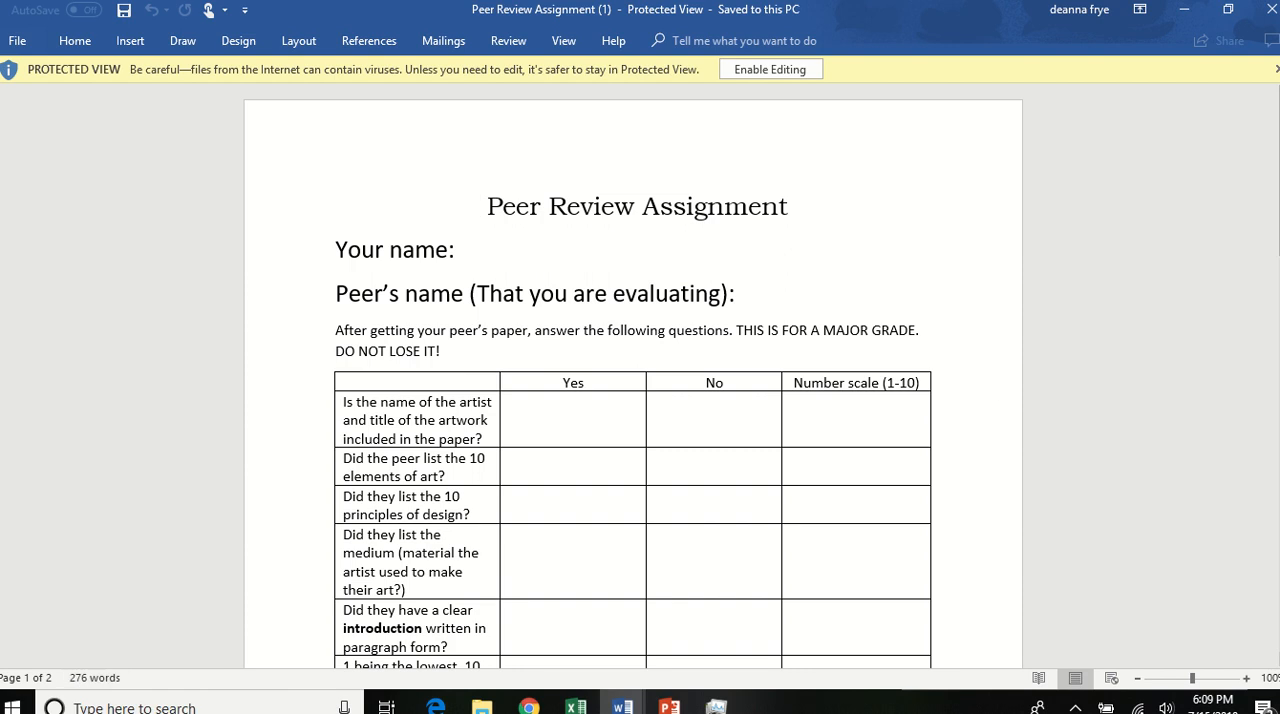
{"action": "scroll", "scroll_direction": "down", "scroll_amount": 3}
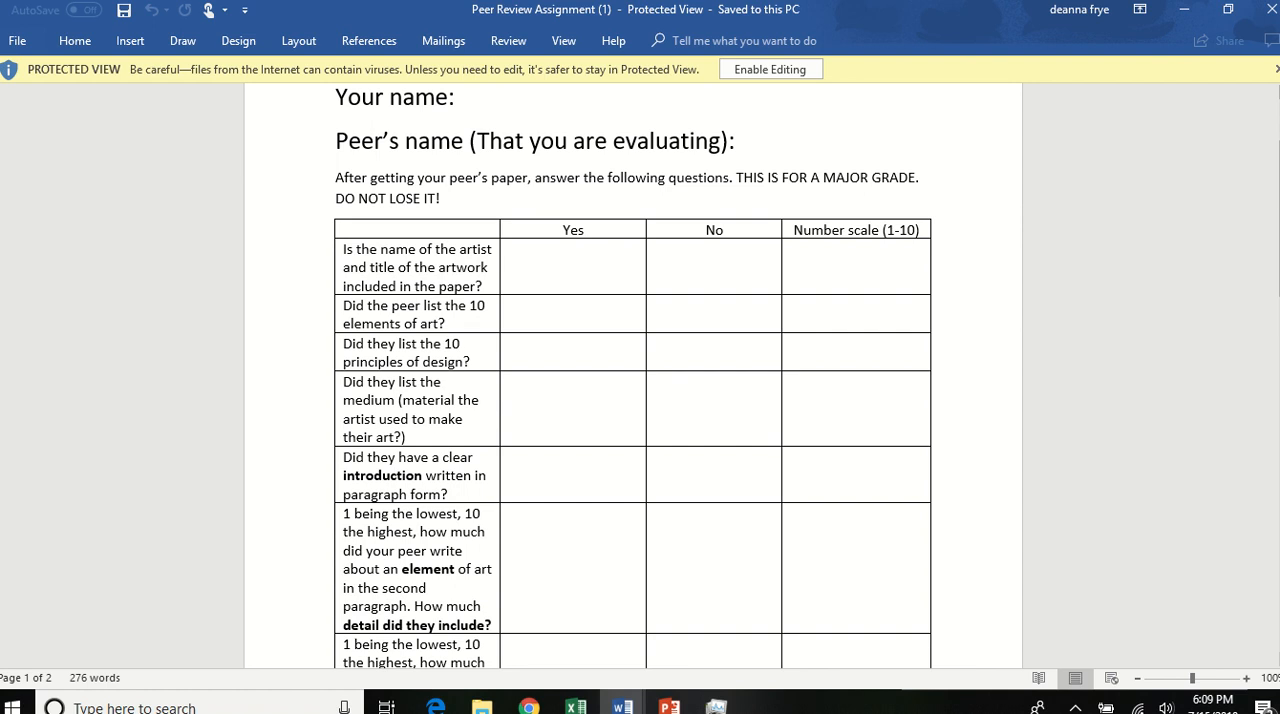
Scroll to page 2, showing the average calculation and the 1-10 rating of the evaluating peer
{"action": "scroll", "scroll_direction": "down", "scroll_amount": 3}
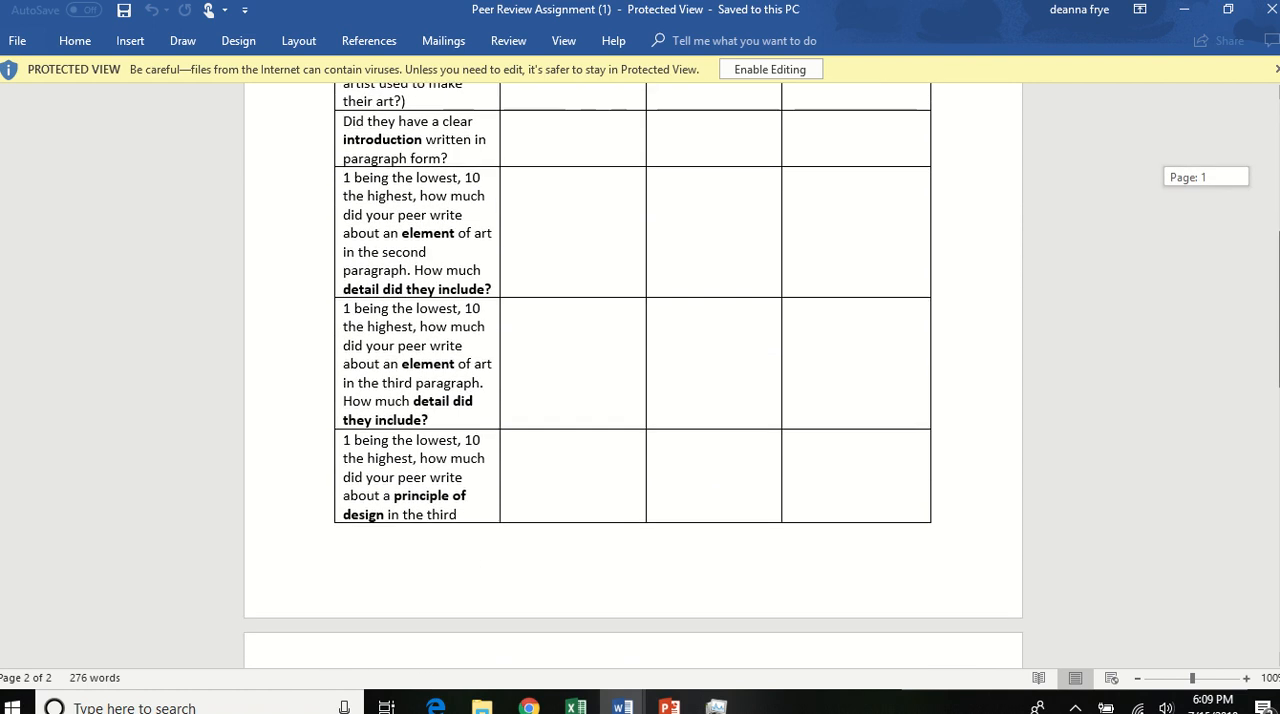
{"action": "scroll", "scroll_direction": "down", "scroll_amount": 3}
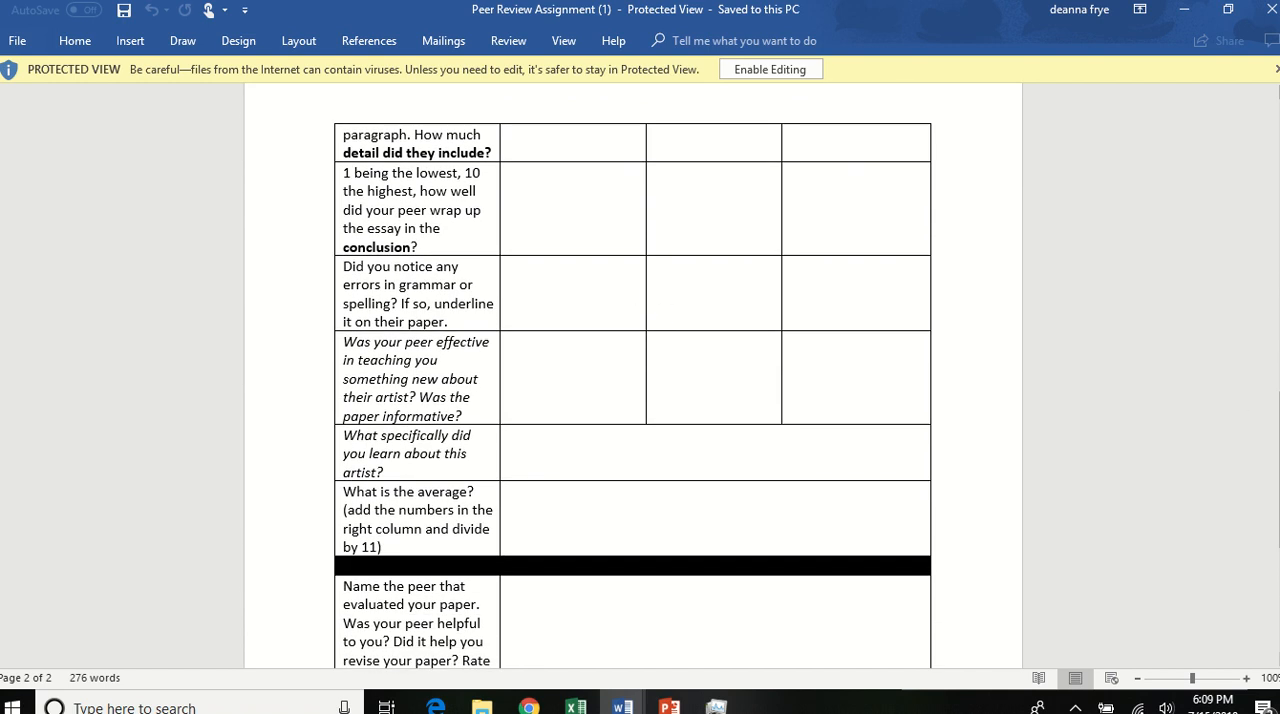
{"action": "scroll", "scroll_direction": "down", "scroll_amount": 3}
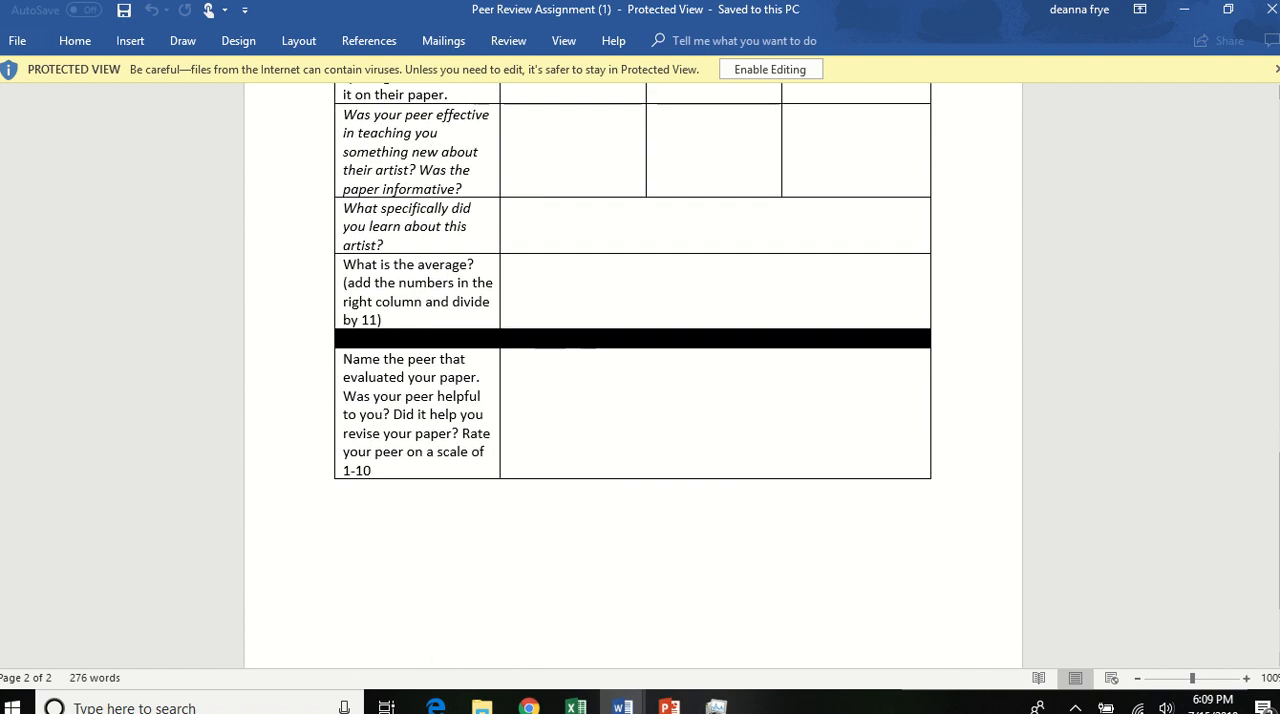
{"action": "mouse_move", "coordinate": [769, 69]}
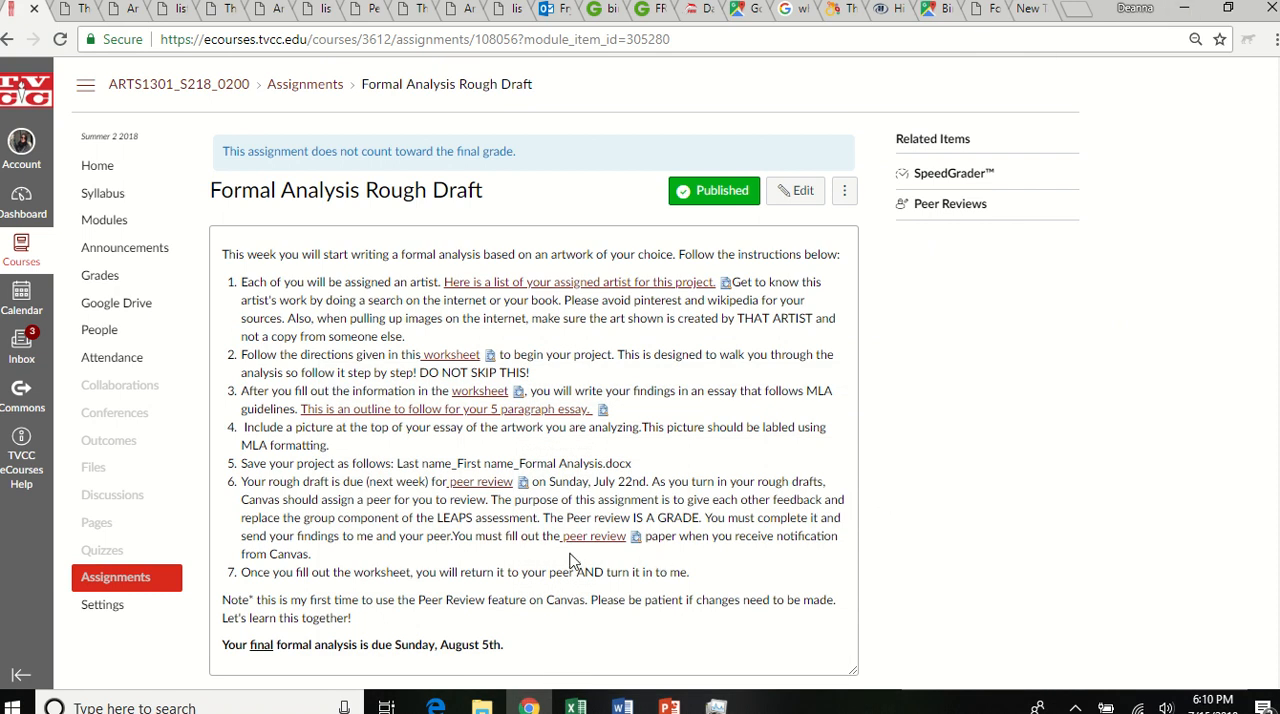
{"action": "mouse_move", "coordinate": [371, 483]}
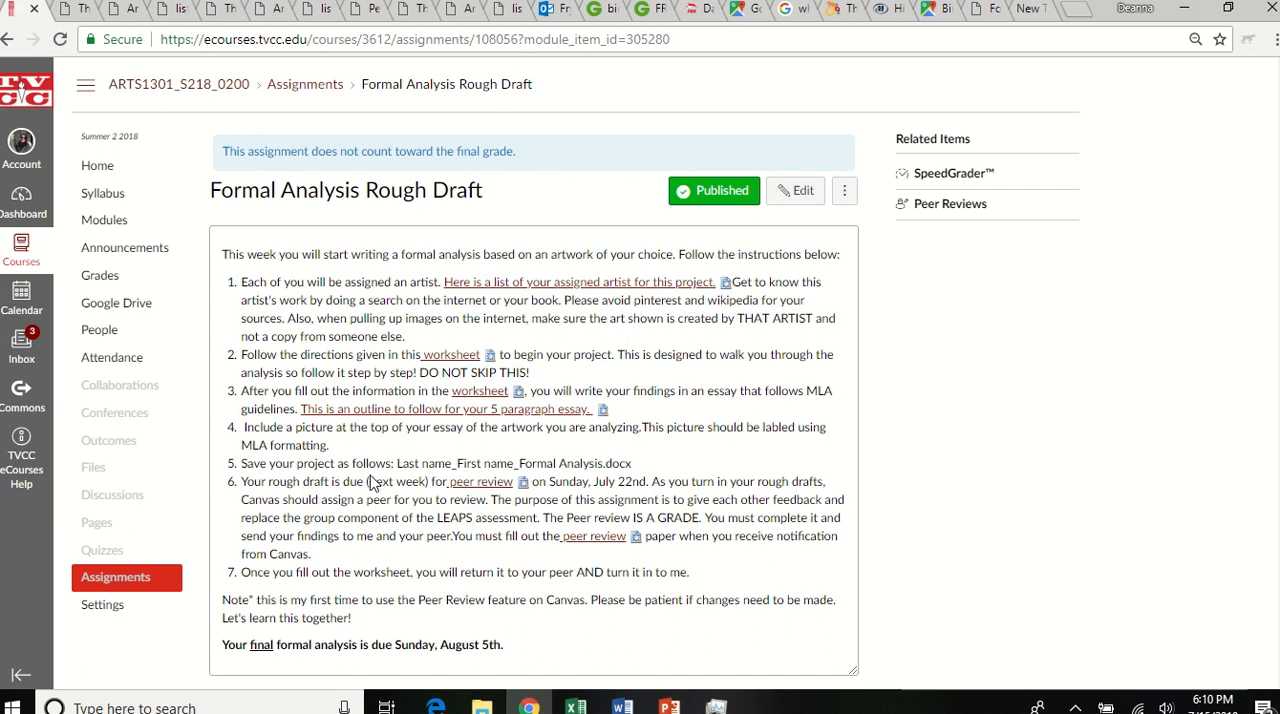
{"action": "mouse_move", "coordinate": [626, 497]}
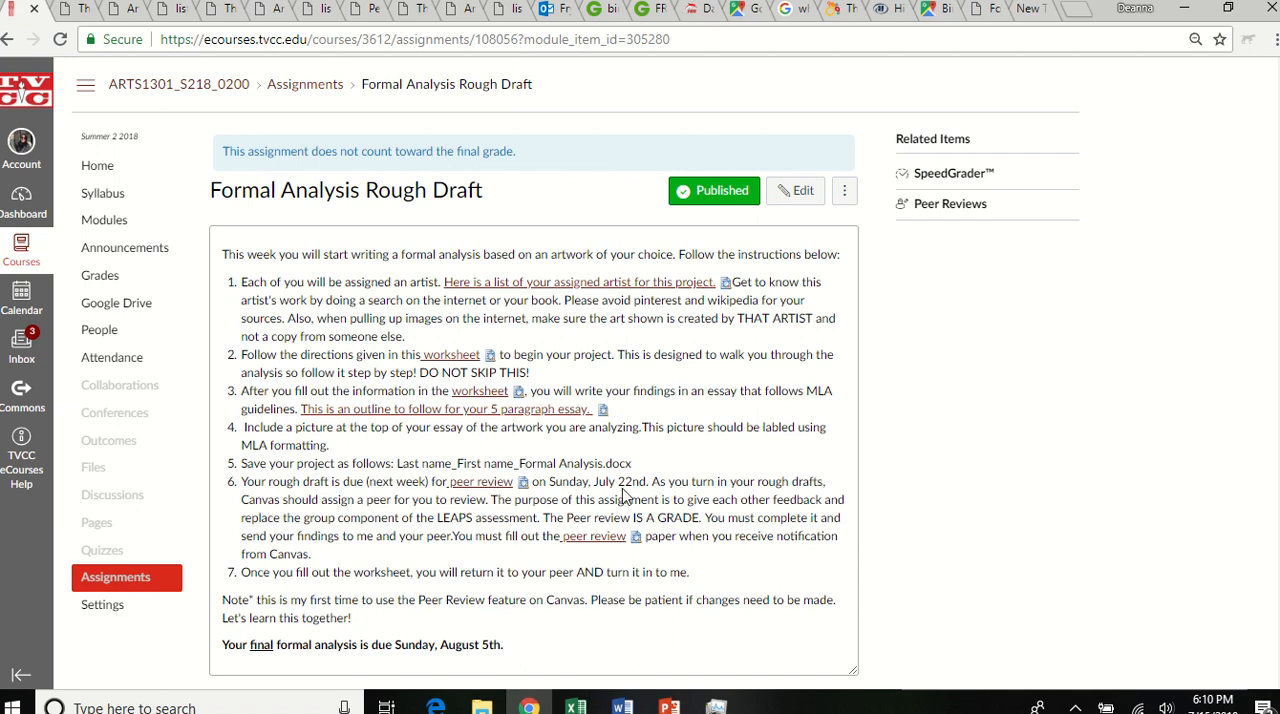